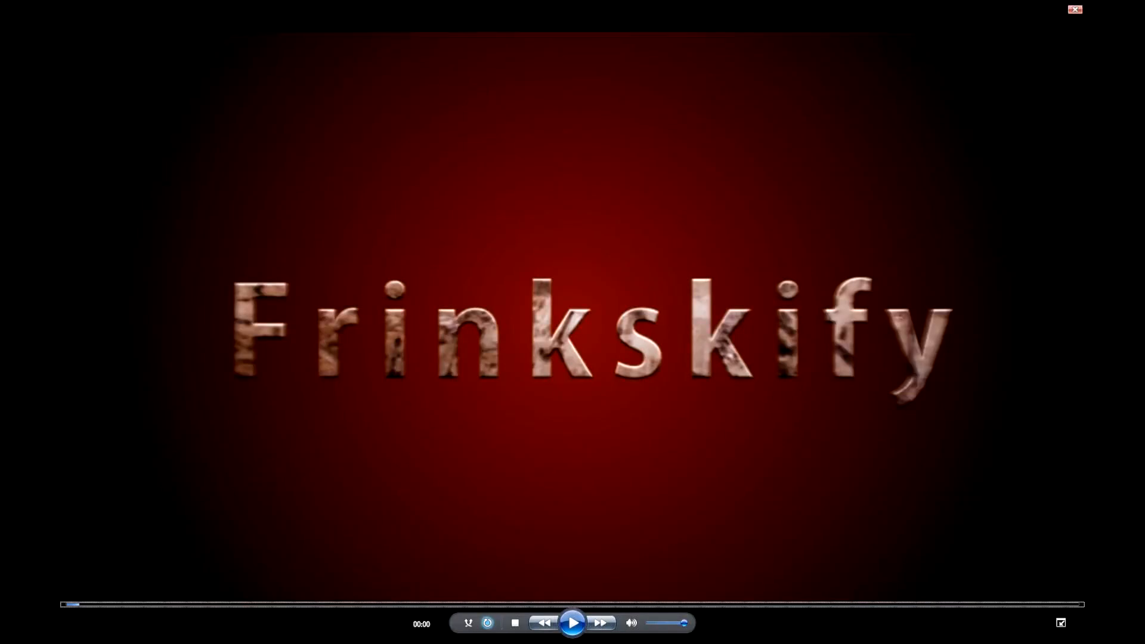
- Play the finished intro video, stop it, and close the video player
{"action": "left_click", "coordinate": [573, 622]}
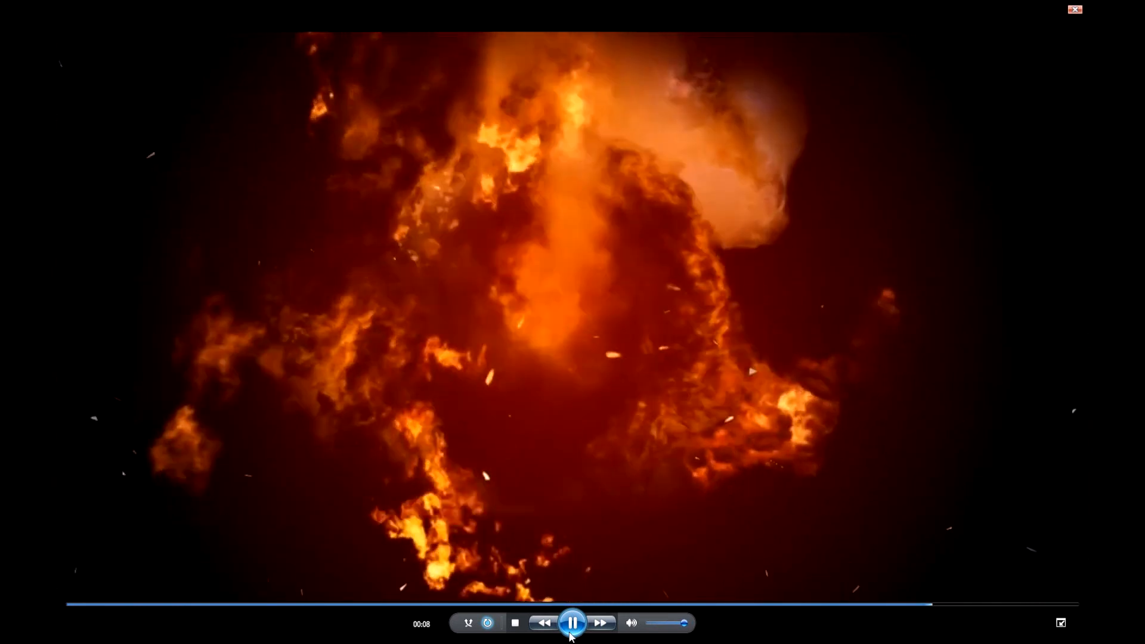
{"action": "left_click", "coordinate": [573, 622]}
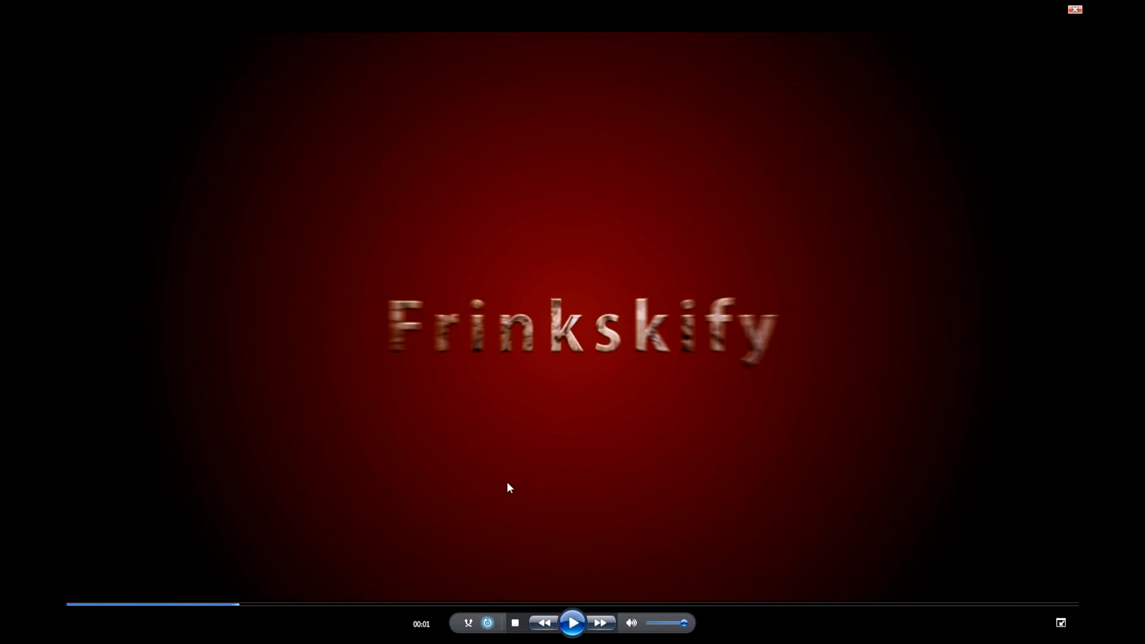
{"action": "mouse_move", "coordinate": [816, 333]}
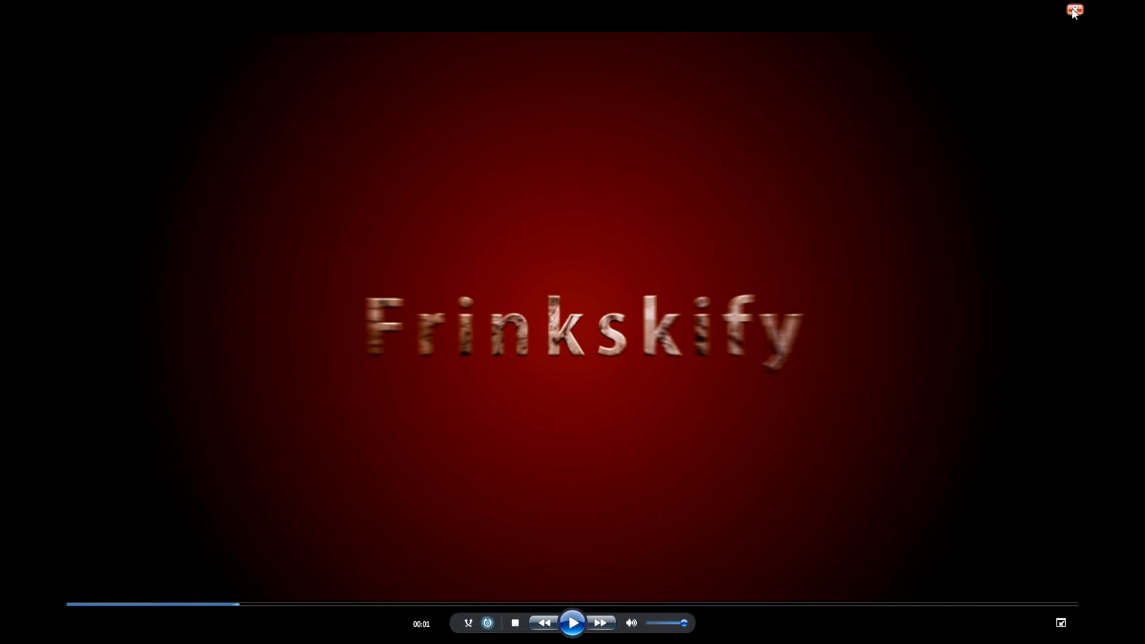
{"action": "left_click", "coordinate": [1073, 10]}
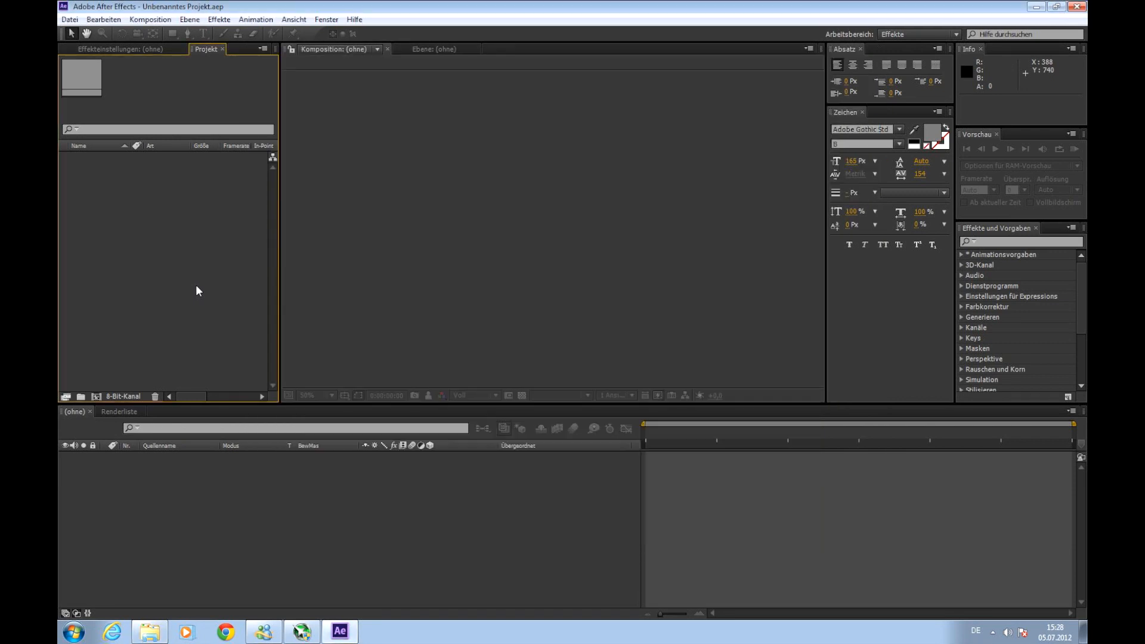
{"action": "mouse_move", "coordinate": [307, 74]}
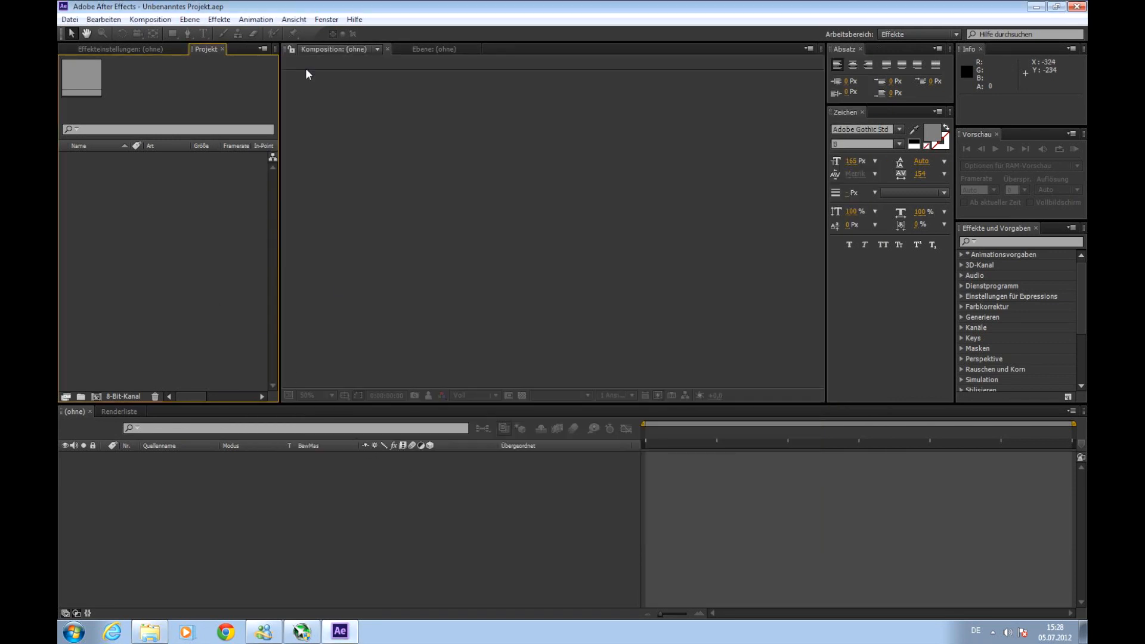
{"action": "mouse_move", "coordinate": [351, 172]}
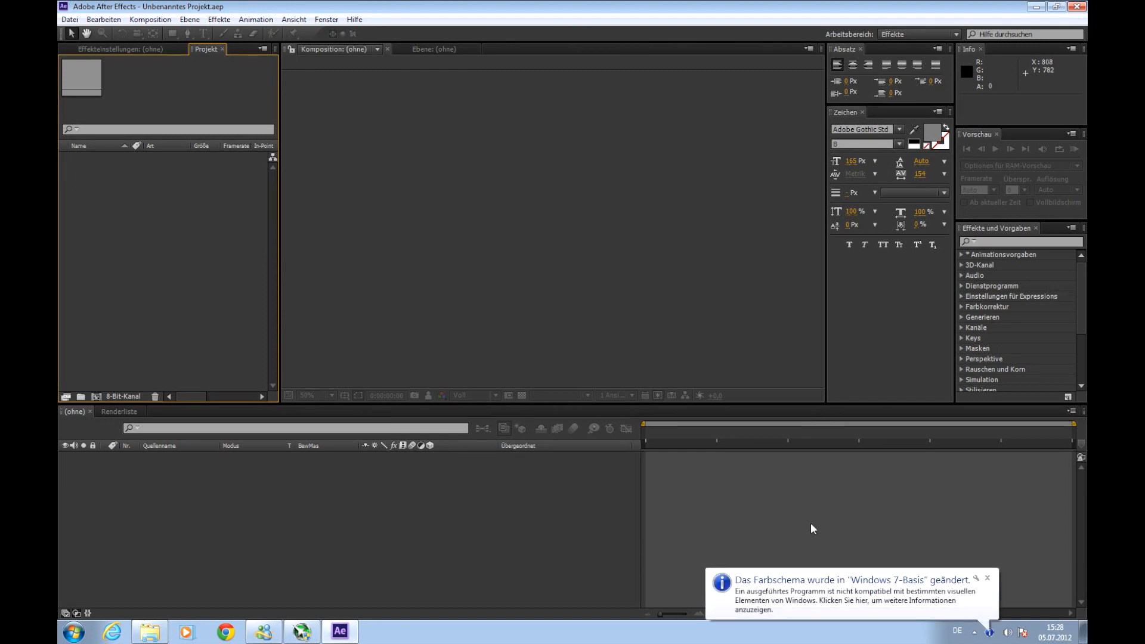
- Dismiss the Windows colour scheme notice and close the Animation menu unused
{"action": "left_click", "coordinate": [986, 578]}
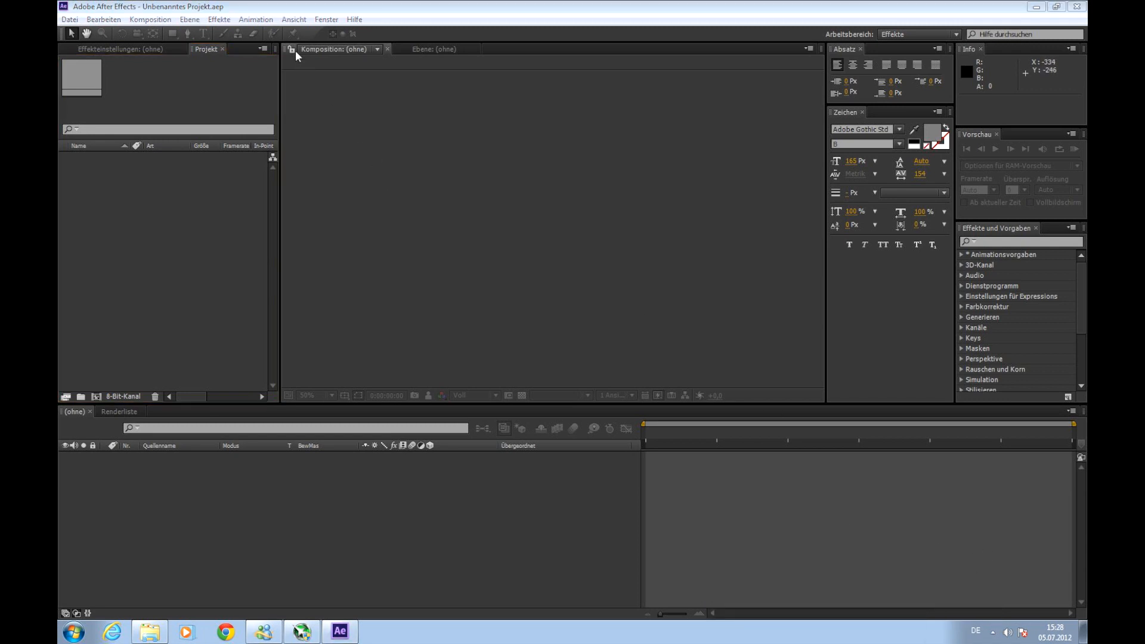
{"action": "left_click", "coordinate": [255, 19]}
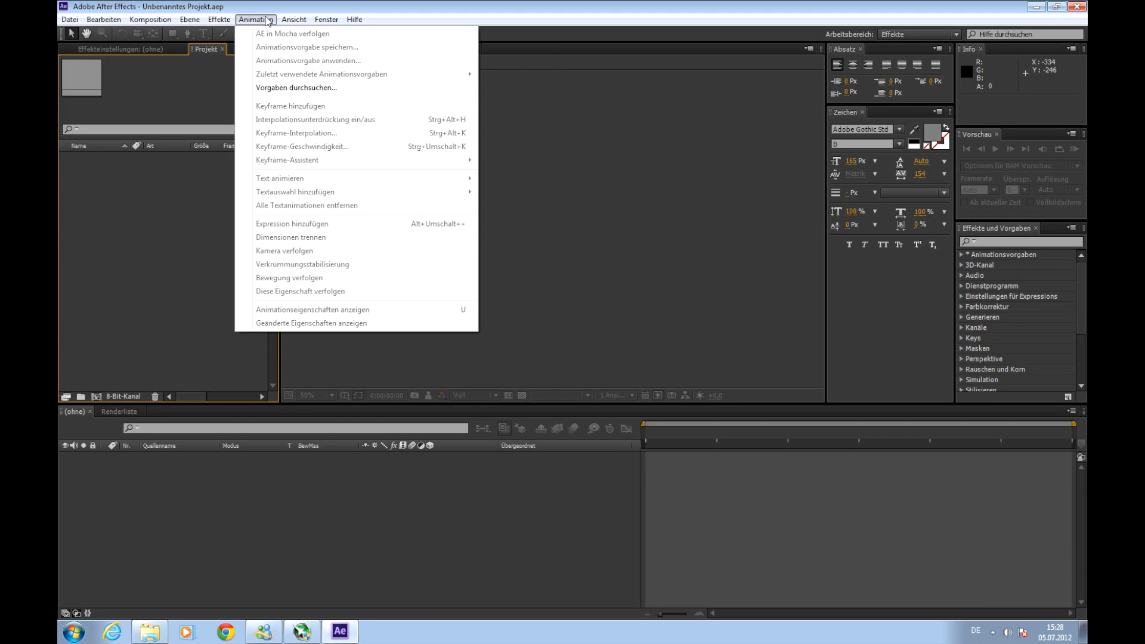
{"action": "mouse_move", "coordinate": [251, 22]}
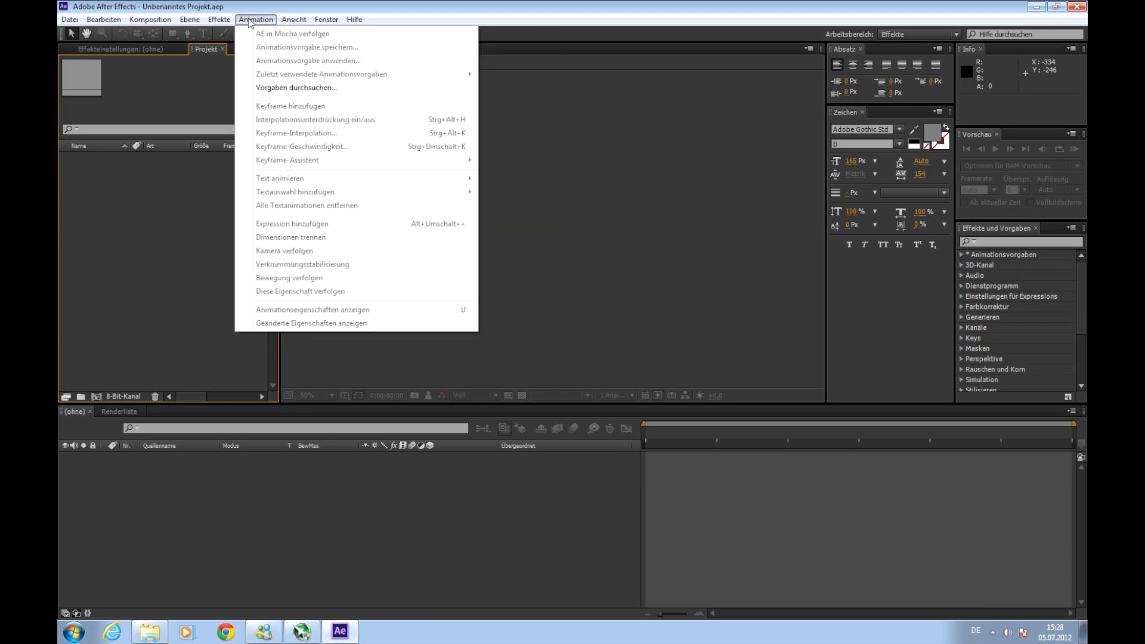
{"action": "left_click", "coordinate": [550, 179]}
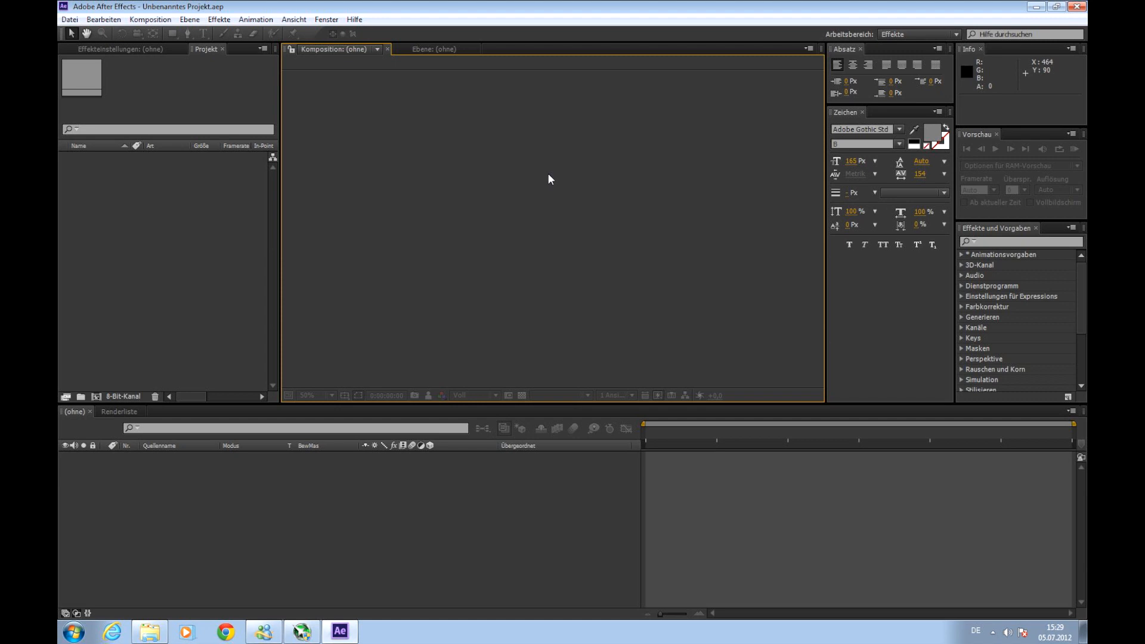
- Set up composition 'Explosion Intro' with HDTV 1080 25 preset and 0:00:10:00 duration
{"action": "left_click", "coordinate": [150, 19]}
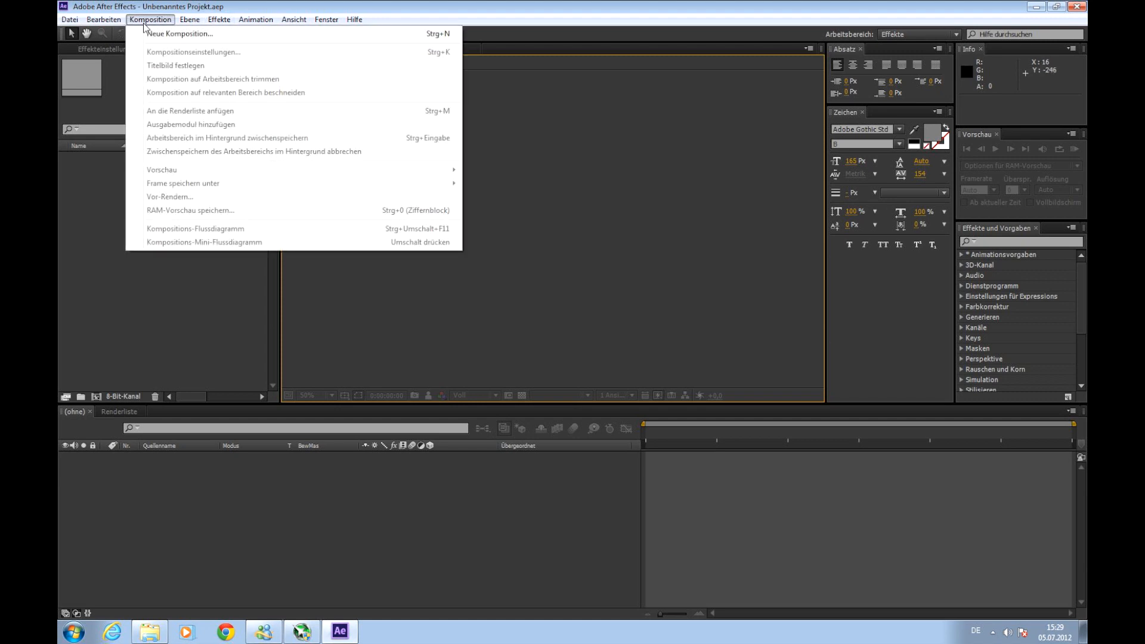
{"action": "left_click", "coordinate": [179, 34]}
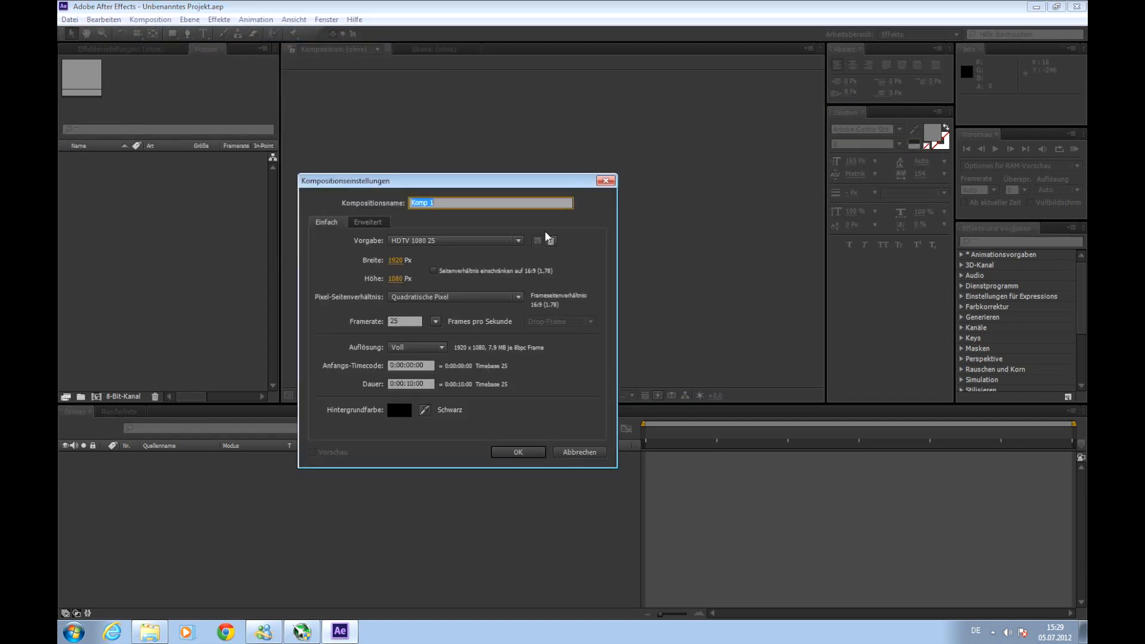
{"action": "type", "text": "Expl"}
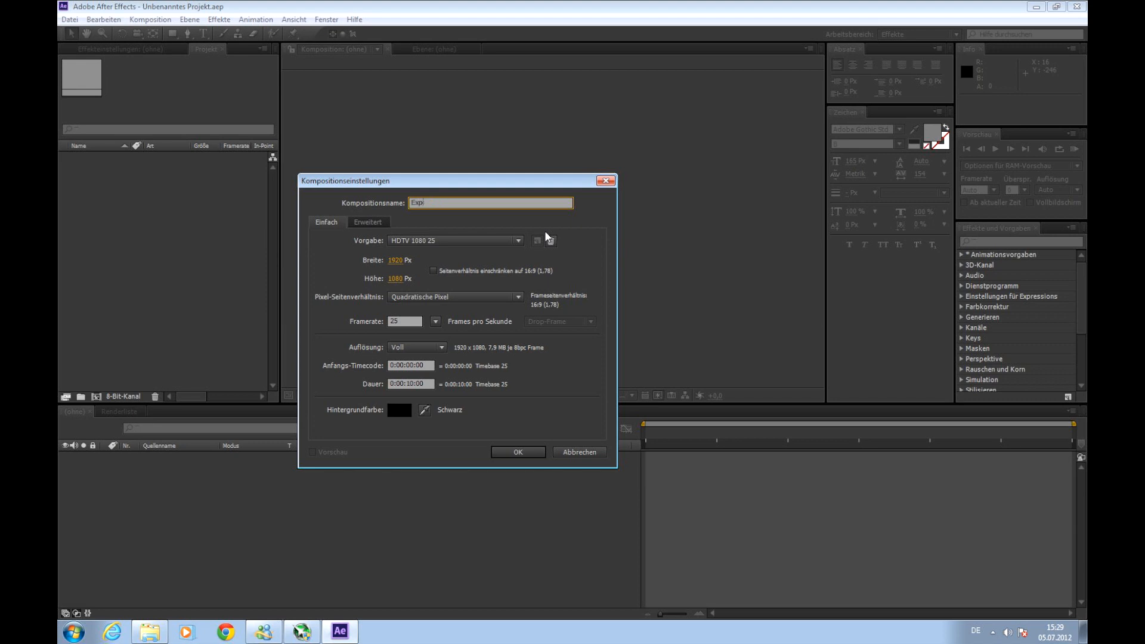
{"action": "type", "text": "Explosion Intro"}
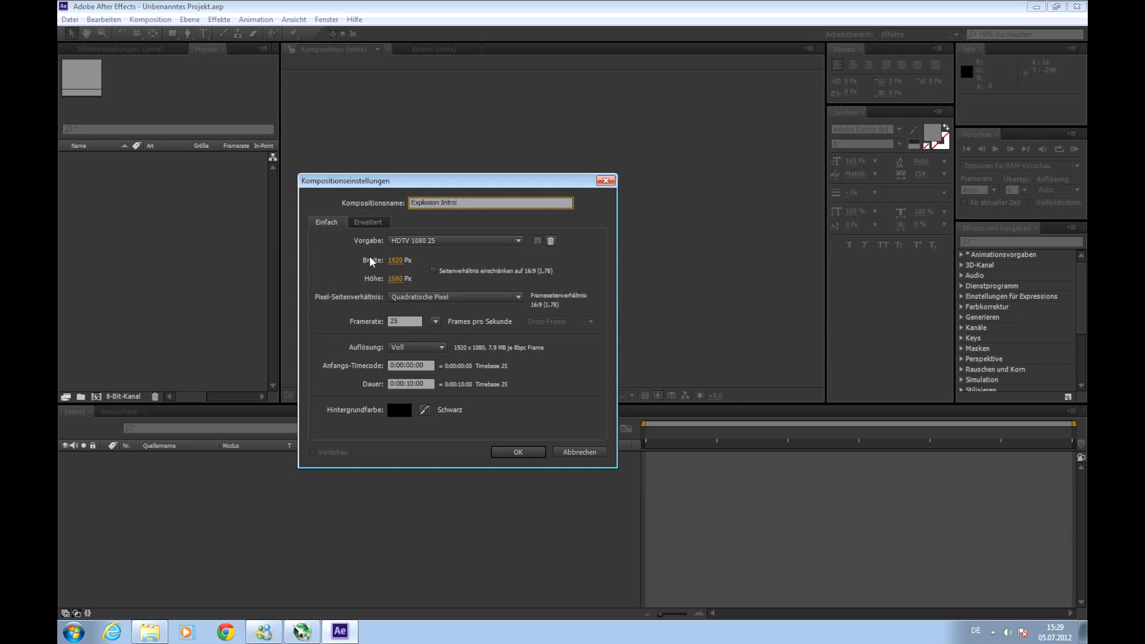
{"action": "mouse_move", "coordinate": [371, 258]}
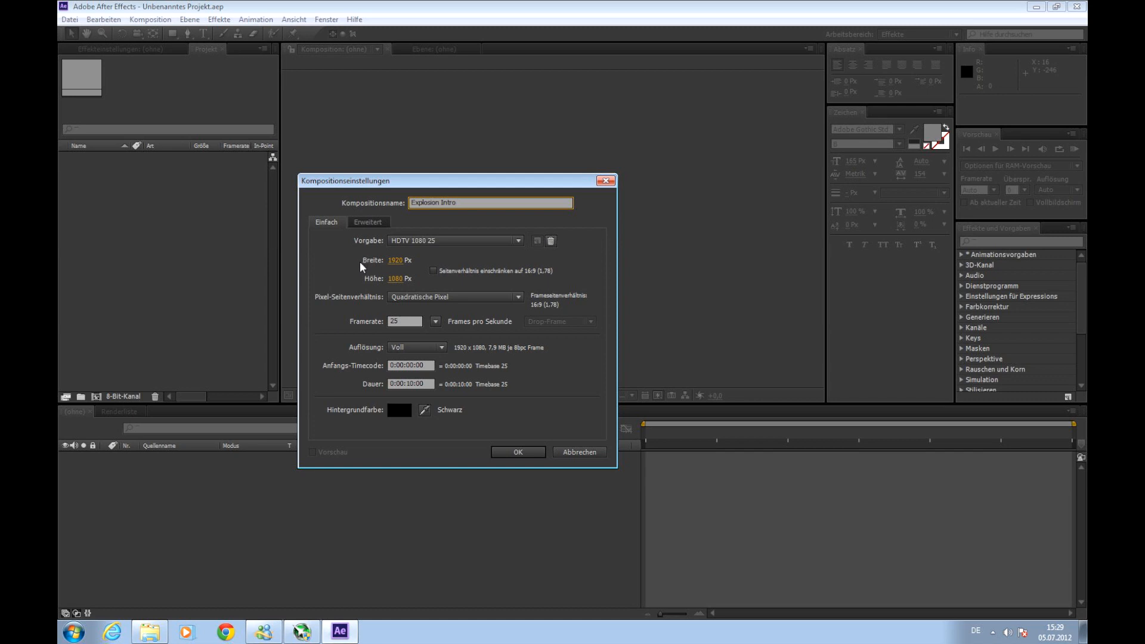
{"action": "mouse_move", "coordinate": [415, 309]}
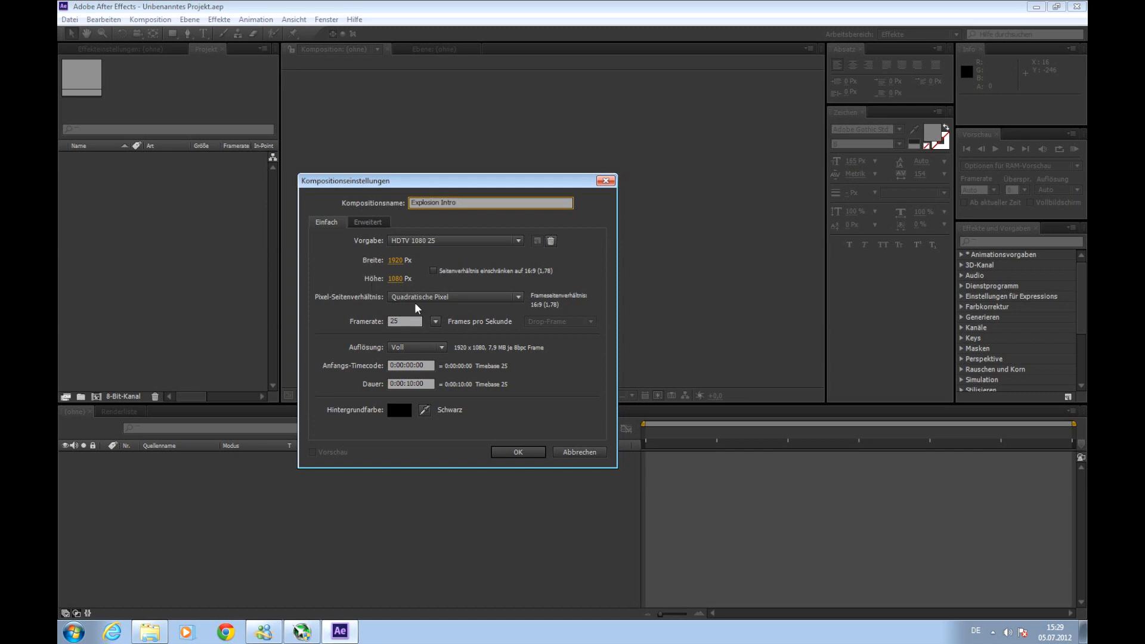
{"action": "mouse_move", "coordinate": [422, 289]}
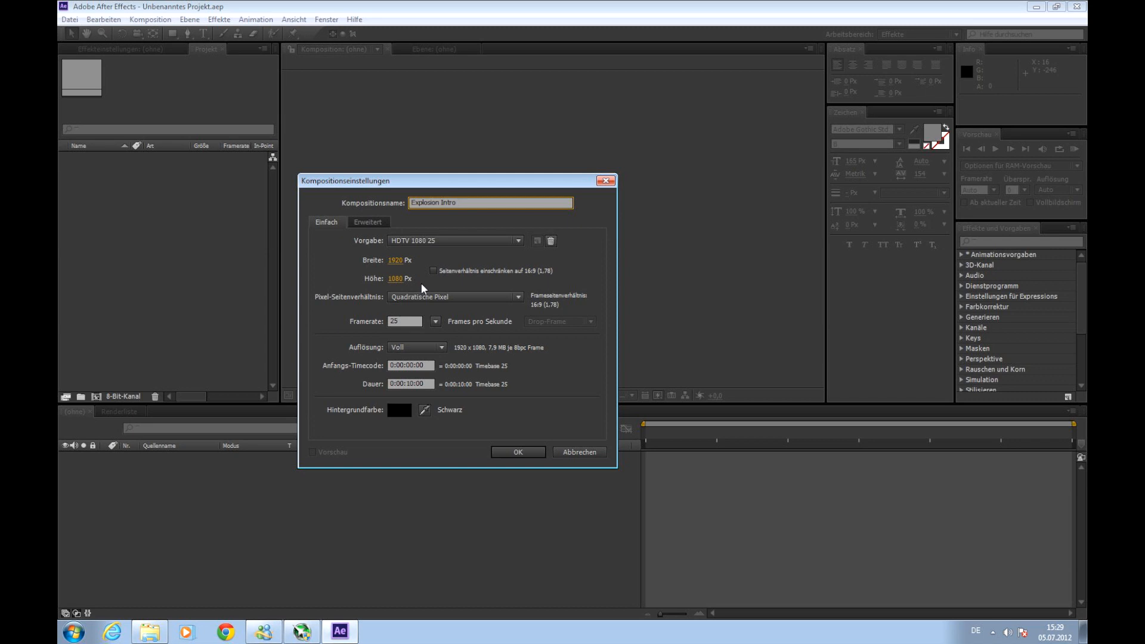
{"action": "left_click", "coordinate": [518, 240]}
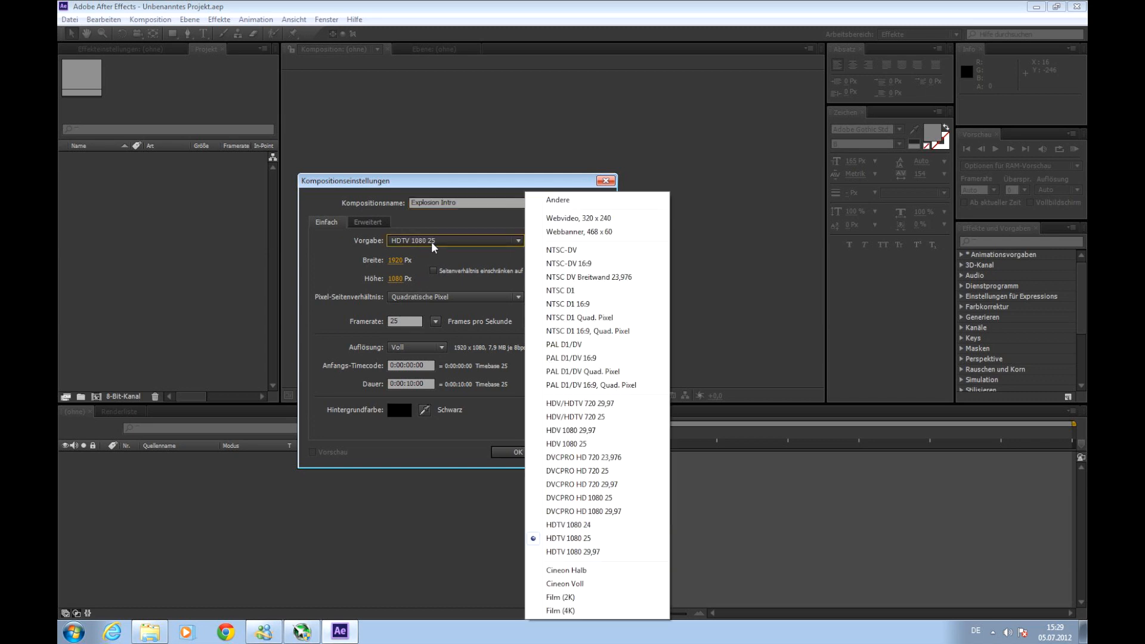
{"action": "mouse_move", "coordinate": [618, 423]}
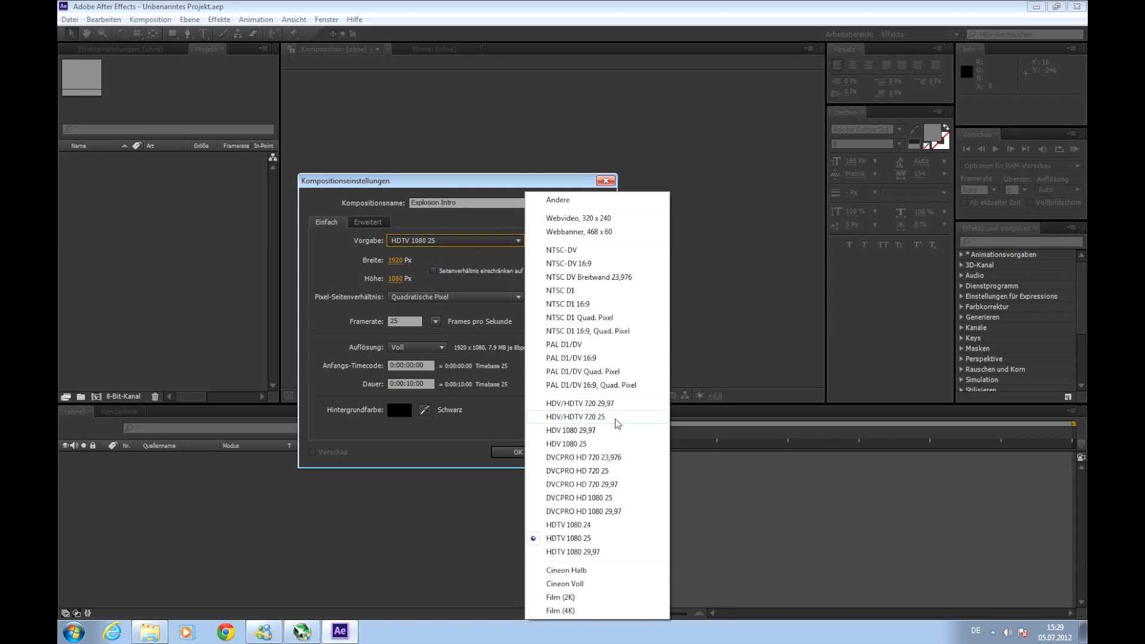
{"action": "mouse_move", "coordinate": [612, 423]}
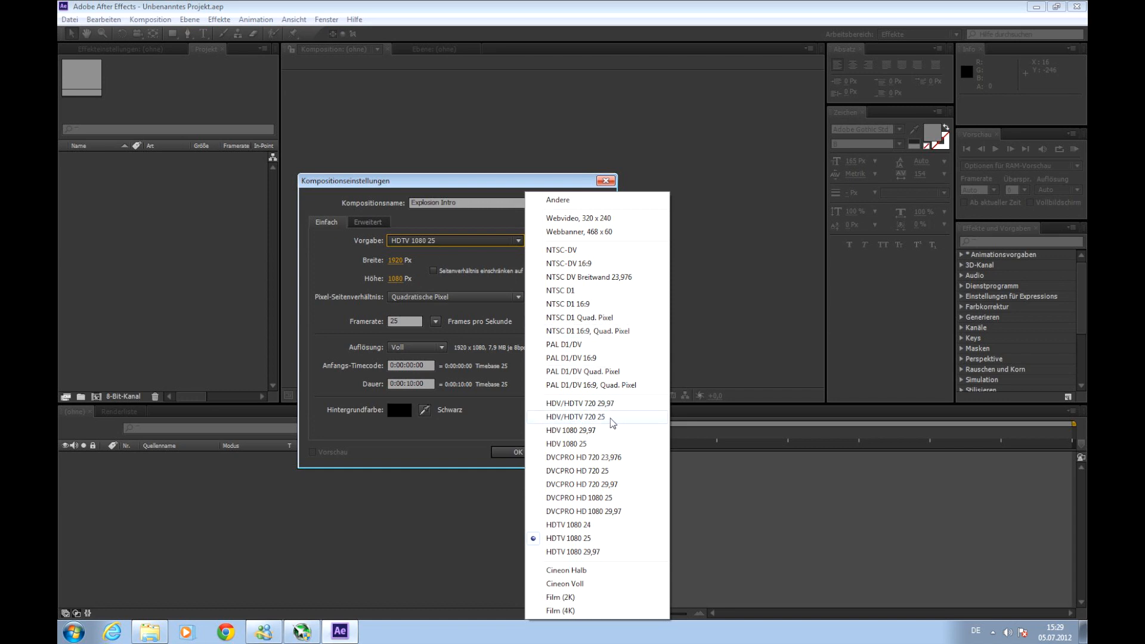
{"action": "mouse_move", "coordinate": [604, 422]}
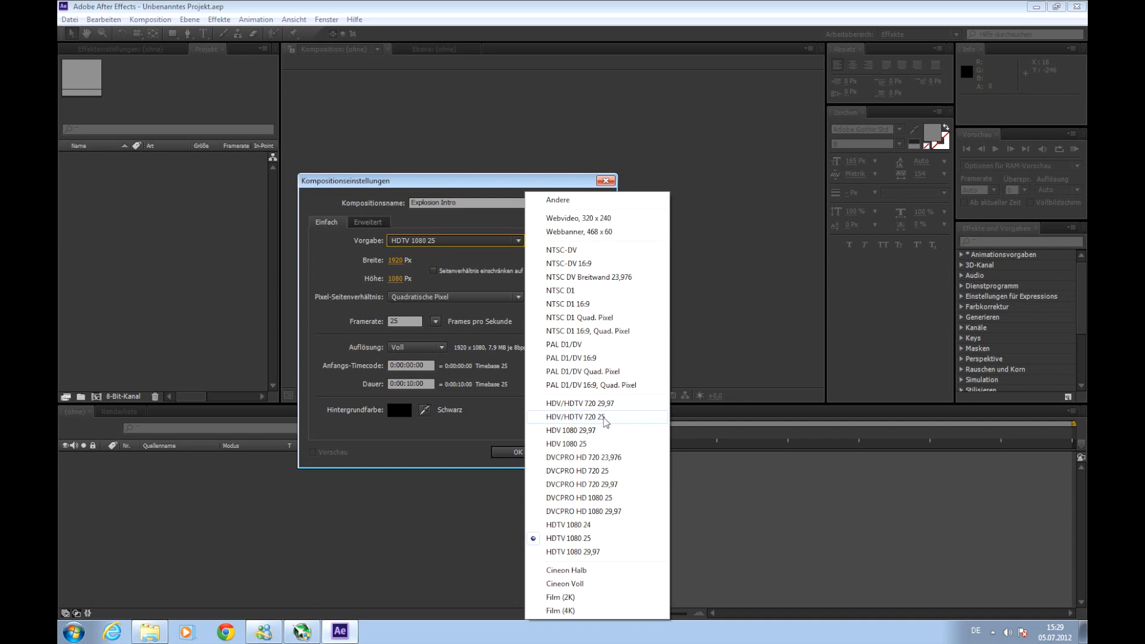
{"action": "mouse_move", "coordinate": [615, 404]}
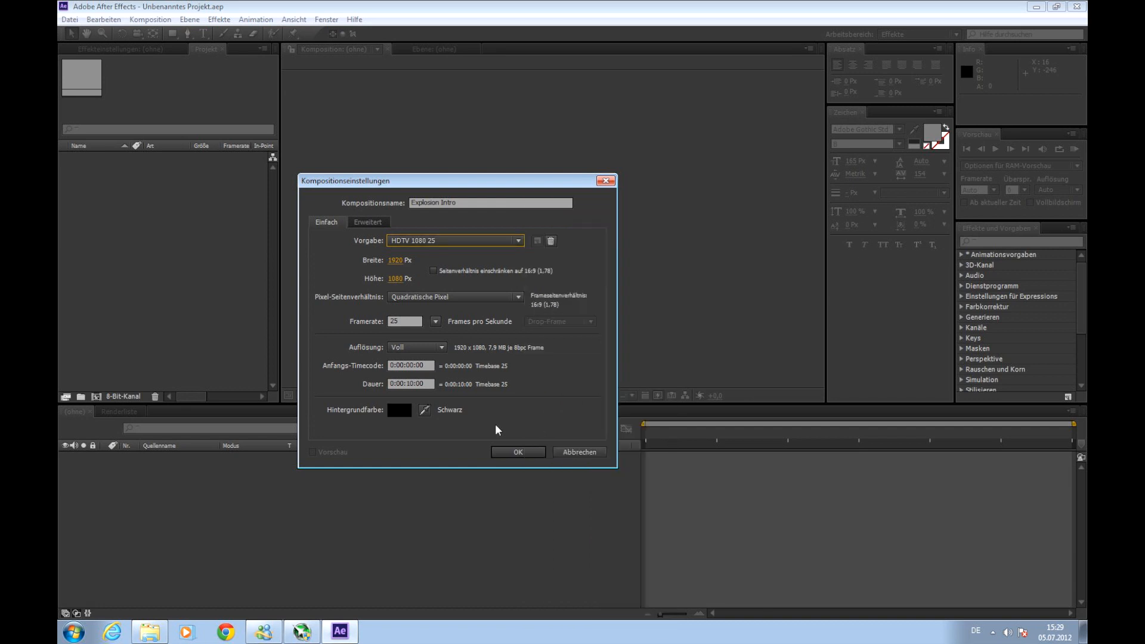
{"action": "triple_click", "coordinate": [410, 383]}
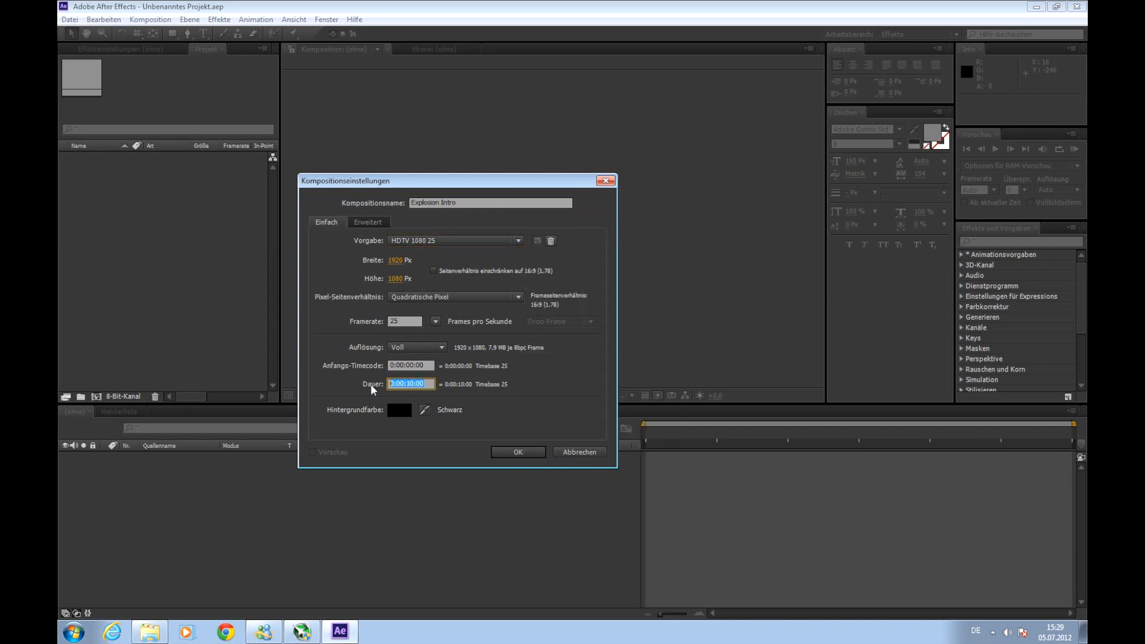
{"action": "left_click", "coordinate": [411, 383]}
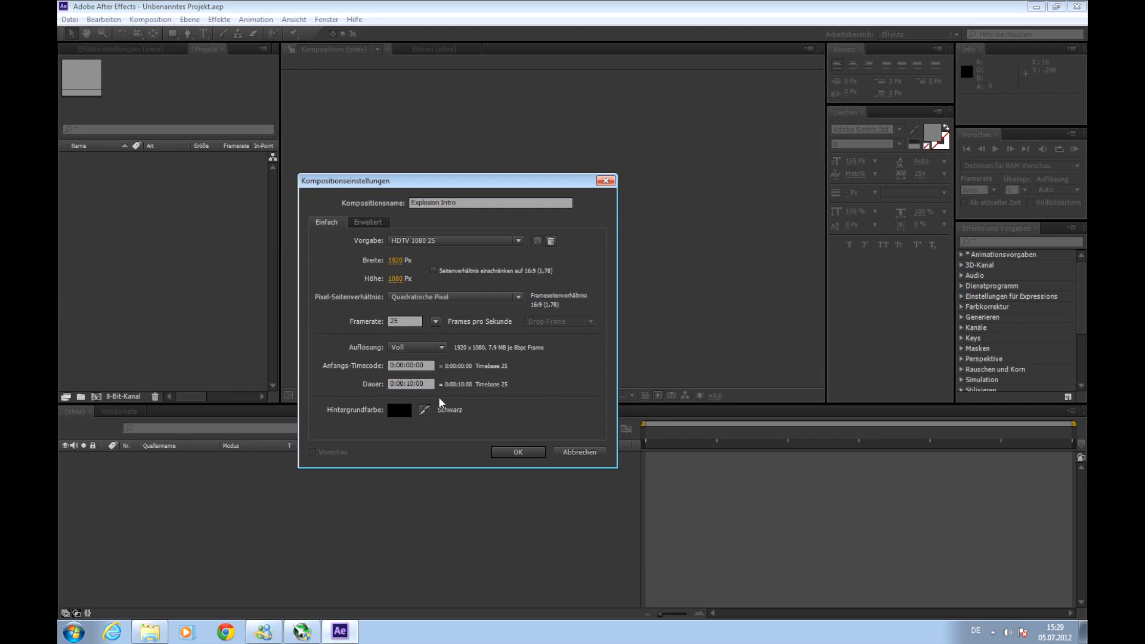
{"action": "left_click", "coordinate": [518, 451]}
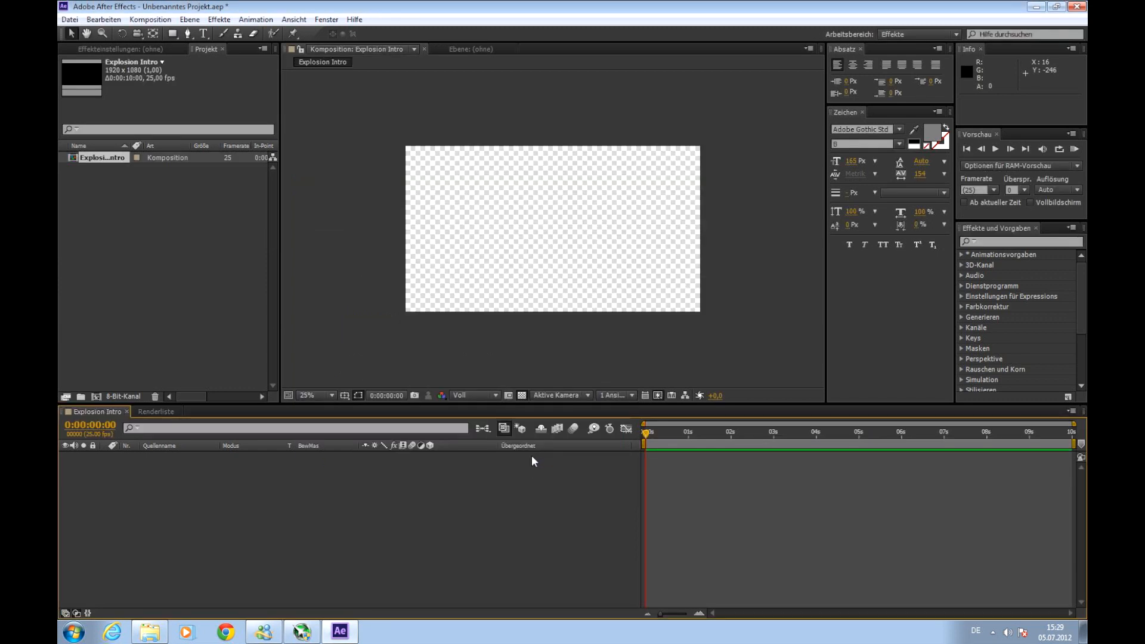
{"action": "mouse_move", "coordinate": [533, 455]}
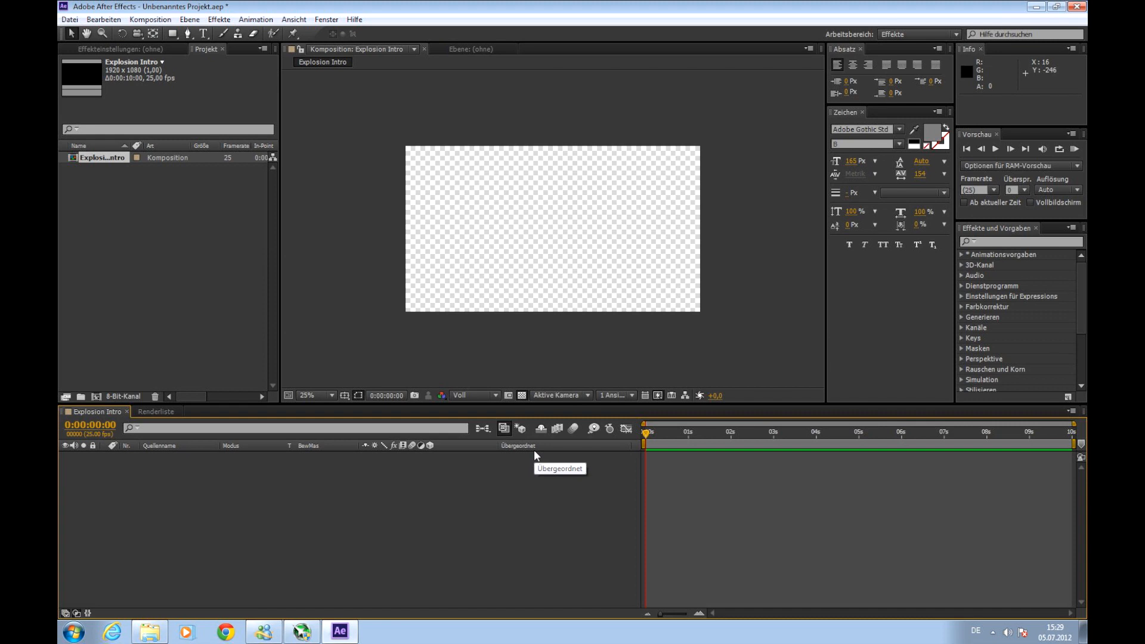
{"action": "mouse_move", "coordinate": [526, 475]}
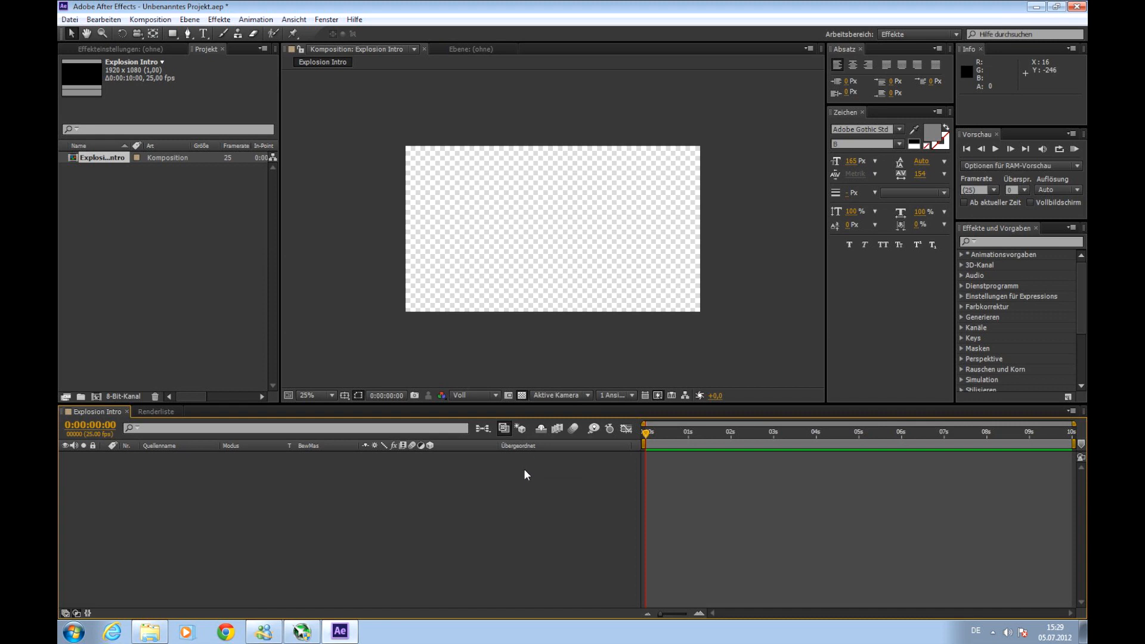
{"action": "mouse_move", "coordinate": [521, 395]}
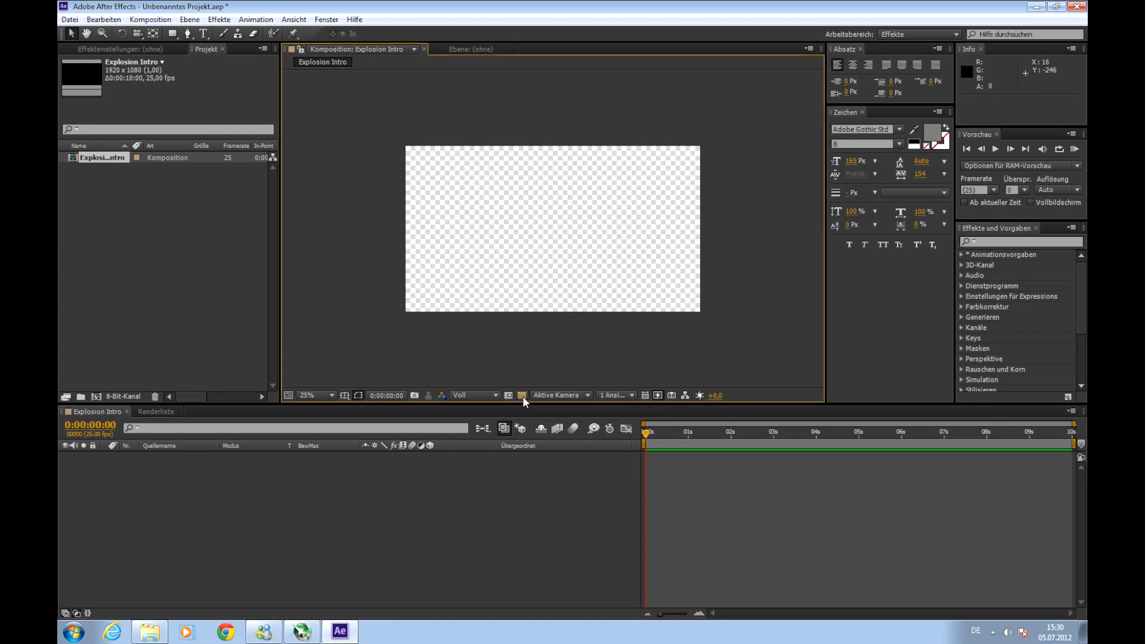
{"action": "left_click", "coordinate": [521, 395]}
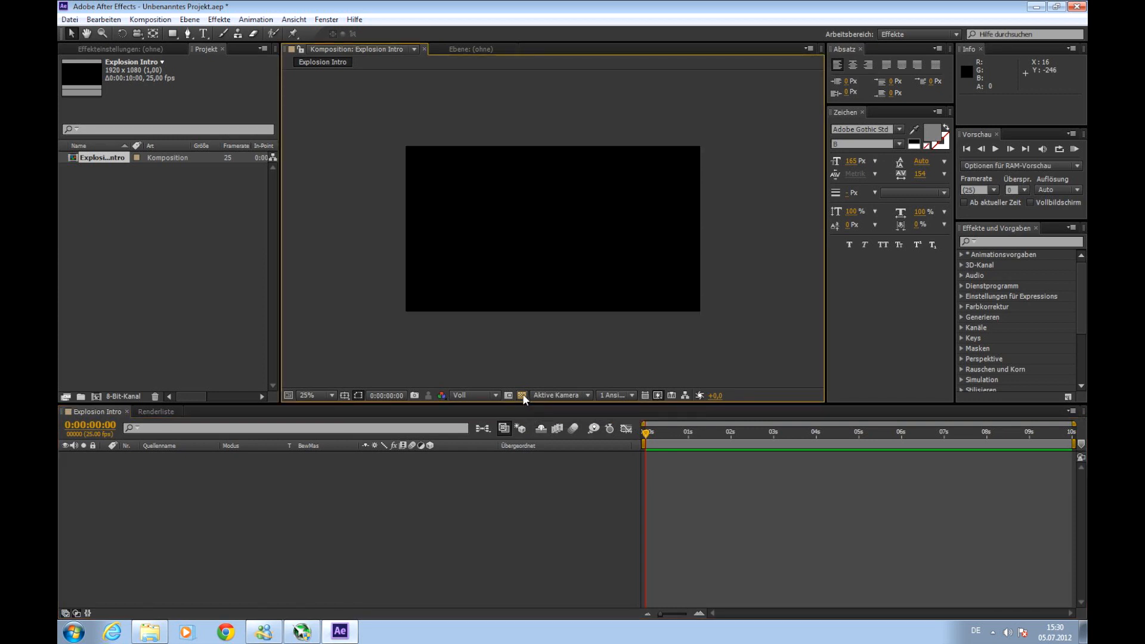
{"action": "left_click", "coordinate": [522, 395]}
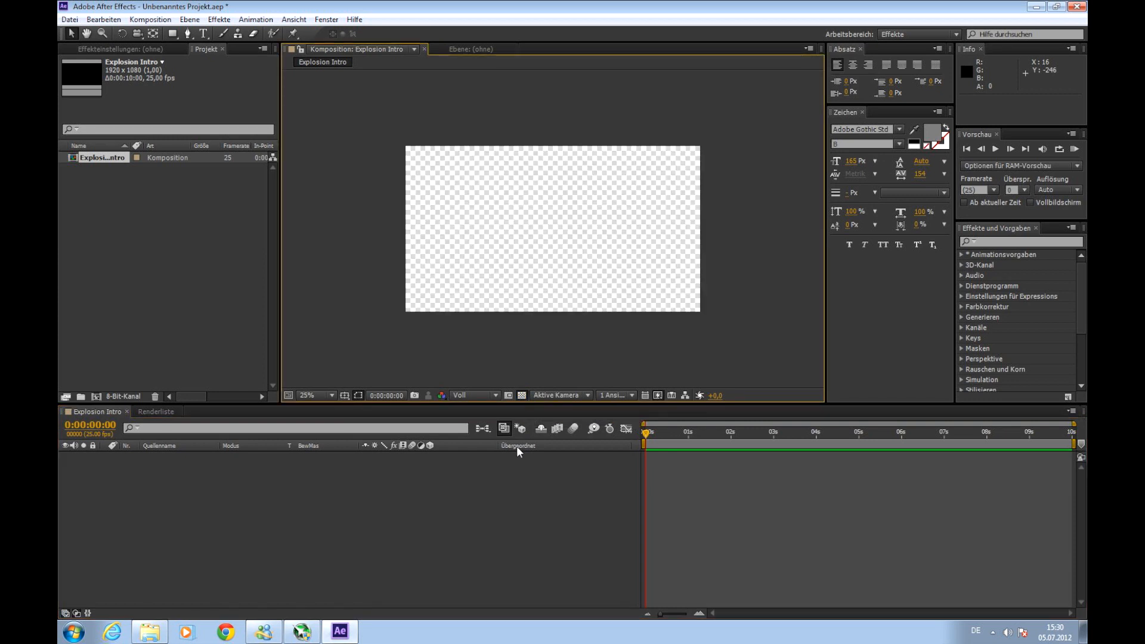
{"action": "mouse_move", "coordinate": [518, 449]}
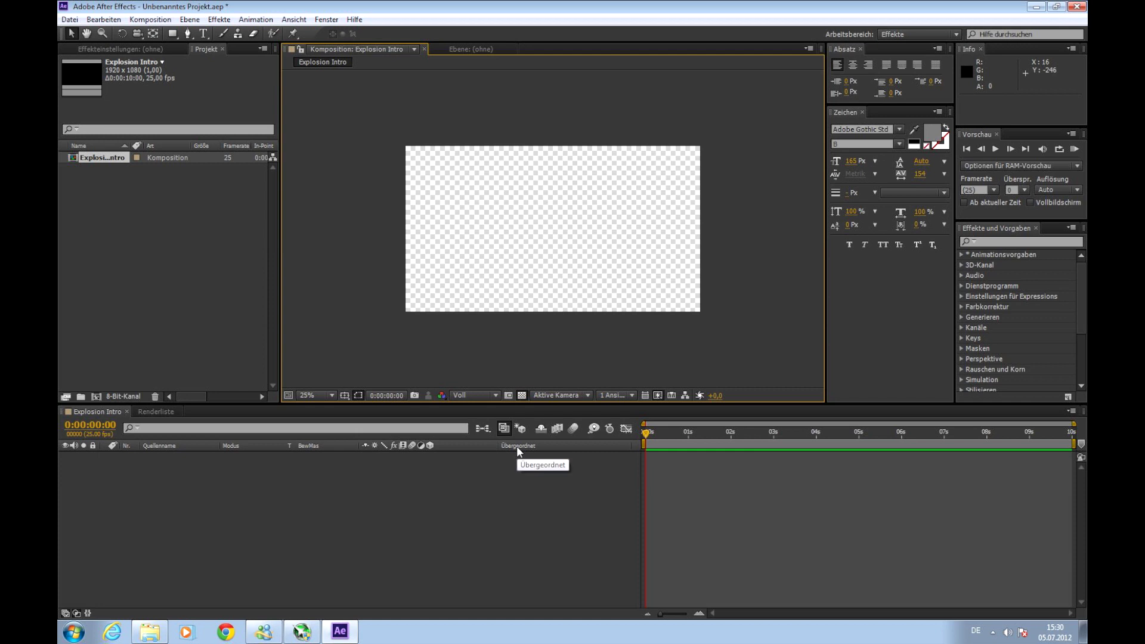
{"action": "mouse_move", "coordinate": [527, 459]}
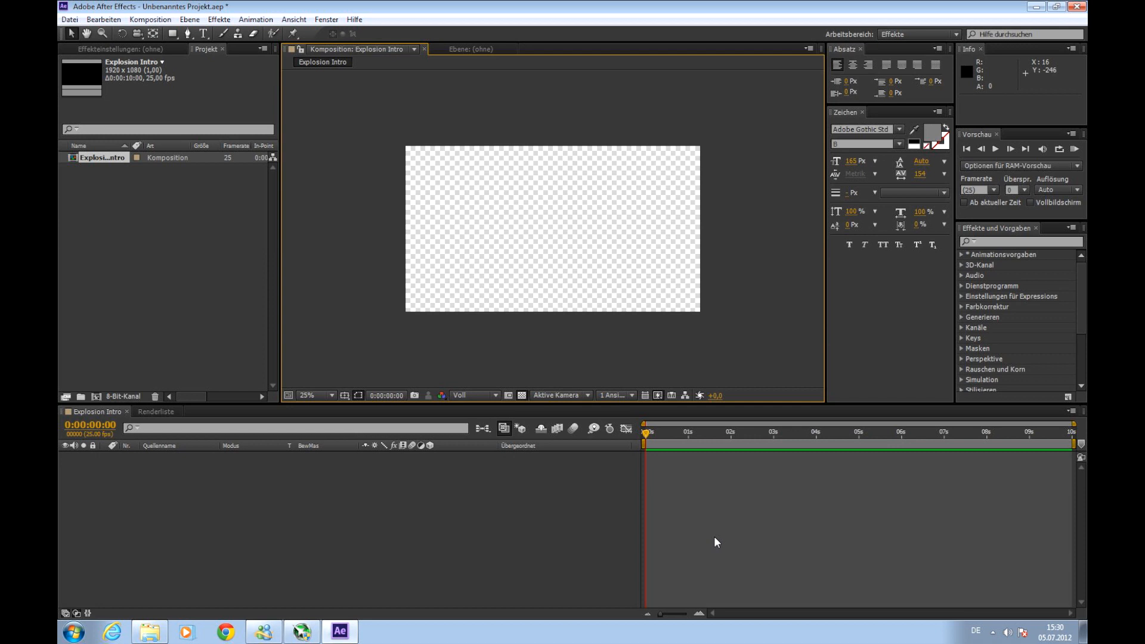
{"action": "mouse_move", "coordinate": [189, 19]}
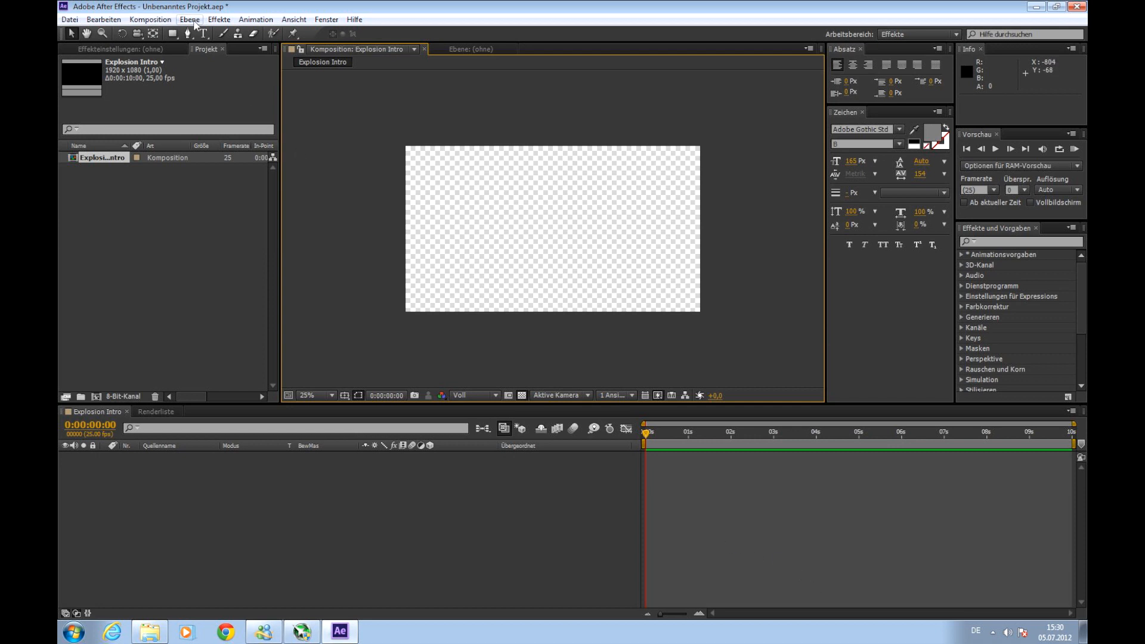
- Add a black 1920x1080 solid layer named 'Background'
{"action": "left_click", "coordinate": [189, 19]}
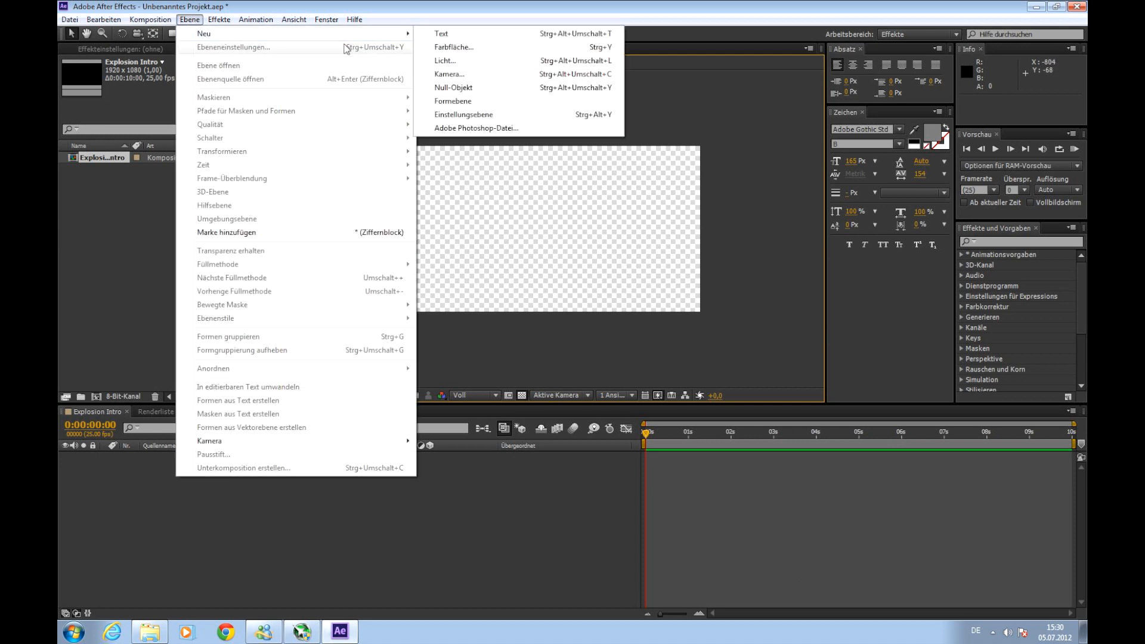
{"action": "left_click", "coordinate": [453, 46]}
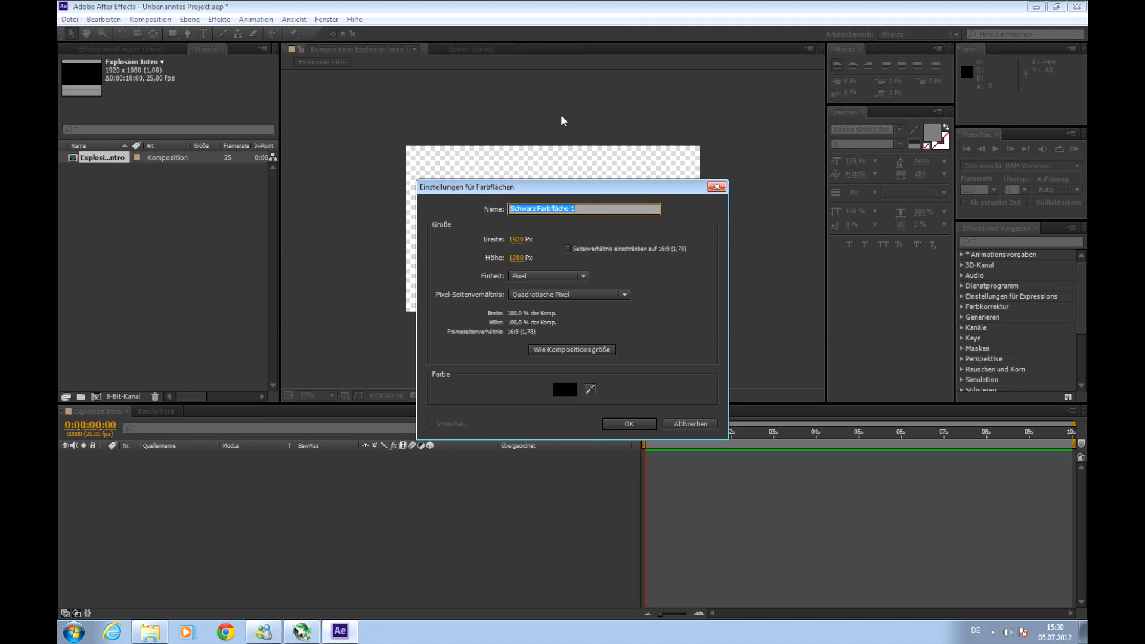
{"action": "type", "text": "Background"}
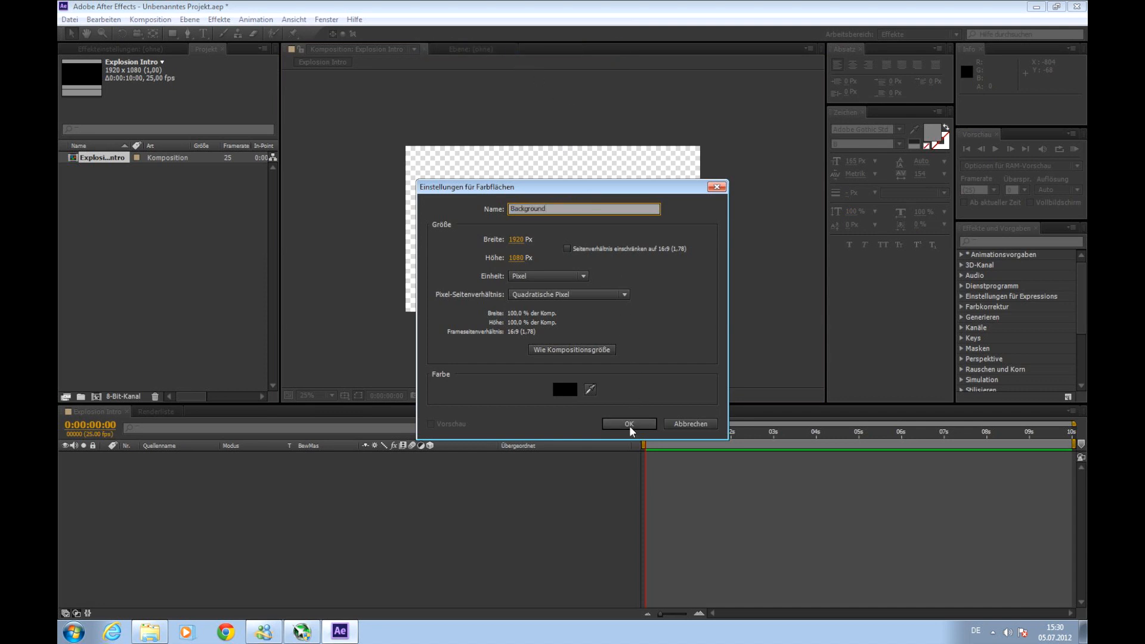
{"action": "left_click", "coordinate": [627, 424]}
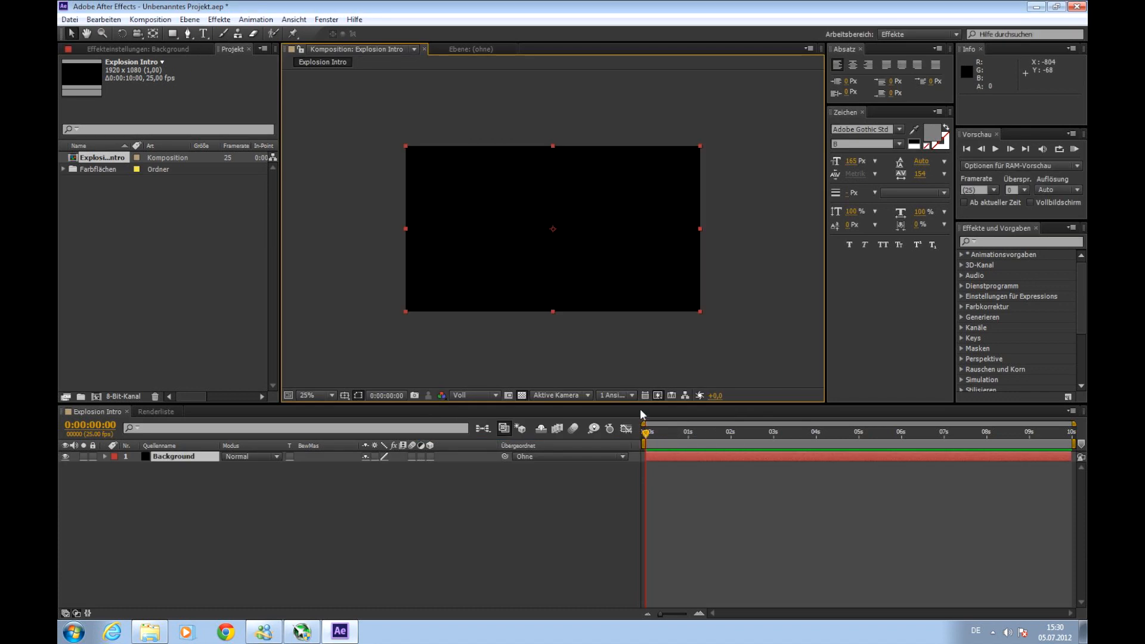
- Apply a Gradient Ramp to the Background solid and make it radial
{"action": "left_click", "coordinate": [218, 19]}
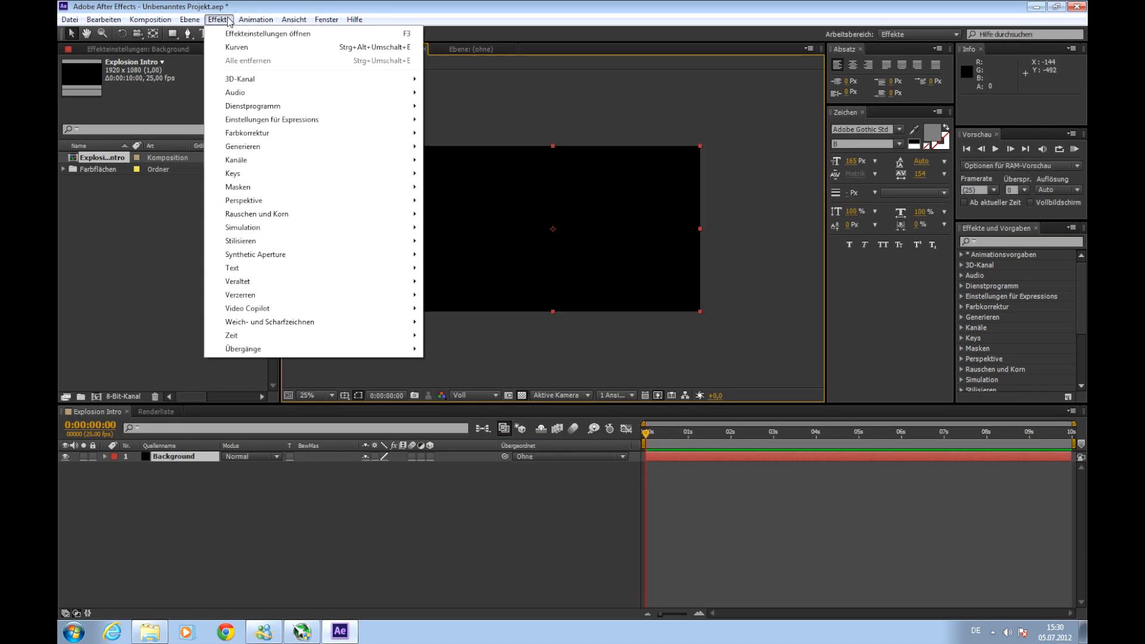
{"action": "mouse_move", "coordinate": [242, 147]}
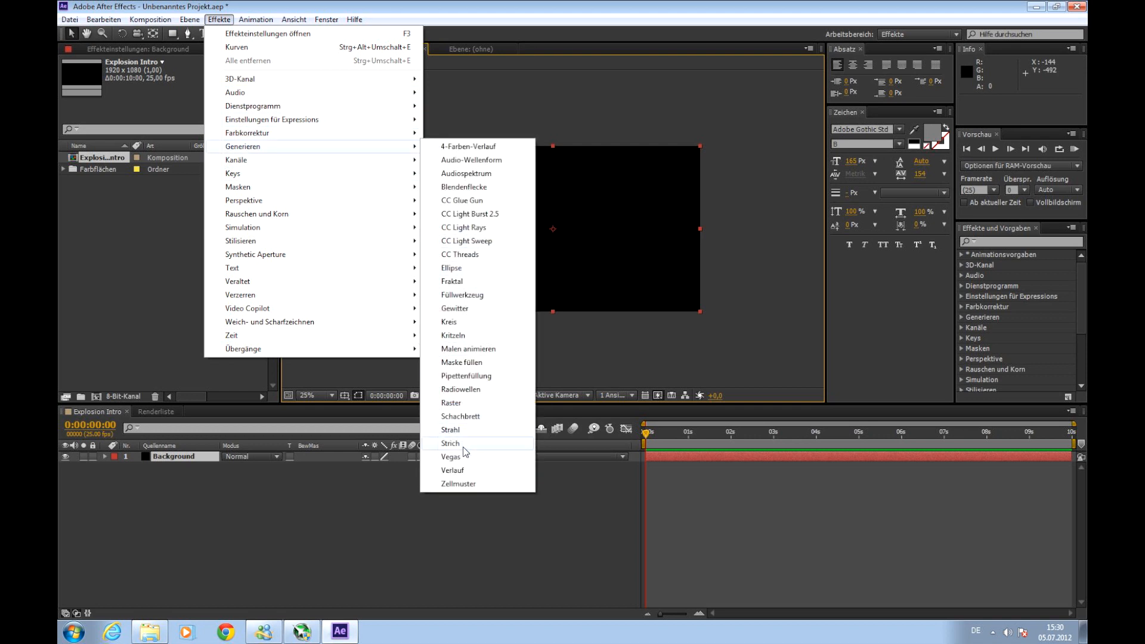
{"action": "mouse_move", "coordinate": [466, 469]}
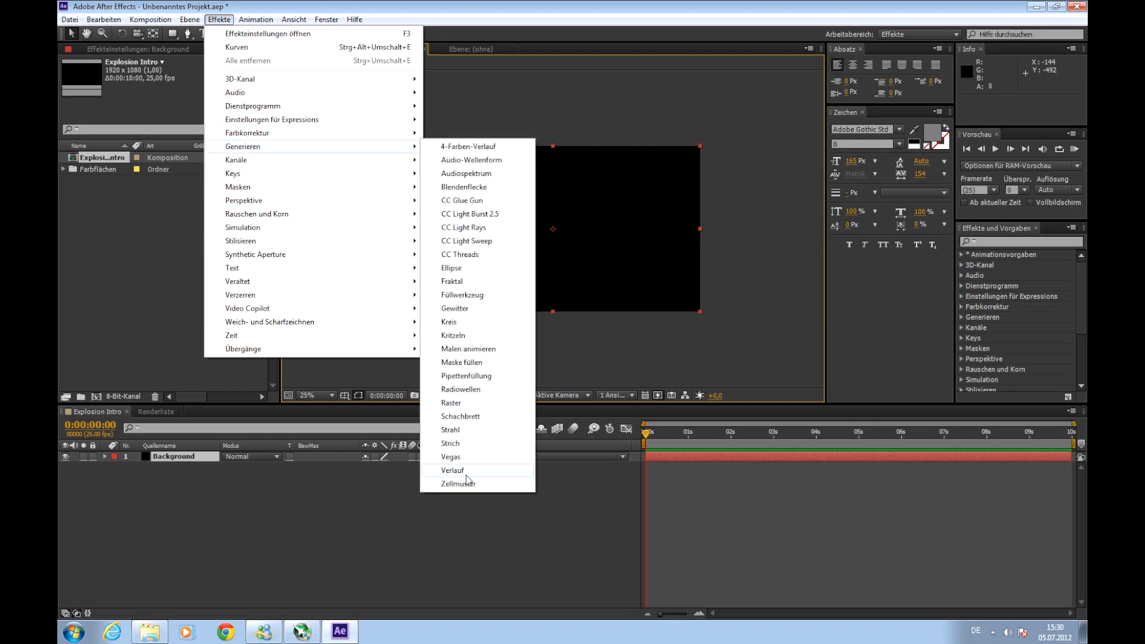
{"action": "left_click", "coordinate": [453, 469]}
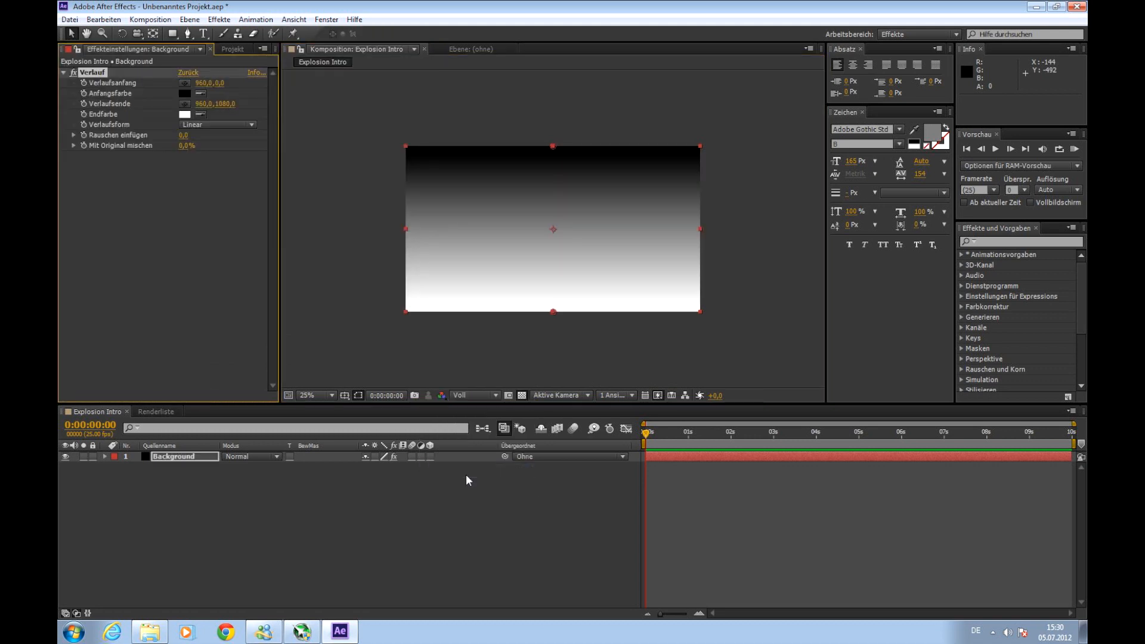
{"action": "mouse_move", "coordinate": [213, 134]}
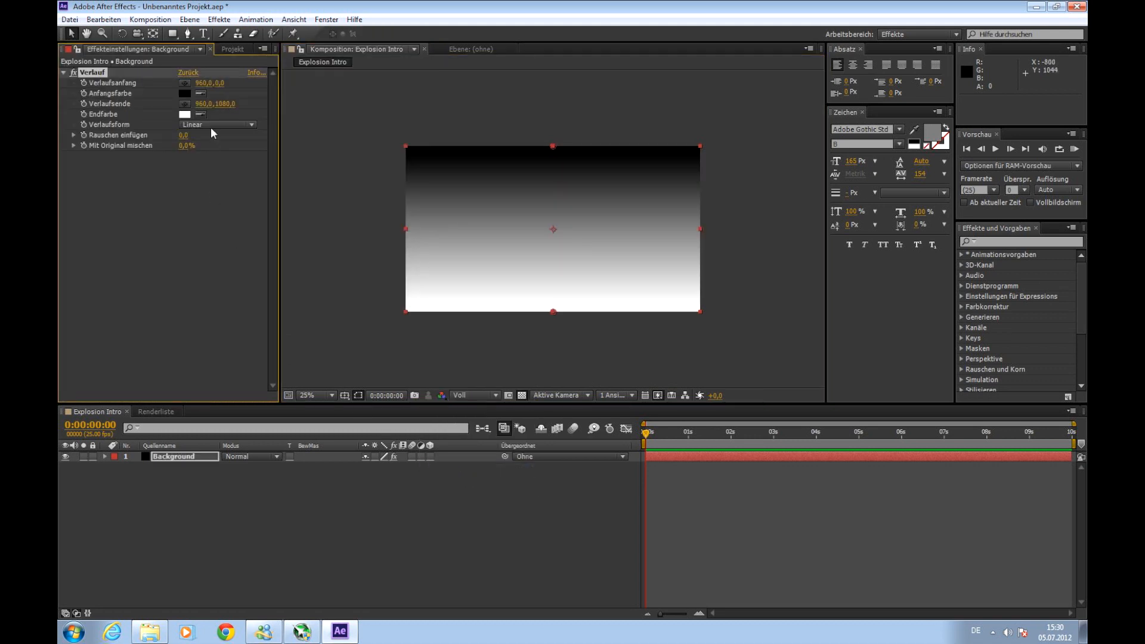
{"action": "left_click", "coordinate": [251, 124]}
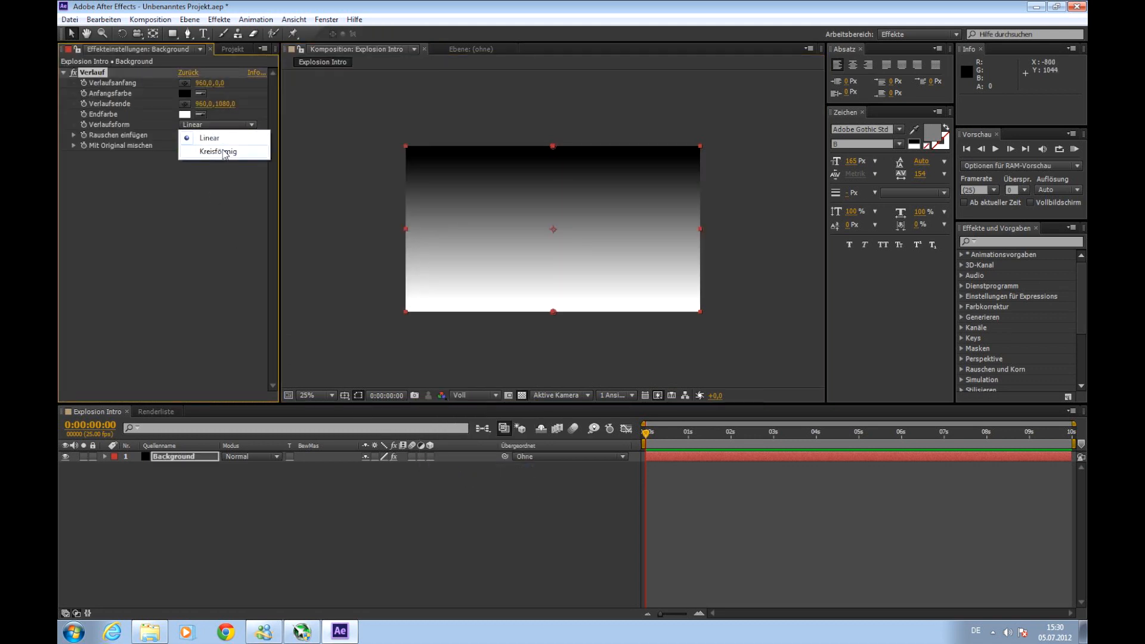
{"action": "left_click", "coordinate": [216, 151]}
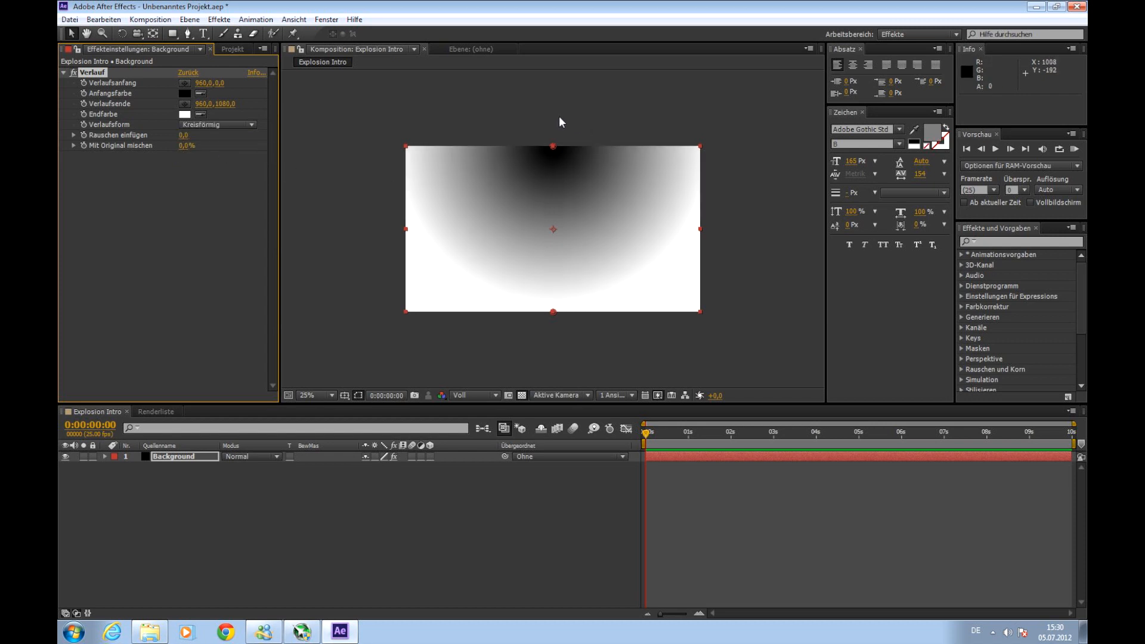
{"action": "mouse_move", "coordinate": [489, 168]}
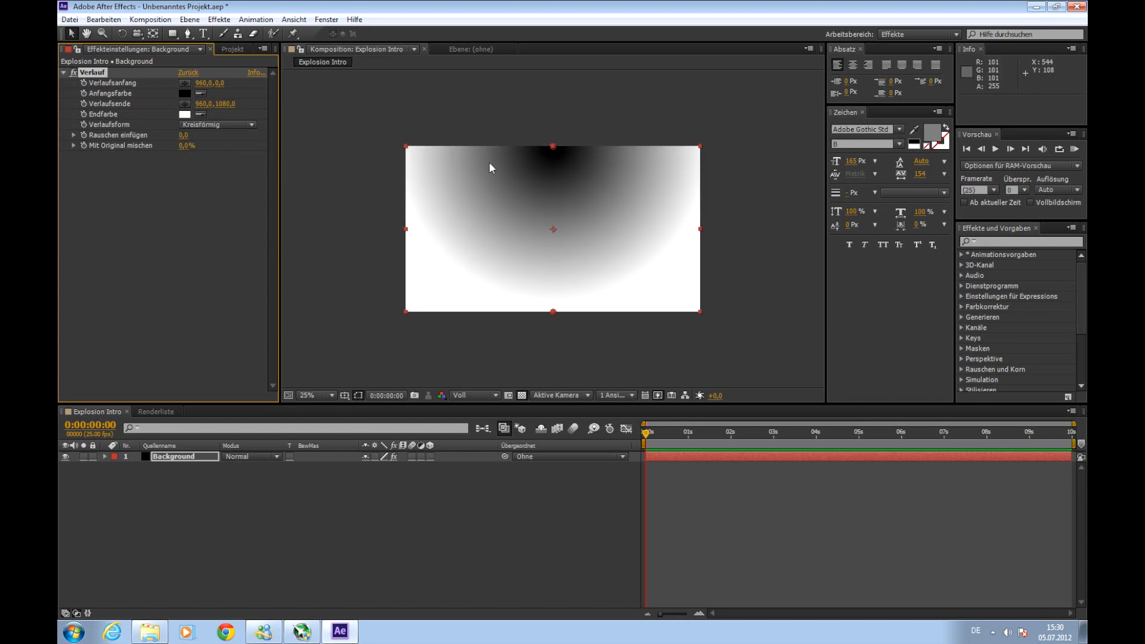
- Set the ramp start colour to dark red and the end colour to black
{"action": "left_click", "coordinate": [185, 94]}
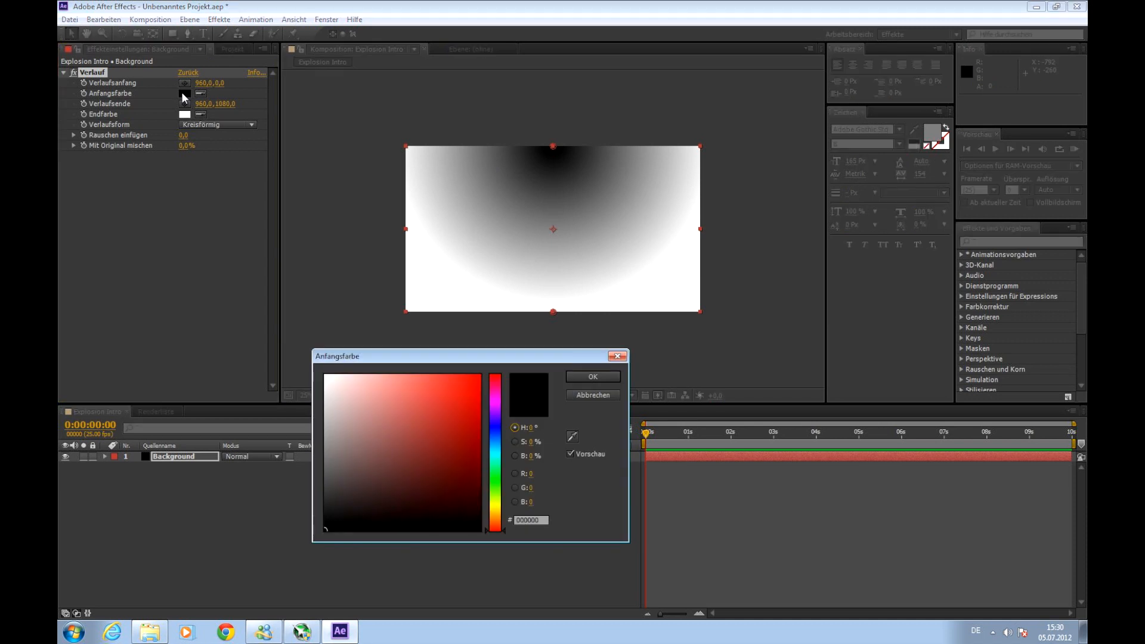
{"action": "left_click", "coordinate": [461, 432]}
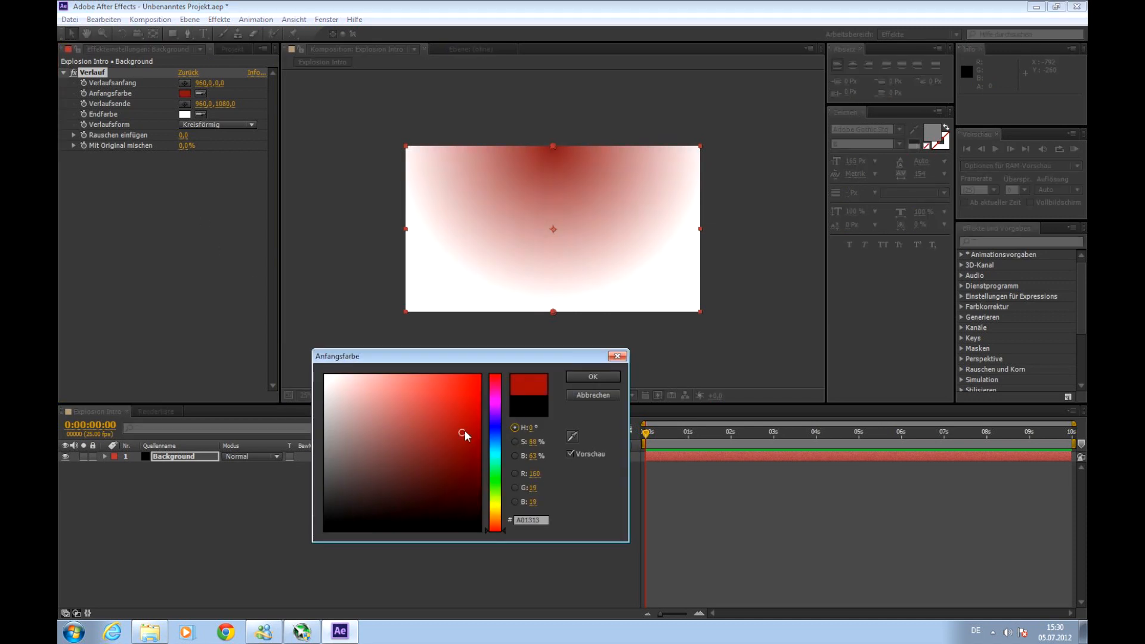
{"action": "left_click", "coordinate": [478, 465]}
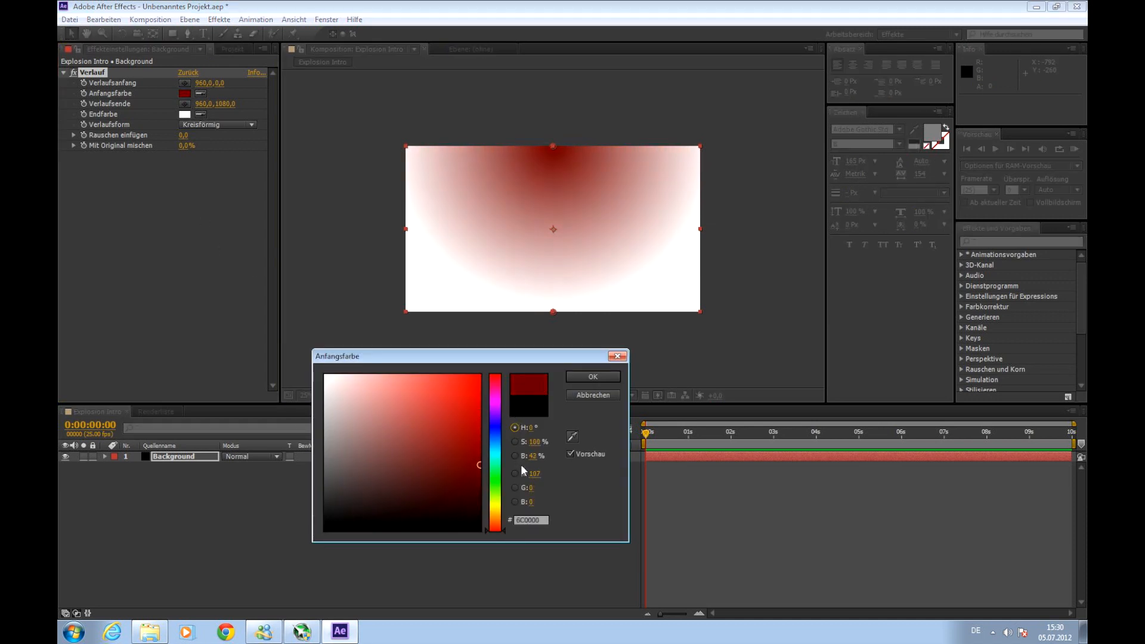
{"action": "left_click", "coordinate": [592, 376]}
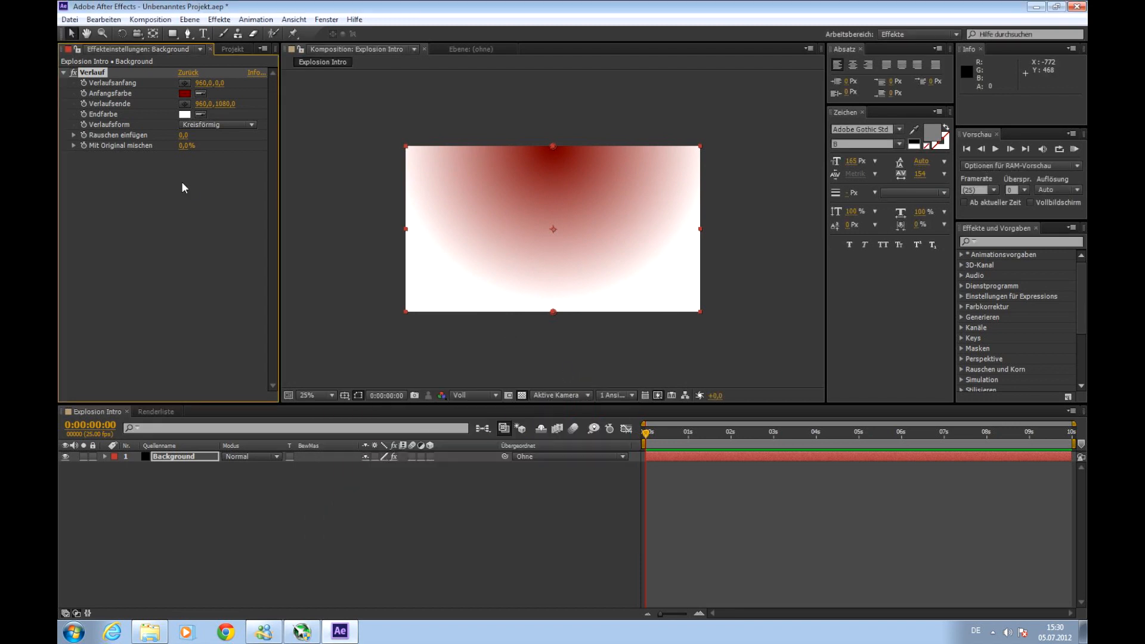
{"action": "left_click", "coordinate": [185, 114]}
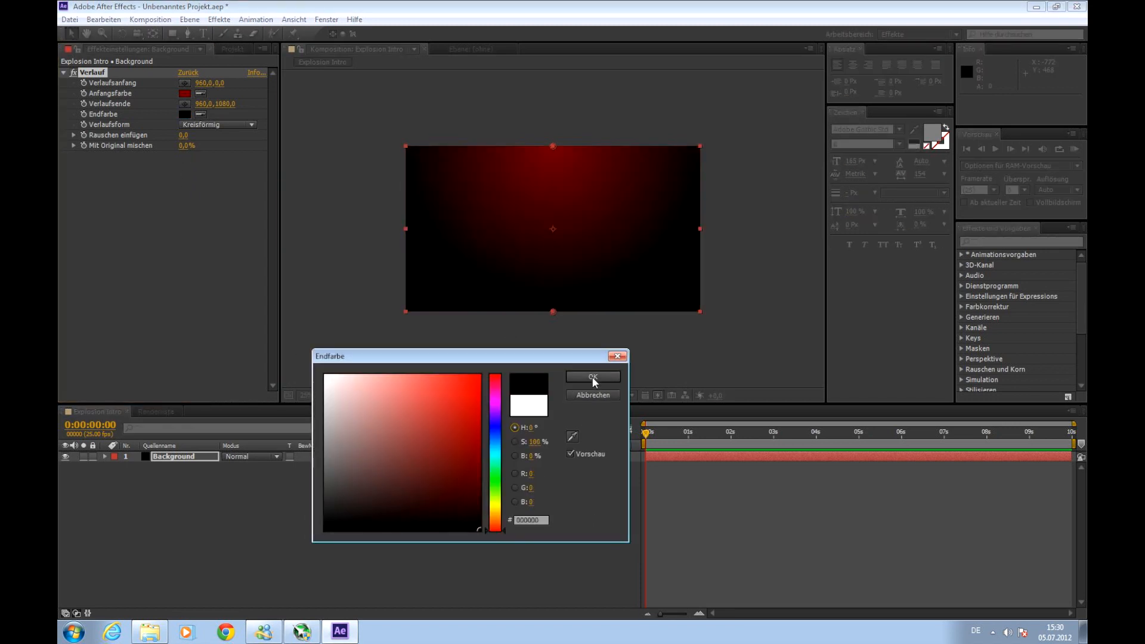
{"action": "left_click", "coordinate": [592, 377]}
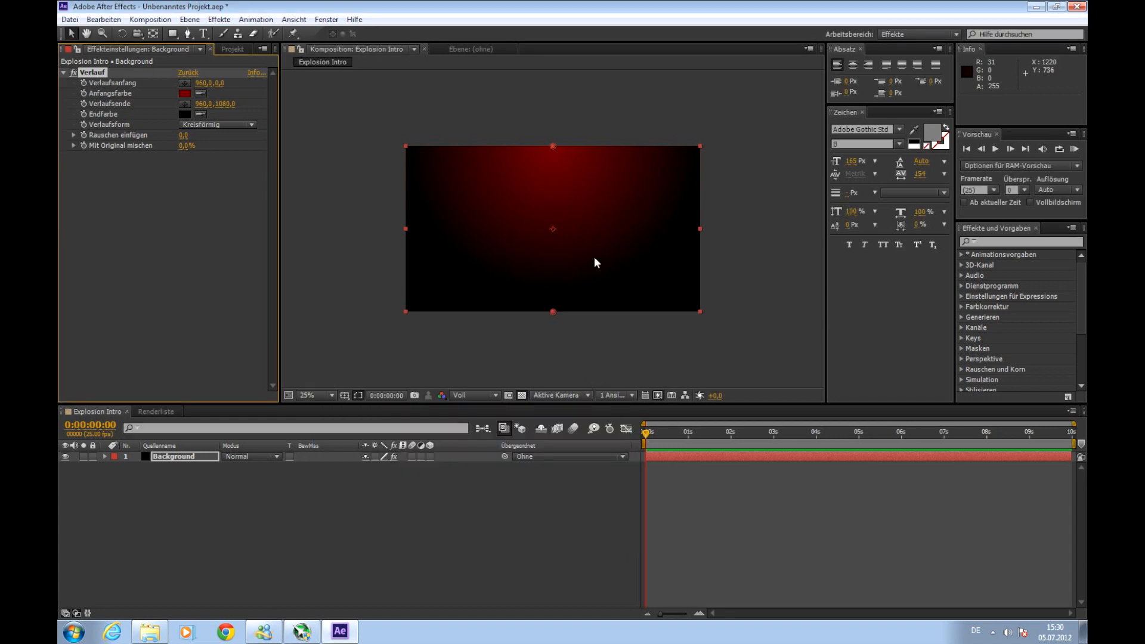
{"action": "mouse_move", "coordinate": [563, 151]}
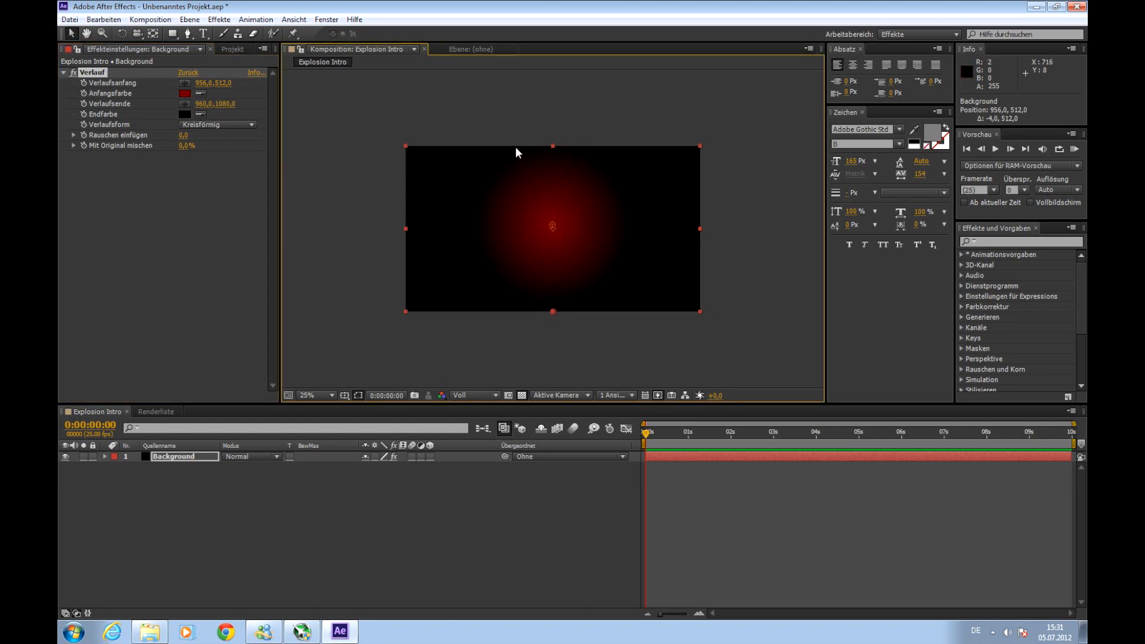
{"action": "mouse_move", "coordinate": [600, 170]}
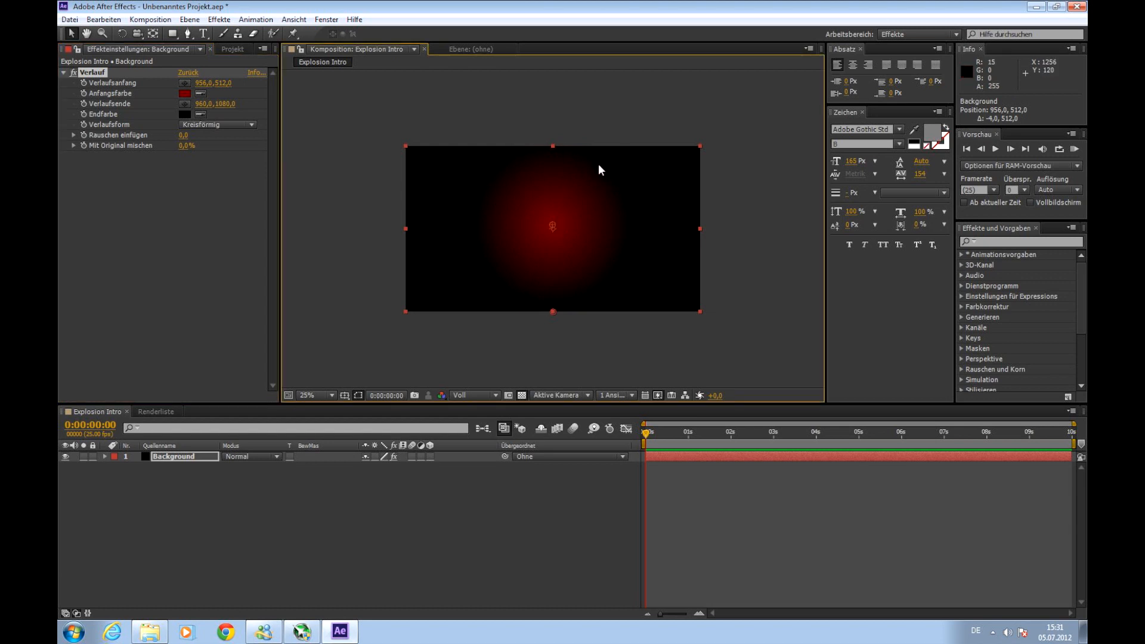
{"action": "mouse_move", "coordinate": [605, 199]}
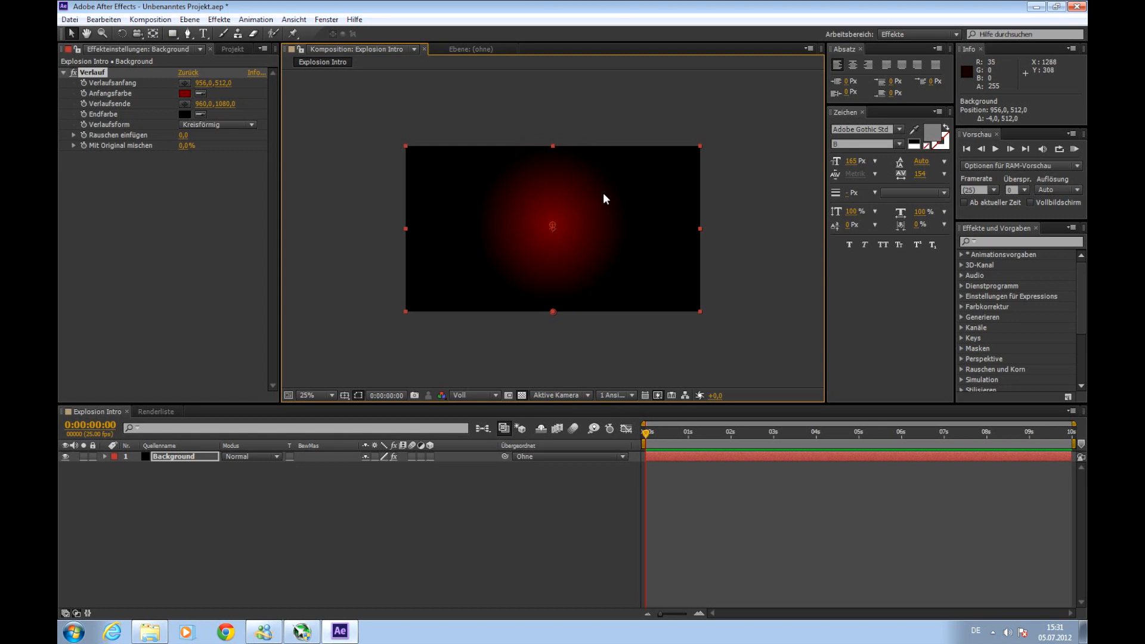
- Move the ramp start point to 956,512 and the end point to 1640,1264
{"action": "left_click", "coordinate": [104, 20]}
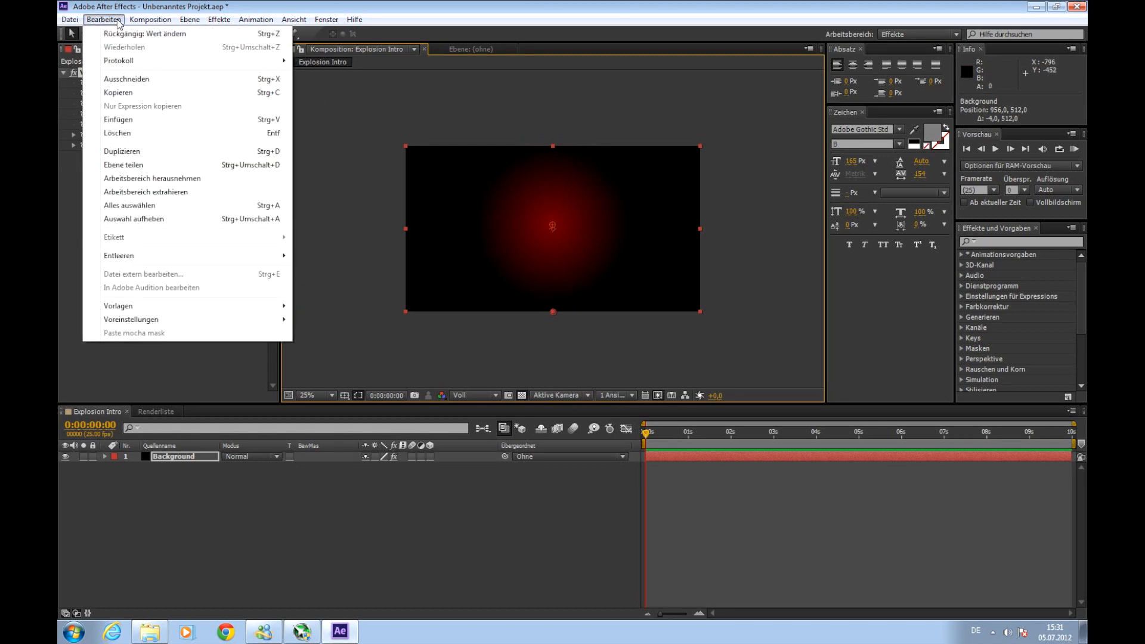
{"action": "mouse_move", "coordinate": [355, 220]}
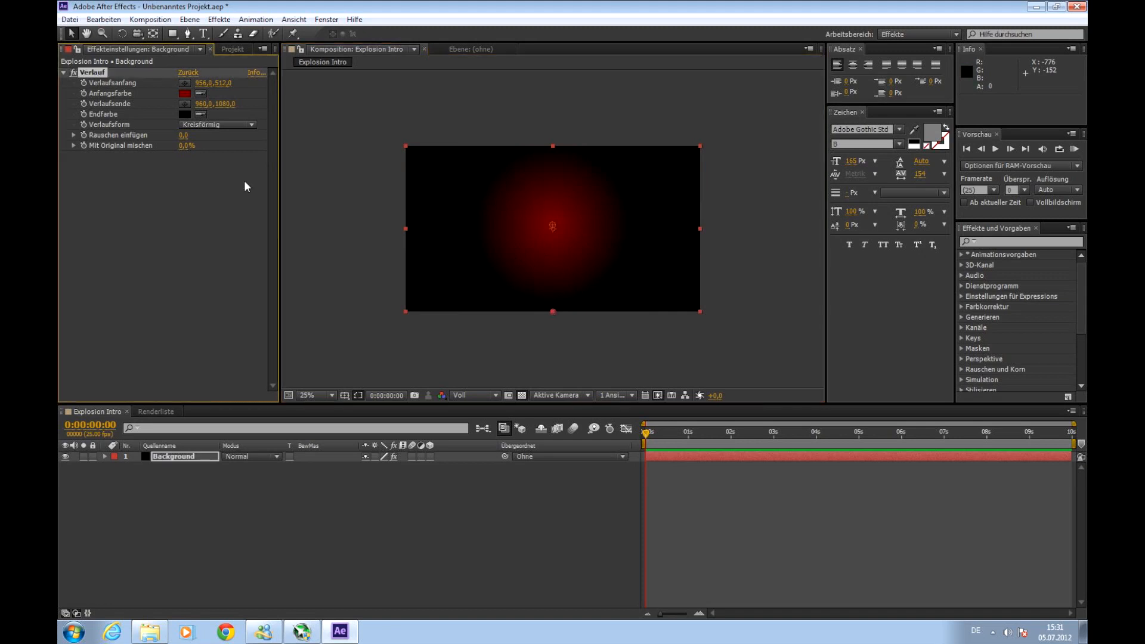
{"action": "mouse_move", "coordinate": [553, 319]}
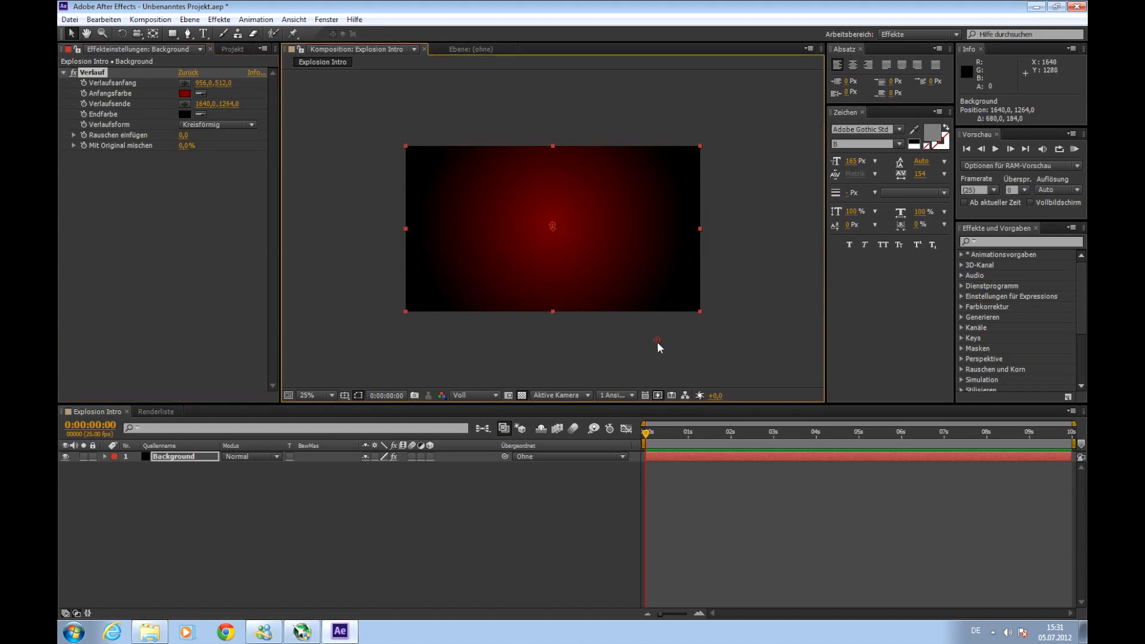
{"action": "mouse_move", "coordinate": [703, 364]}
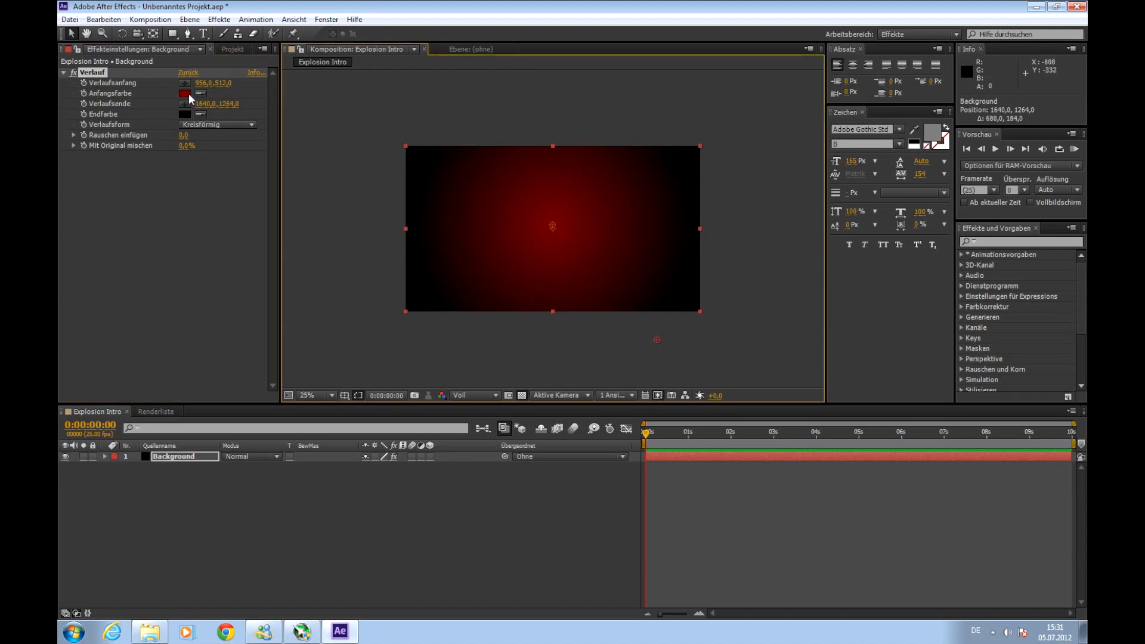
- Change the ramp start colour to hex 550000
{"action": "left_click", "coordinate": [185, 93]}
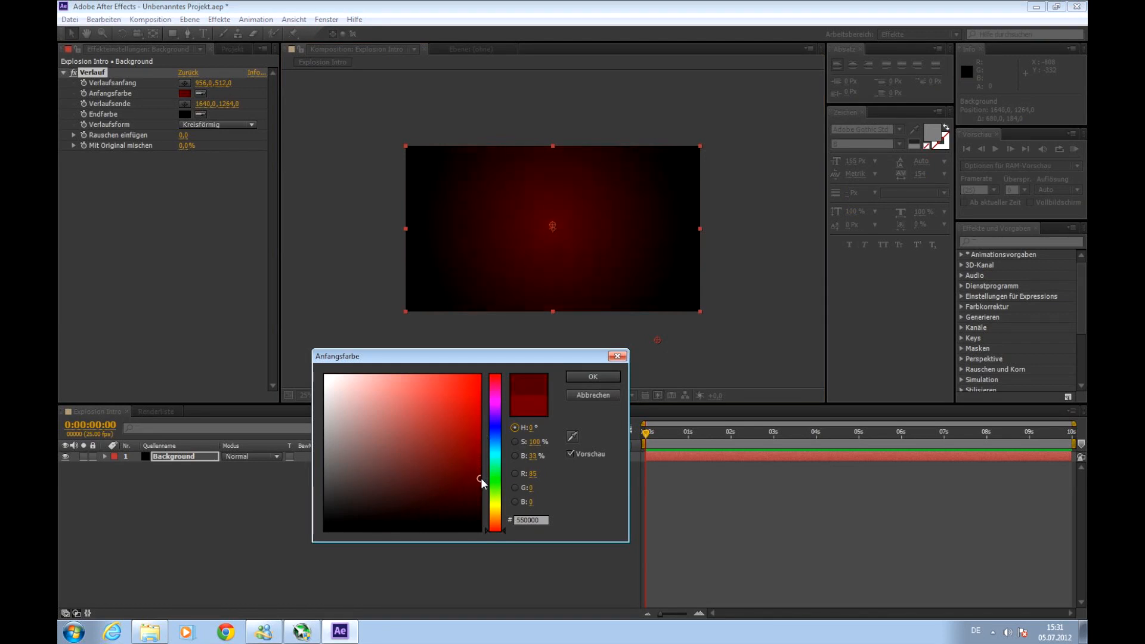
{"action": "mouse_move", "coordinate": [592, 377]}
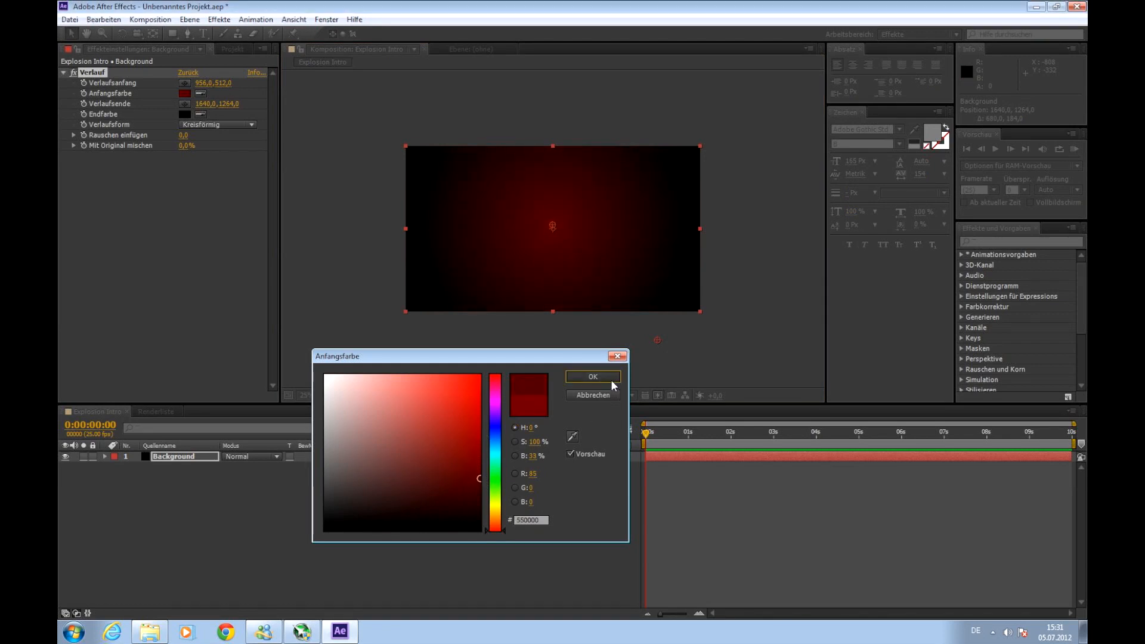
{"action": "left_click", "coordinate": [592, 376]}
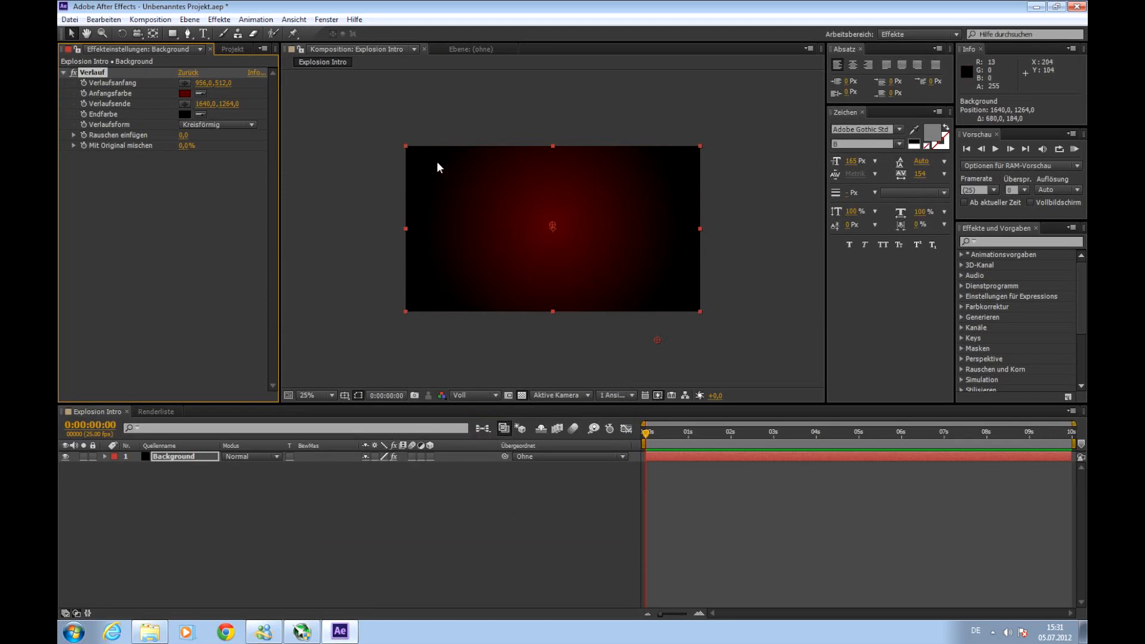
{"action": "mouse_move", "coordinate": [359, 144]}
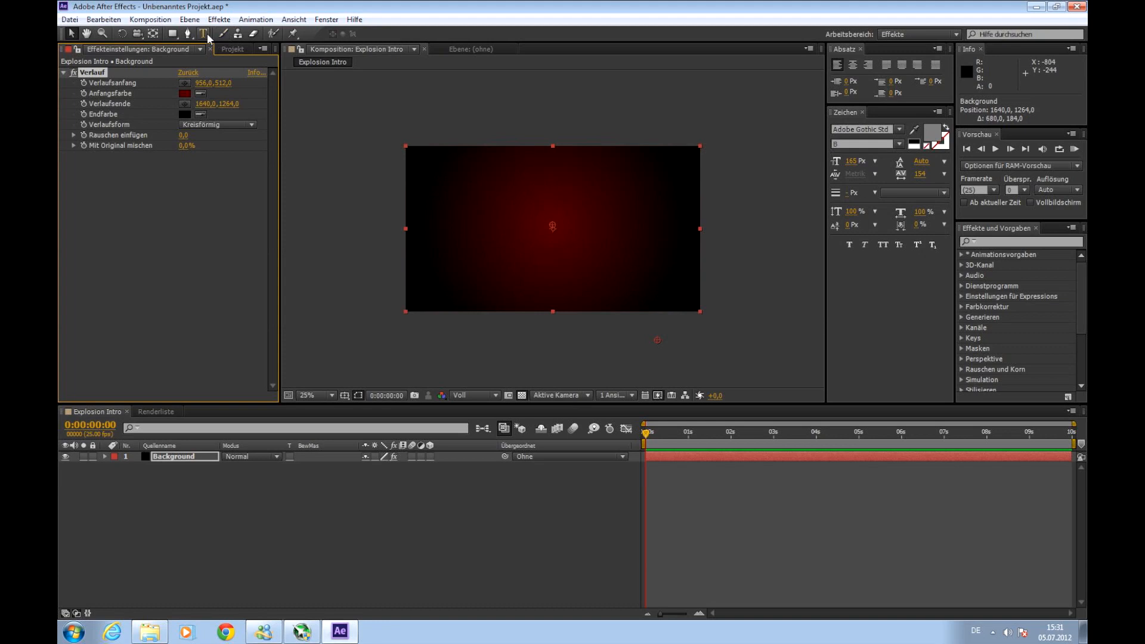
{"action": "mouse_move", "coordinate": [204, 35]}
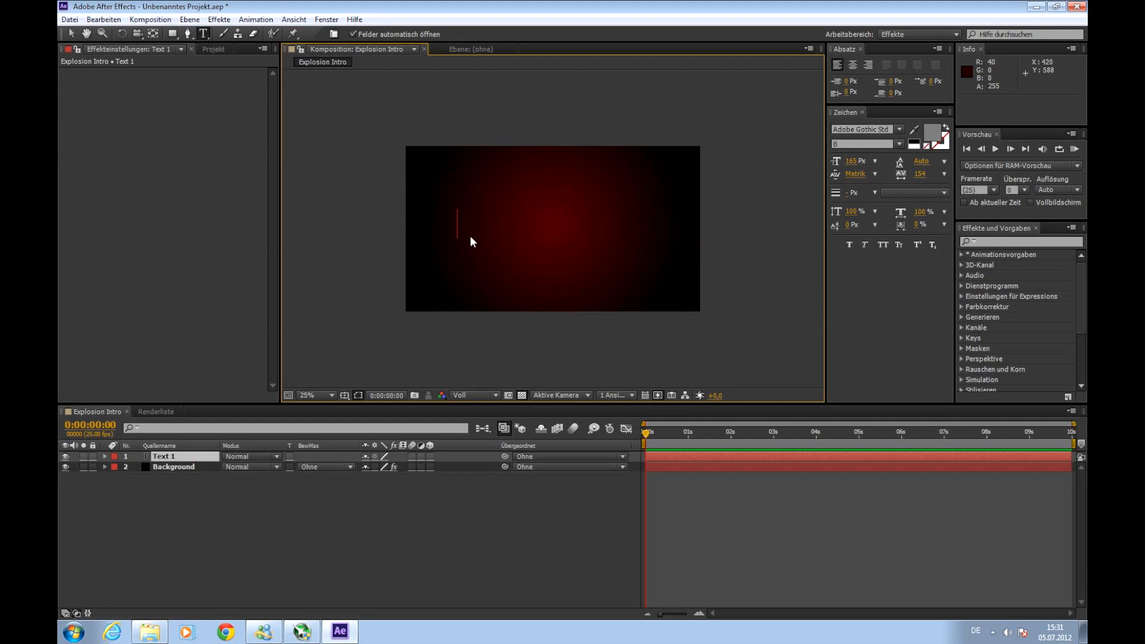
- Create a 173 px 'Frinksify' text layer and return to the Selection tool
{"action": "type", "text": "Fr"}
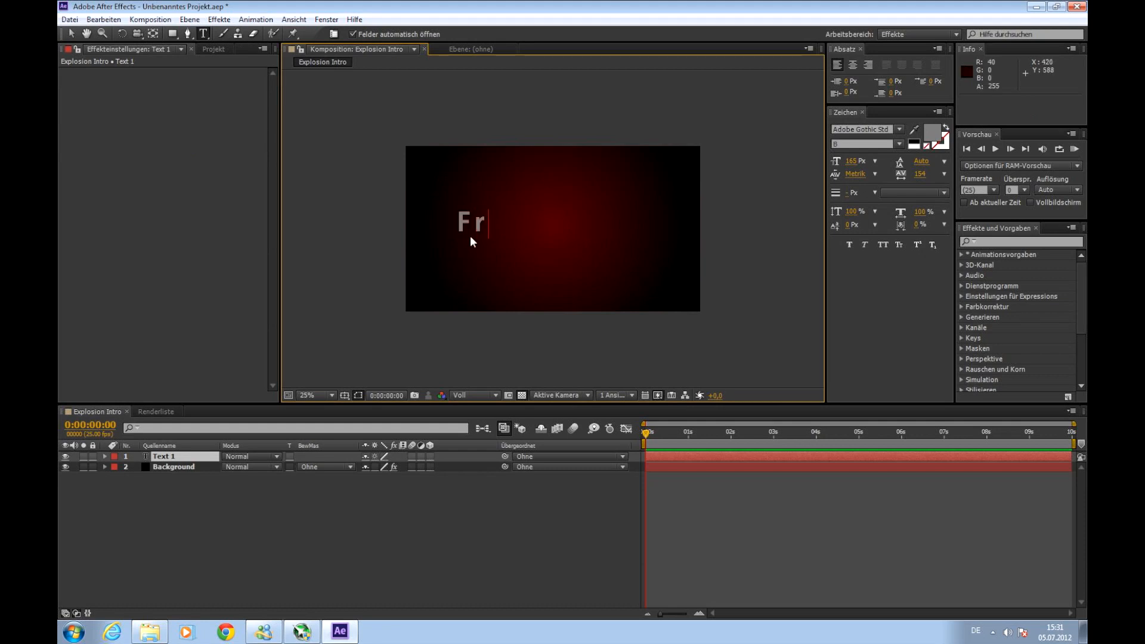
{"action": "type", "text": "inksify"}
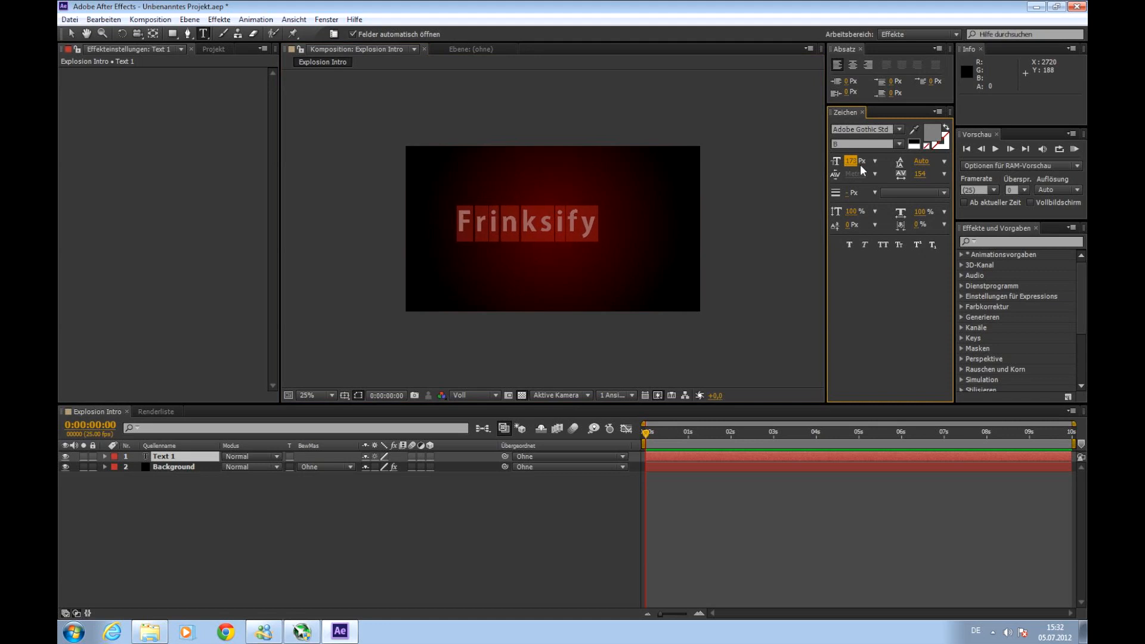
{"action": "mouse_move", "coordinate": [839, 143]}
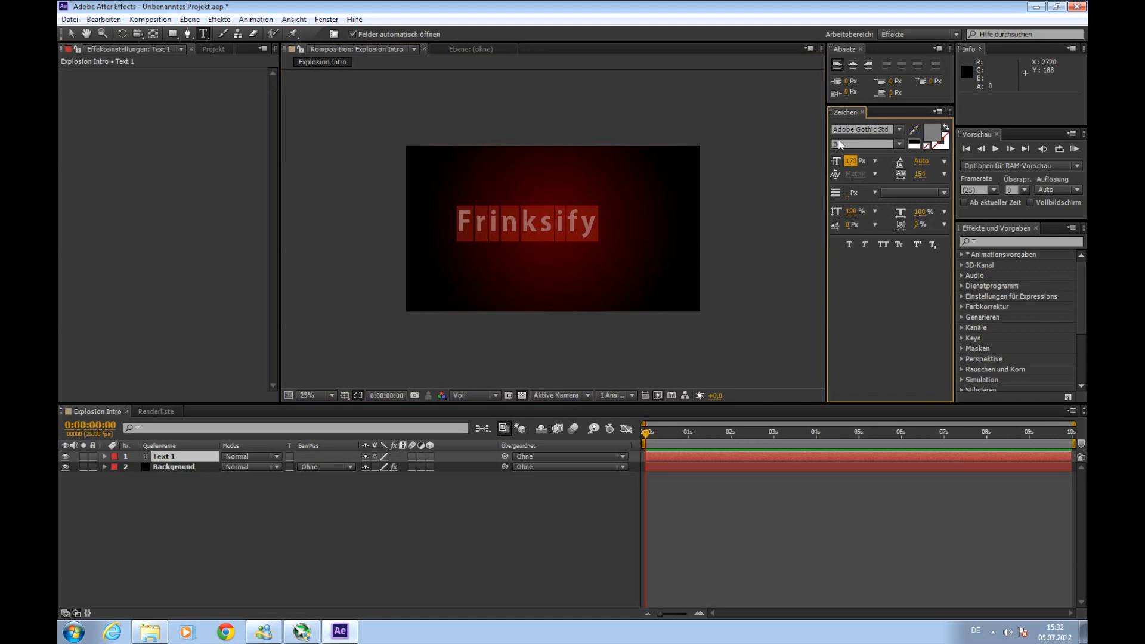
{"action": "mouse_move", "coordinate": [582, 135]}
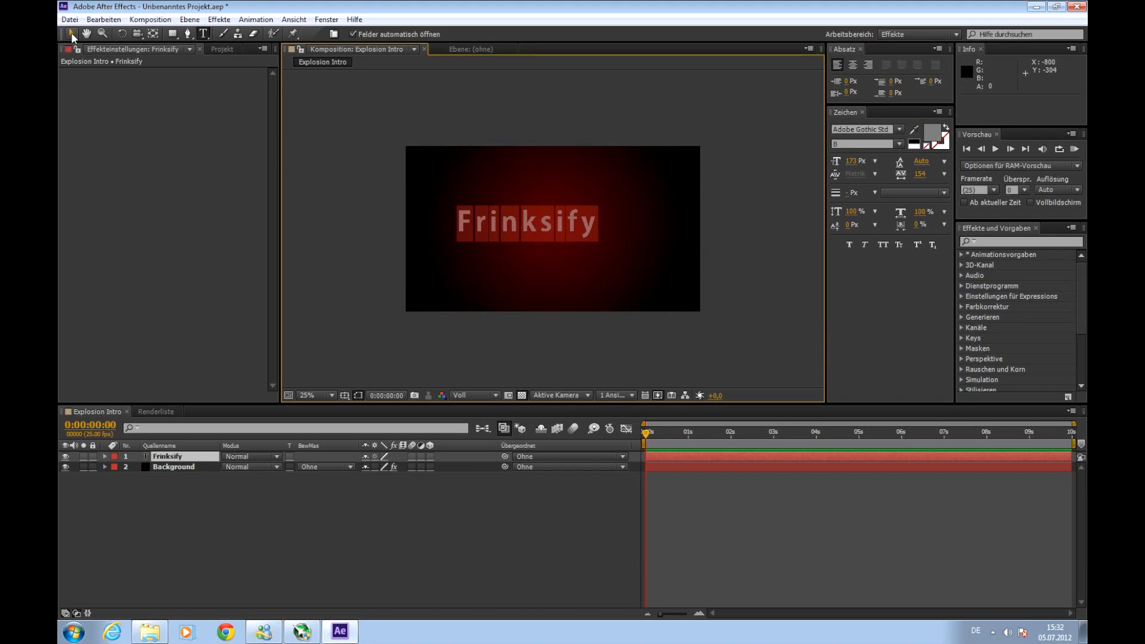
{"action": "left_click", "coordinate": [573, 223]}
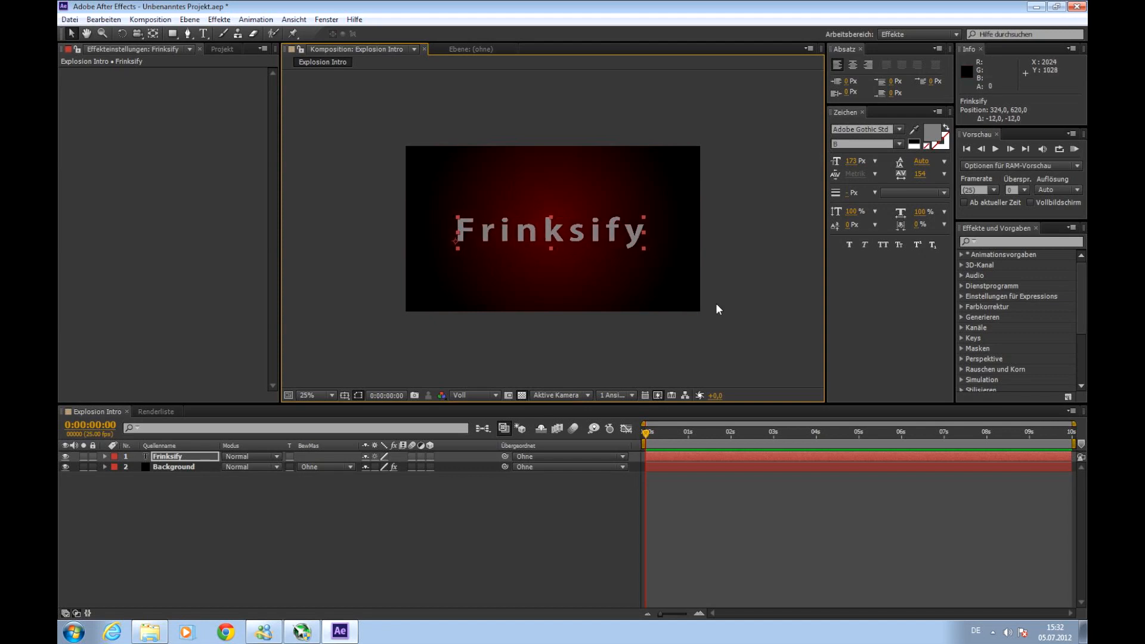
{"action": "mouse_move", "coordinate": [736, 271]}
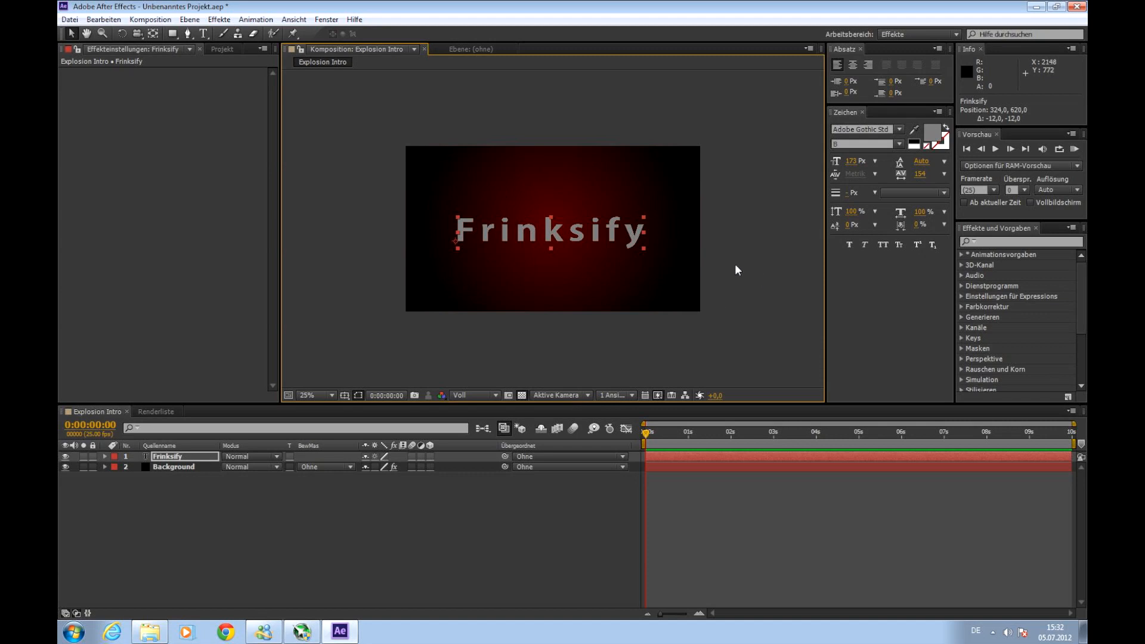
{"action": "mouse_move", "coordinate": [706, 266]}
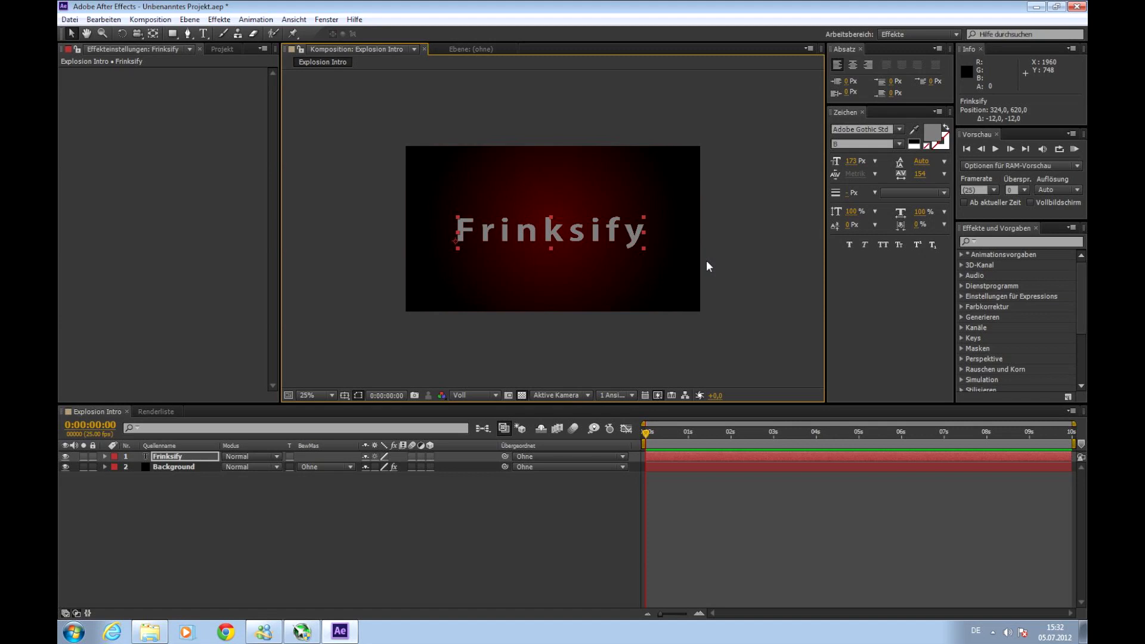
{"action": "mouse_move", "coordinate": [573, 387]}
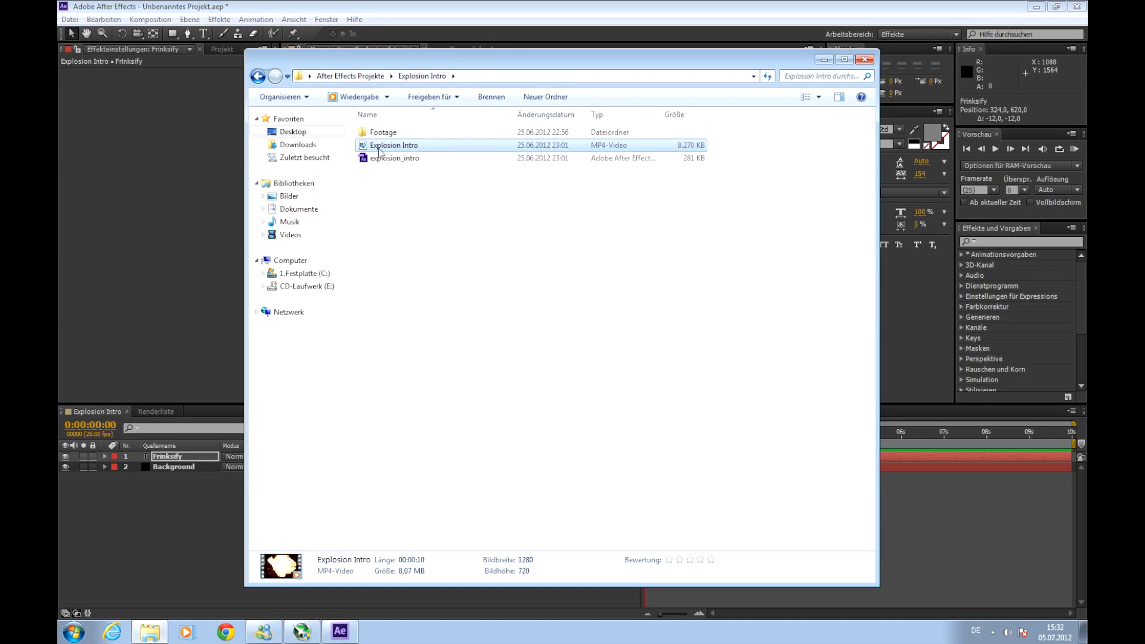
- Open 'metal scratched heavy' from the Footage folder in Photo Viewer and enlarge it
{"action": "double_click", "coordinate": [383, 133]}
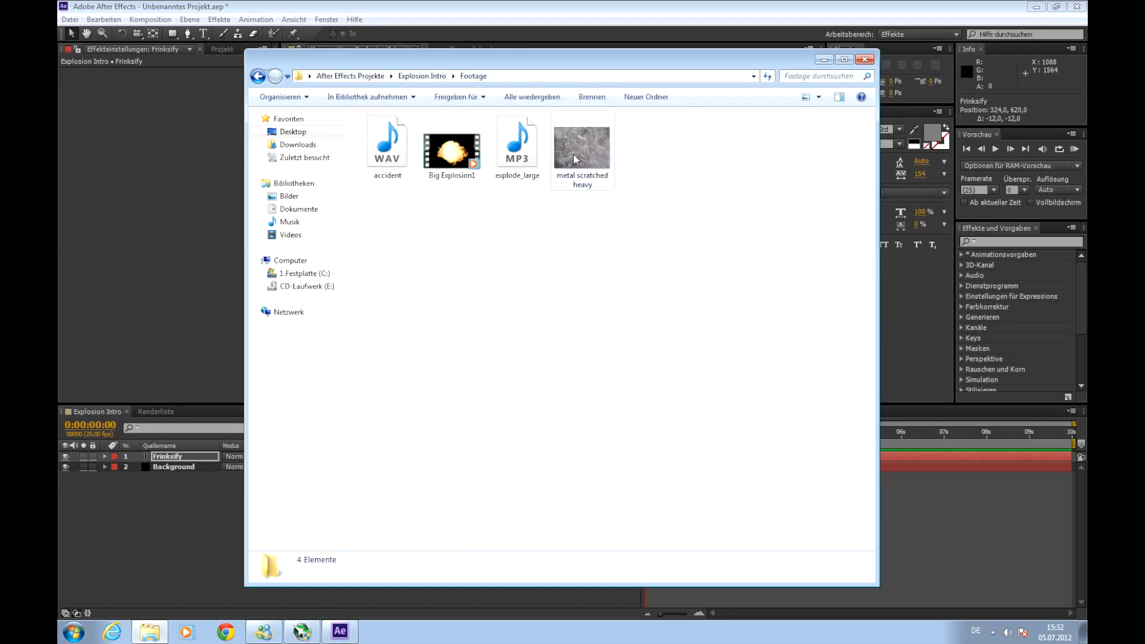
{"action": "double_click", "coordinate": [582, 143]}
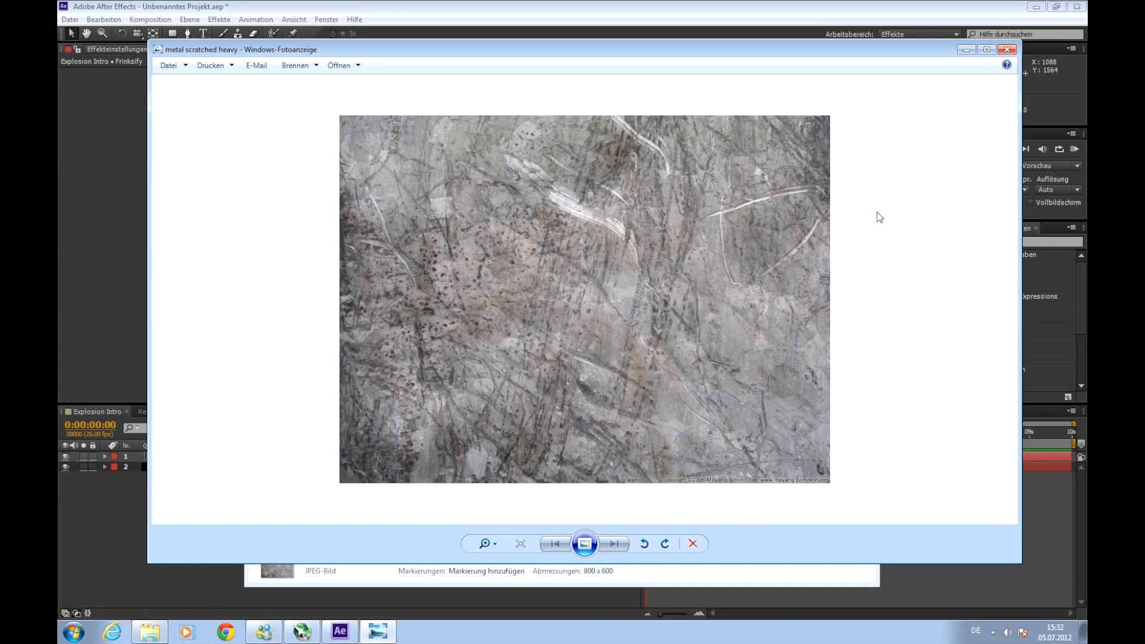
{"action": "left_click", "coordinate": [520, 543]}
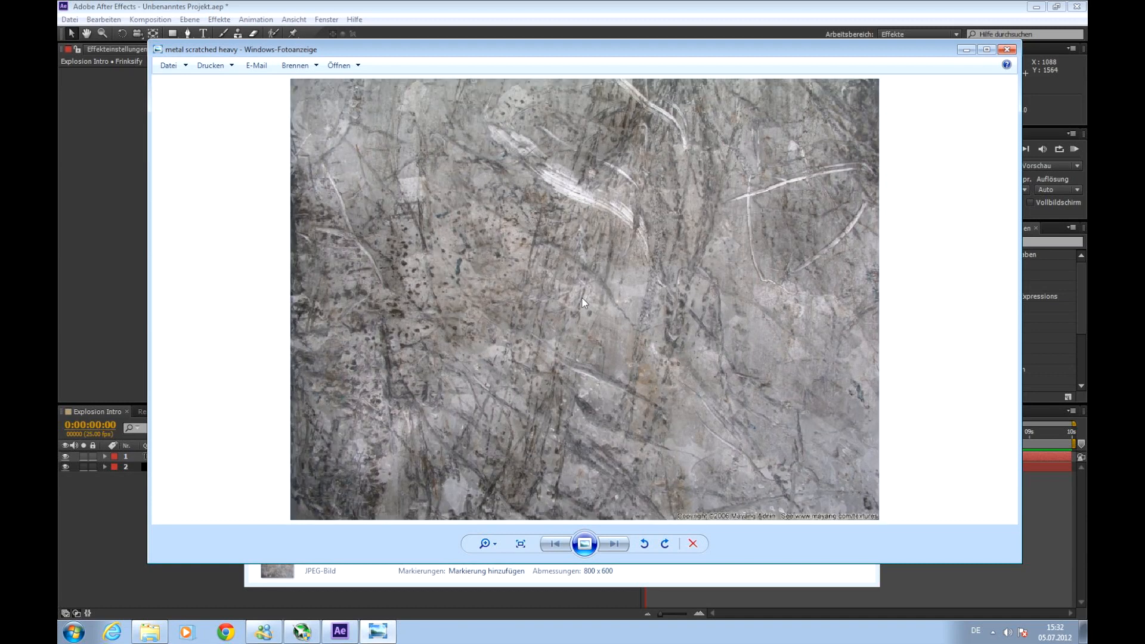
{"action": "mouse_move", "coordinate": [718, 522]}
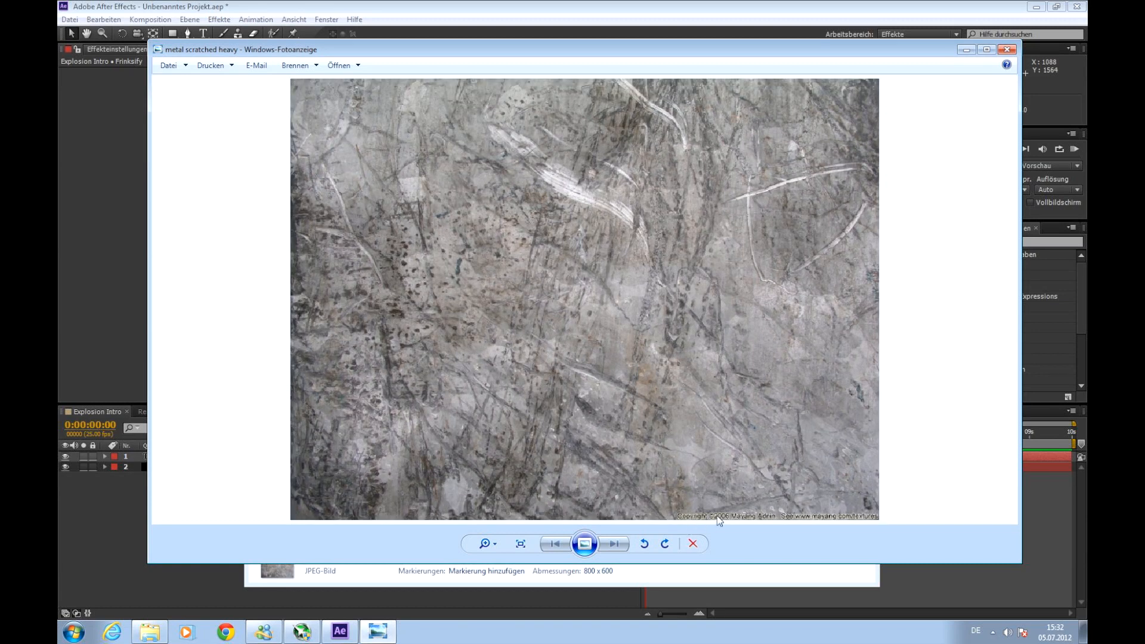
{"action": "mouse_move", "coordinate": [738, 522]}
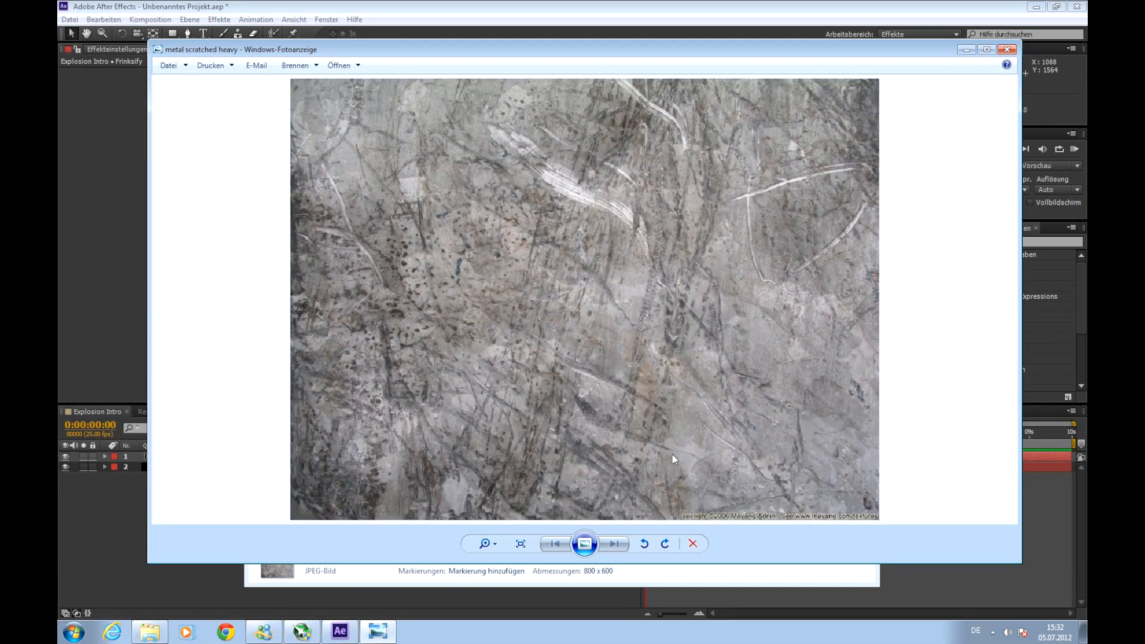
{"action": "mouse_move", "coordinate": [916, 173]}
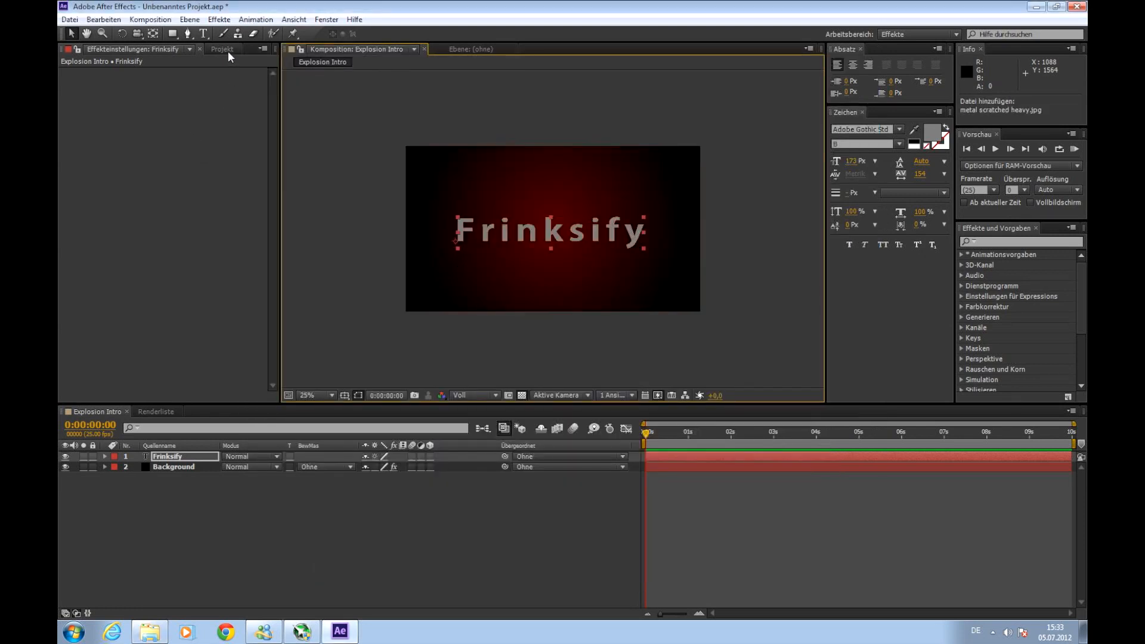
- Place metal scratched heavy.jpg as the top layer, scaled to about 209% by 139%
{"action": "left_click", "coordinate": [221, 49]}
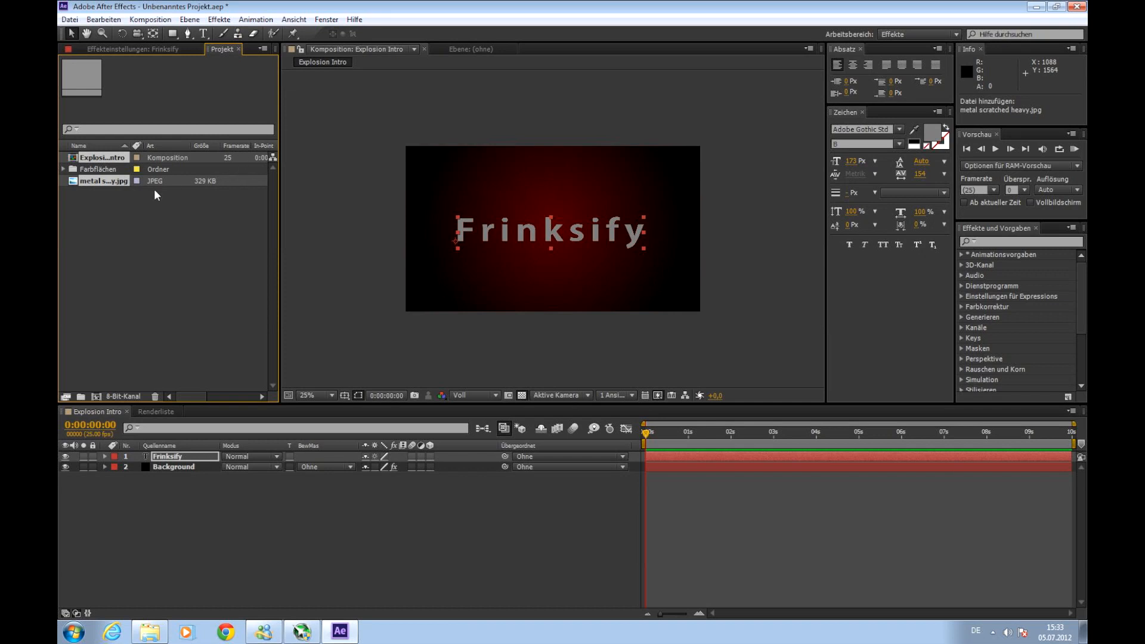
{"action": "mouse_move", "coordinate": [151, 185]}
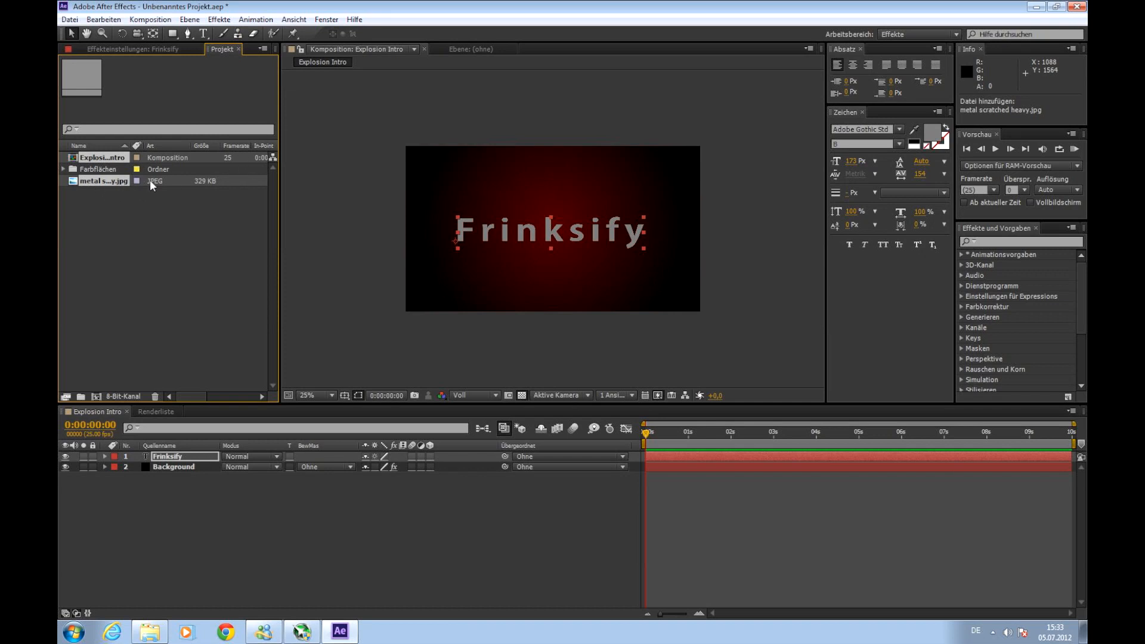
{"action": "left_click", "coordinate": [103, 181]}
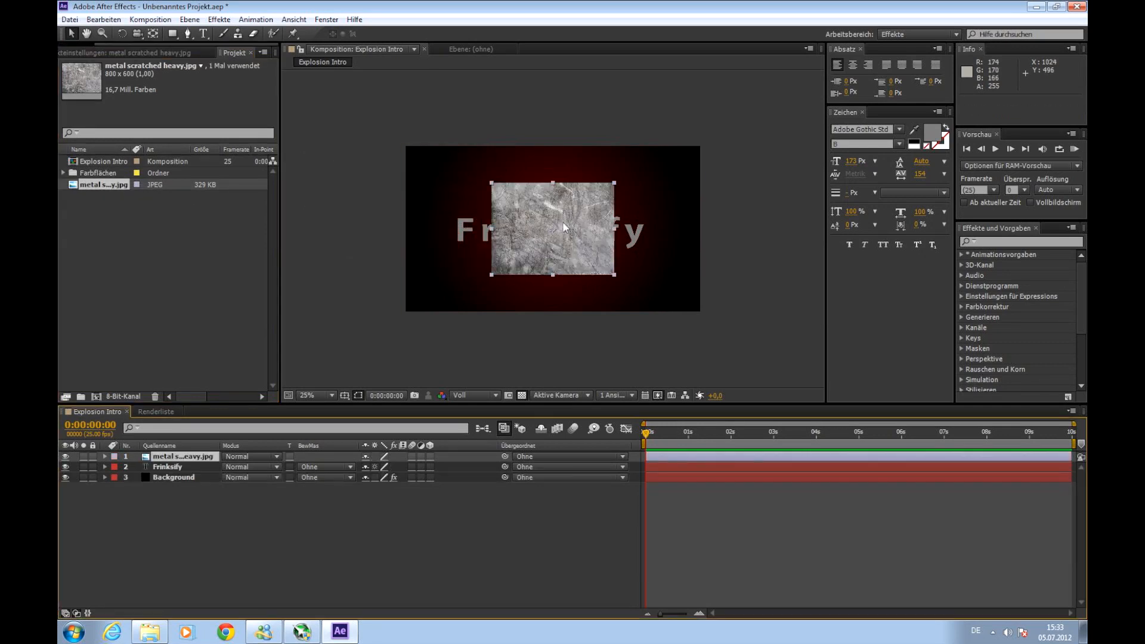
{"action": "mouse_move", "coordinate": [752, 207]}
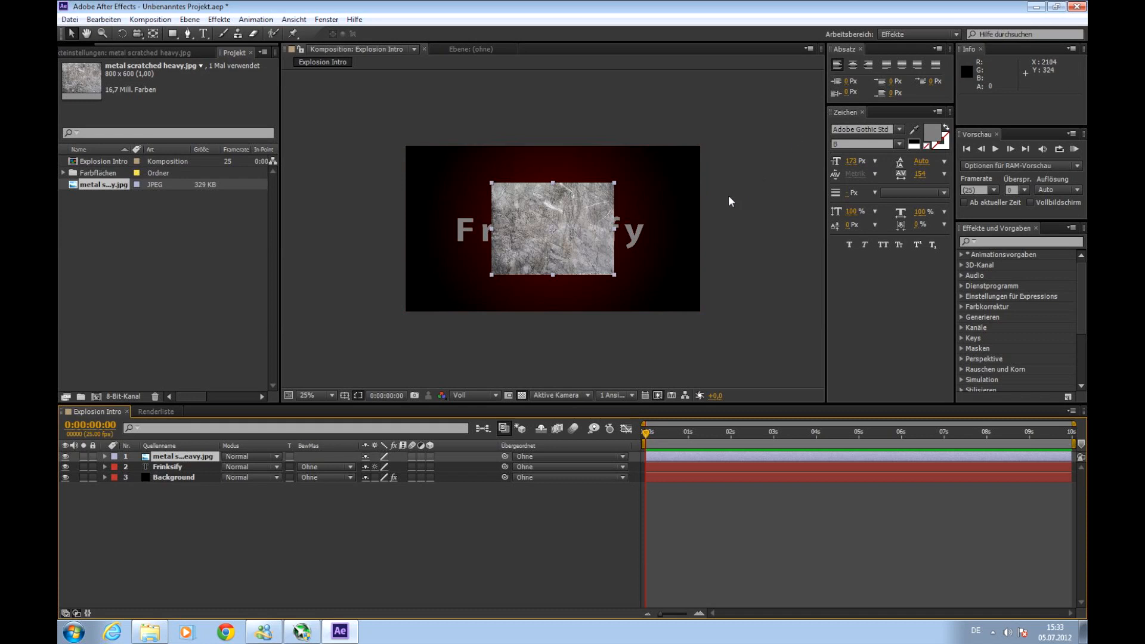
{"action": "mouse_move", "coordinate": [728, 205]}
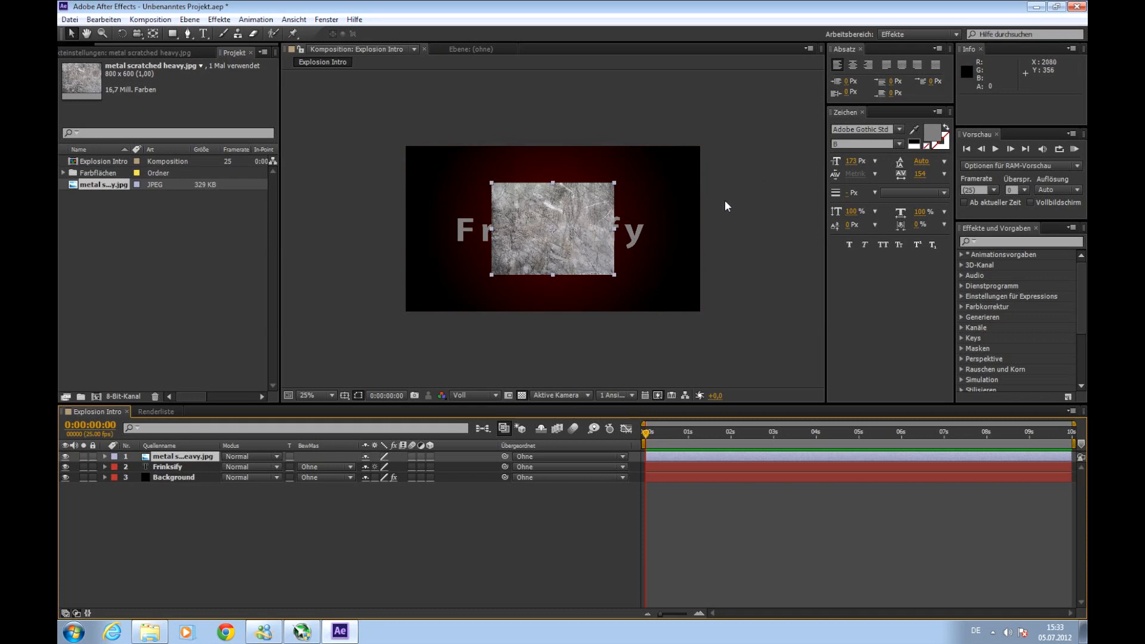
{"action": "mouse_move", "coordinate": [735, 212]}
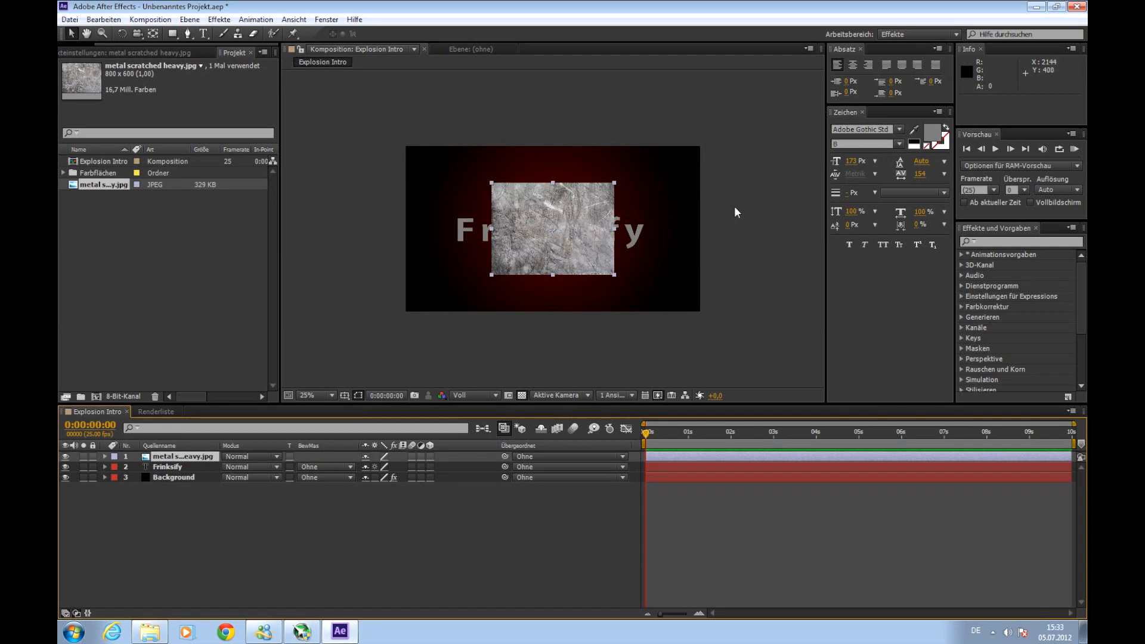
{"action": "mouse_move", "coordinate": [615, 185]}
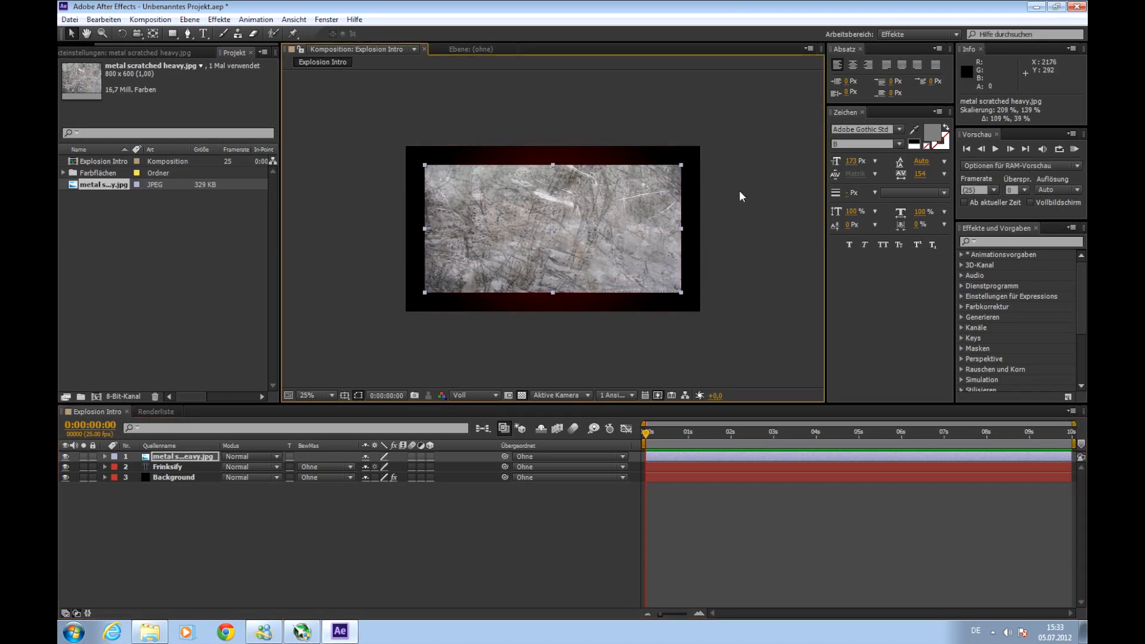
{"action": "mouse_move", "coordinate": [420, 274]}
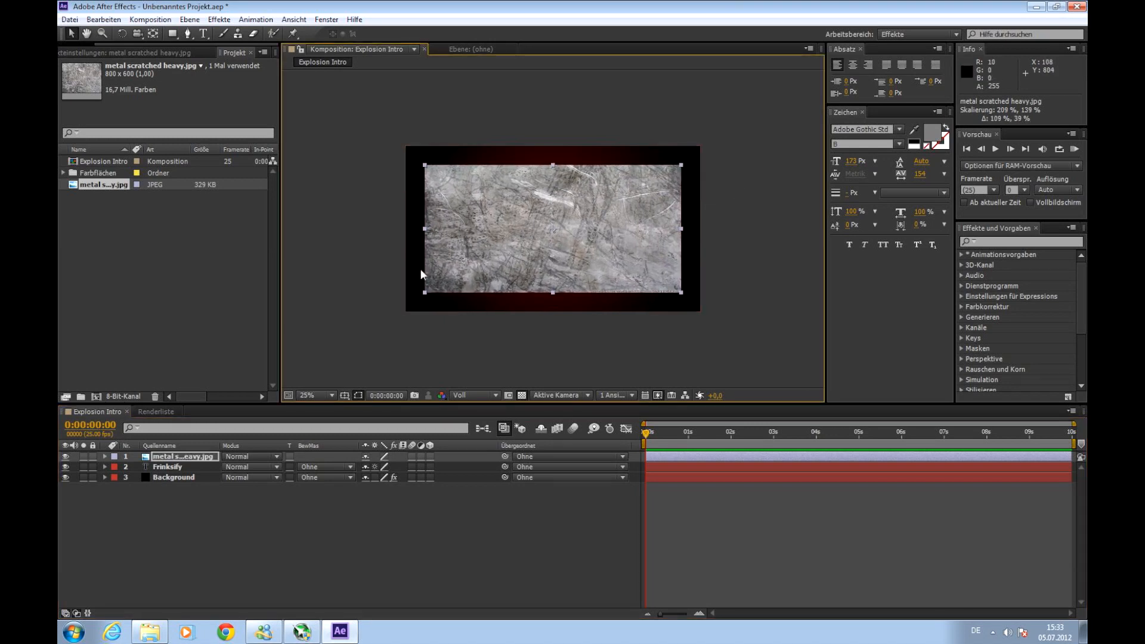
{"action": "left_click", "coordinate": [168, 466]}
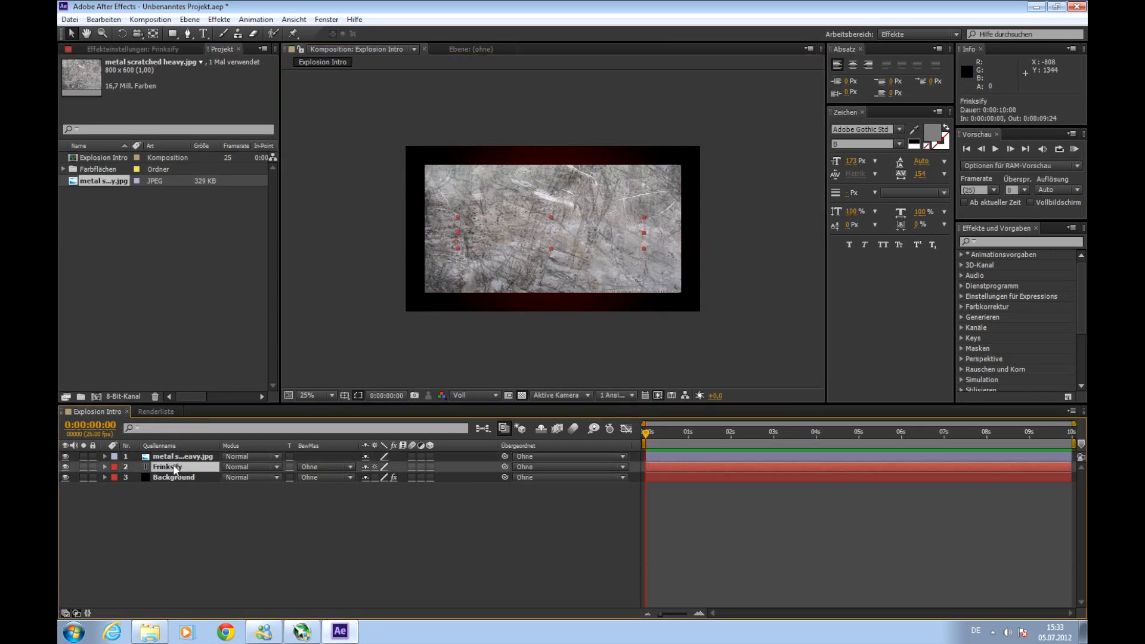
{"action": "left_click", "coordinate": [182, 456]}
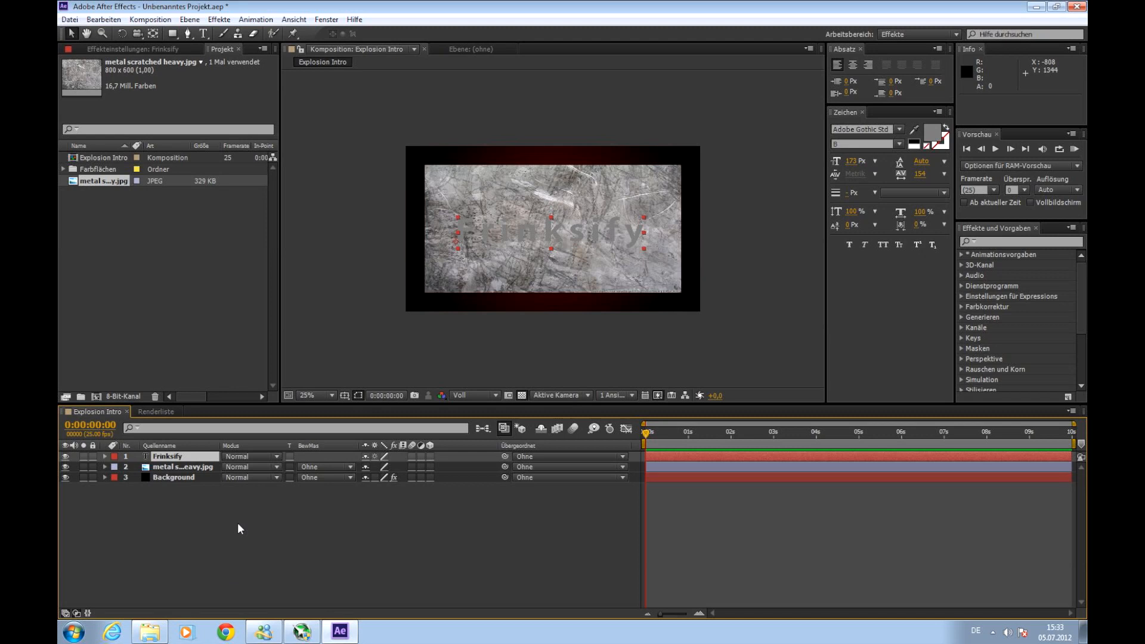
{"action": "mouse_move", "coordinate": [431, 238]}
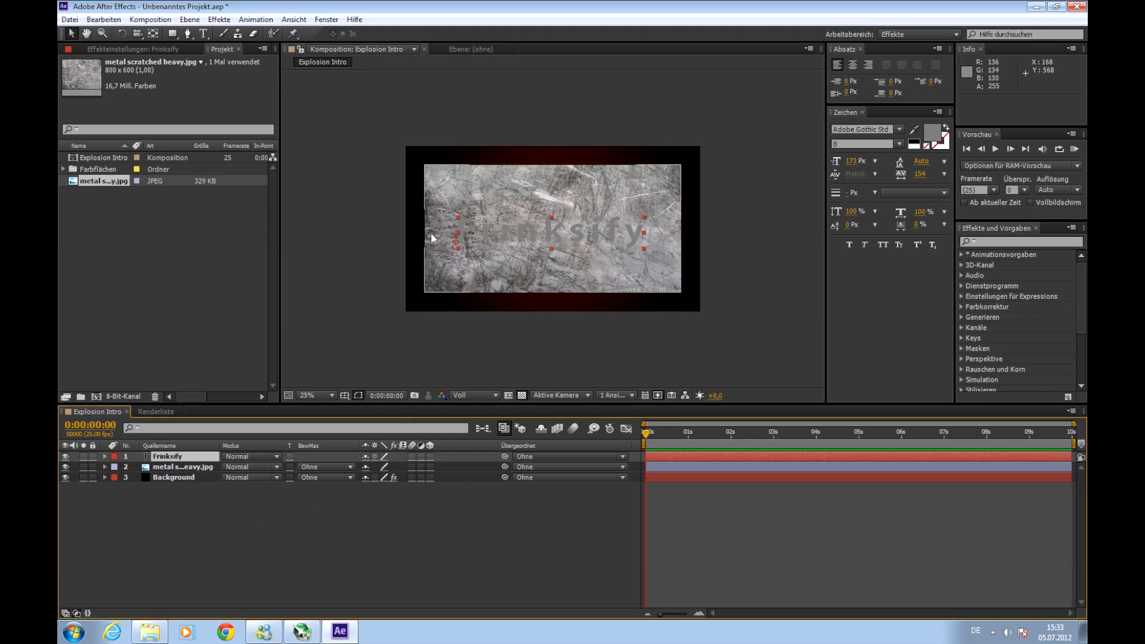
{"action": "mouse_move", "coordinate": [409, 267]}
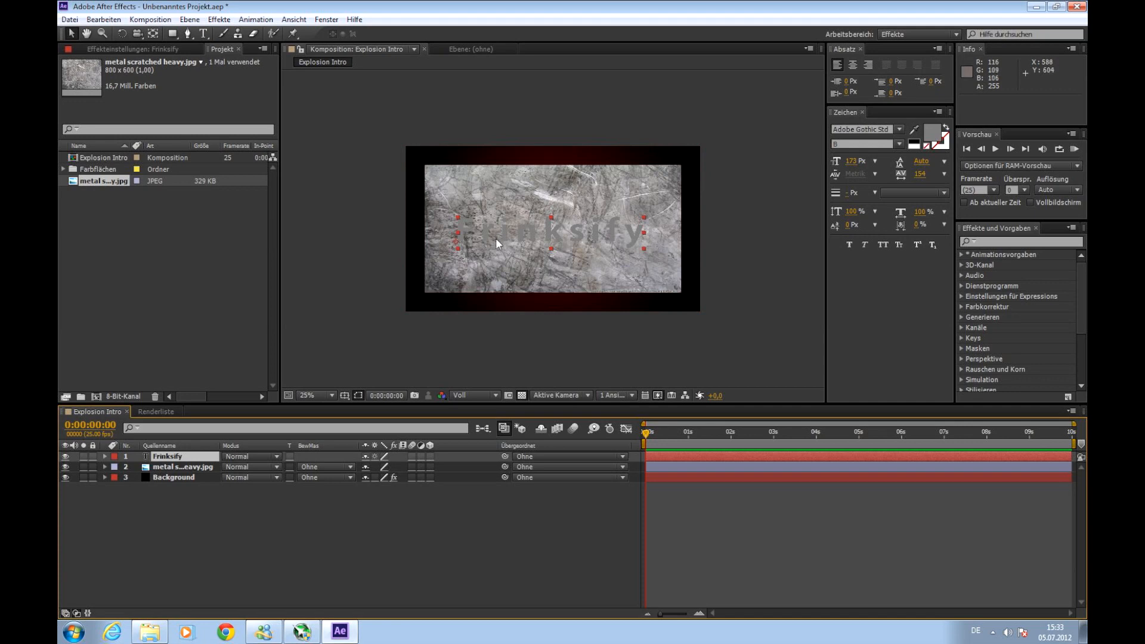
{"action": "mouse_move", "coordinate": [497, 248]}
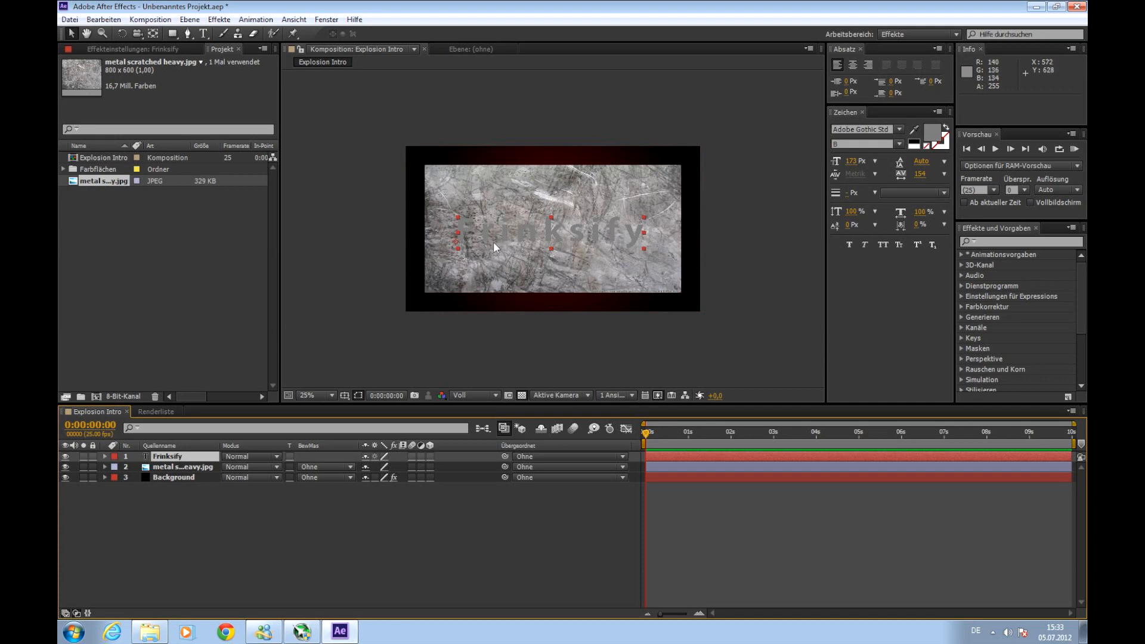
{"action": "mouse_move", "coordinate": [415, 426]}
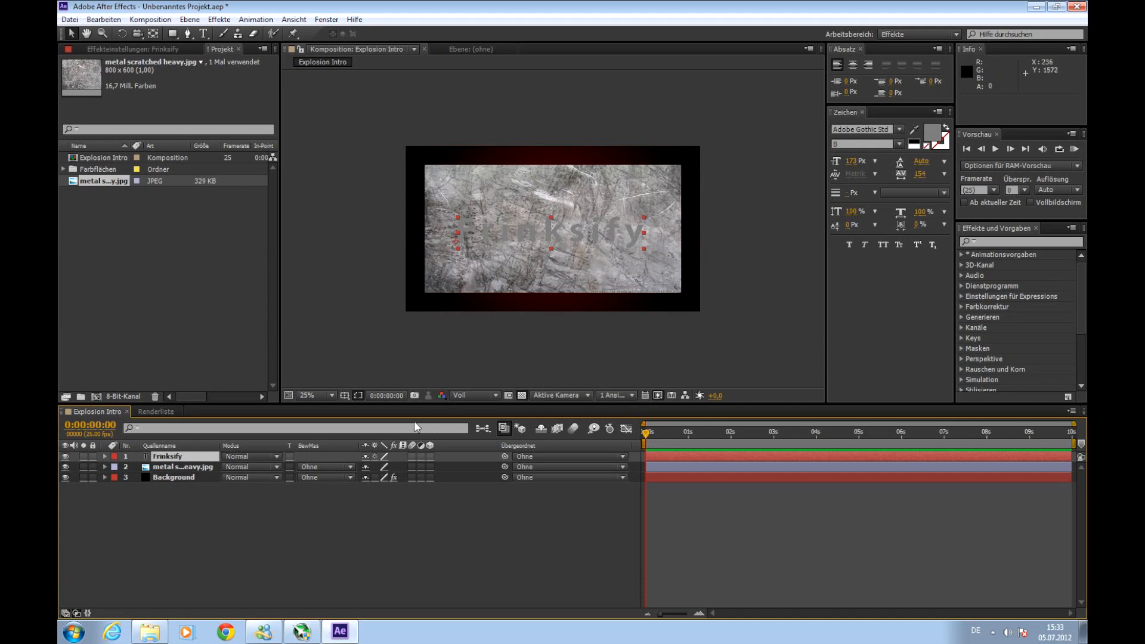
{"action": "mouse_move", "coordinate": [310, 451]}
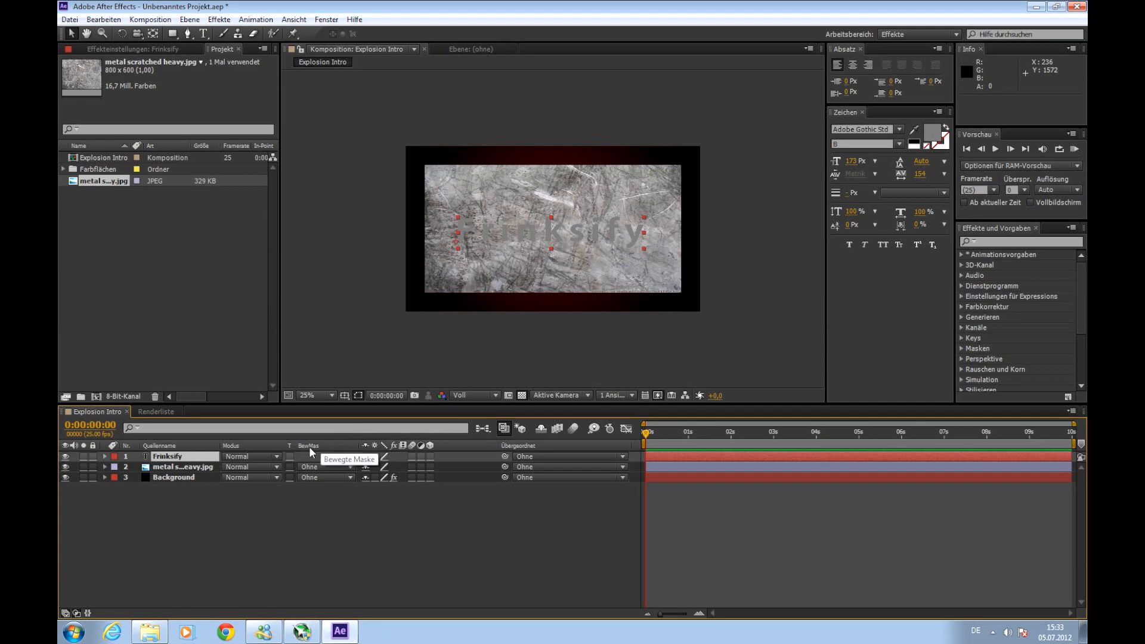
{"action": "mouse_move", "coordinate": [315, 453]}
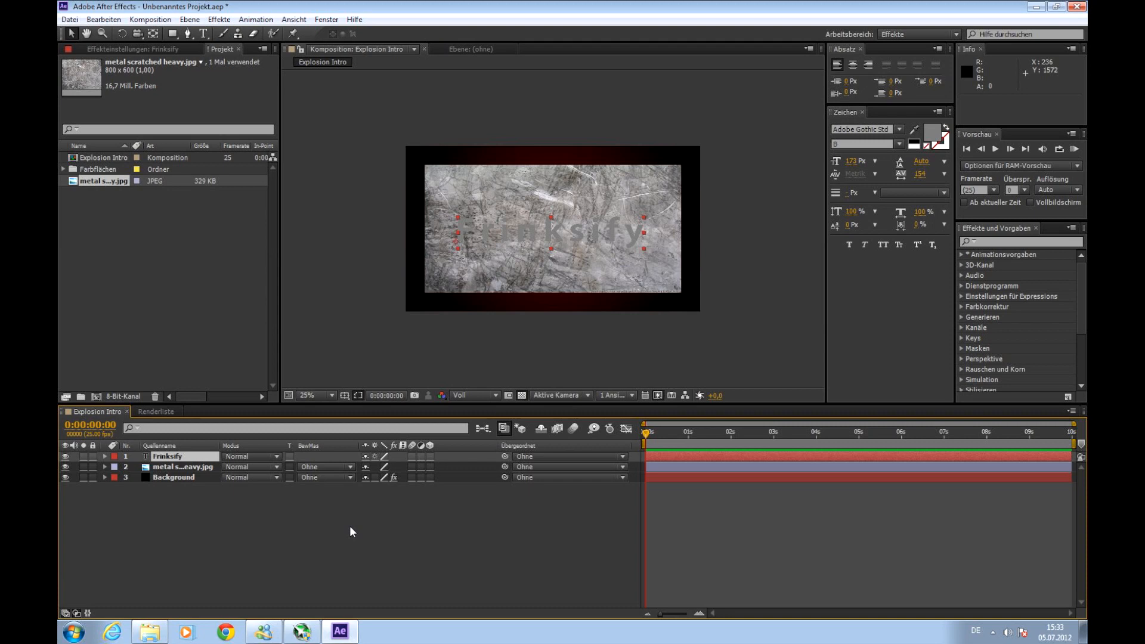
{"action": "left_click", "coordinate": [202, 429]}
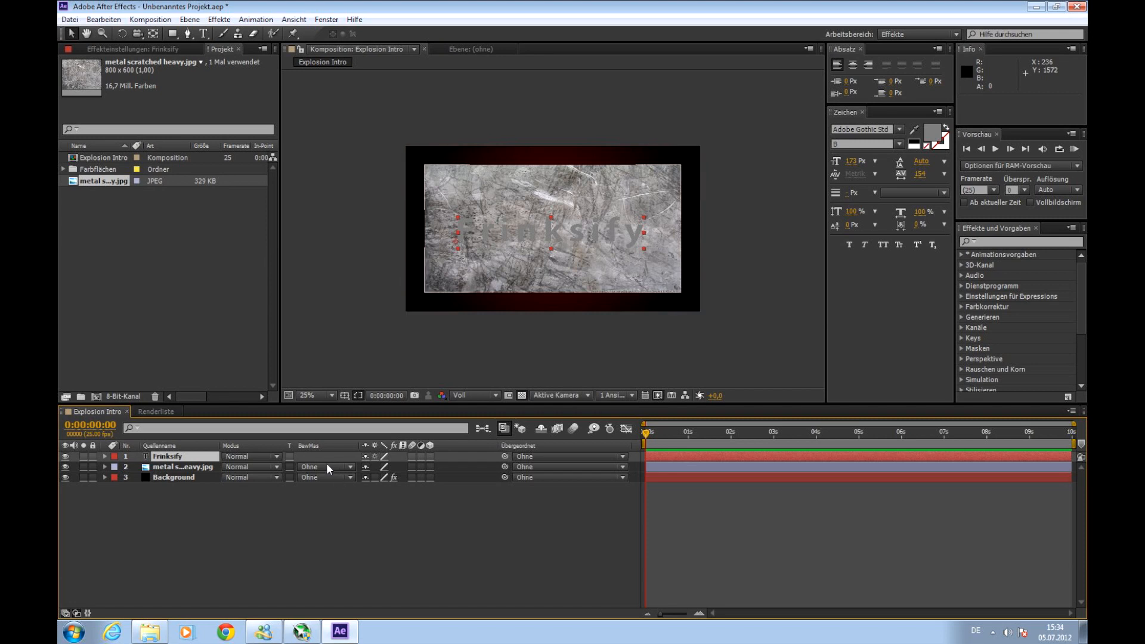
- Set the metal texture layer's TrkMat to Alpha Matte 'Frinksify'
{"action": "left_click", "coordinate": [326, 466]}
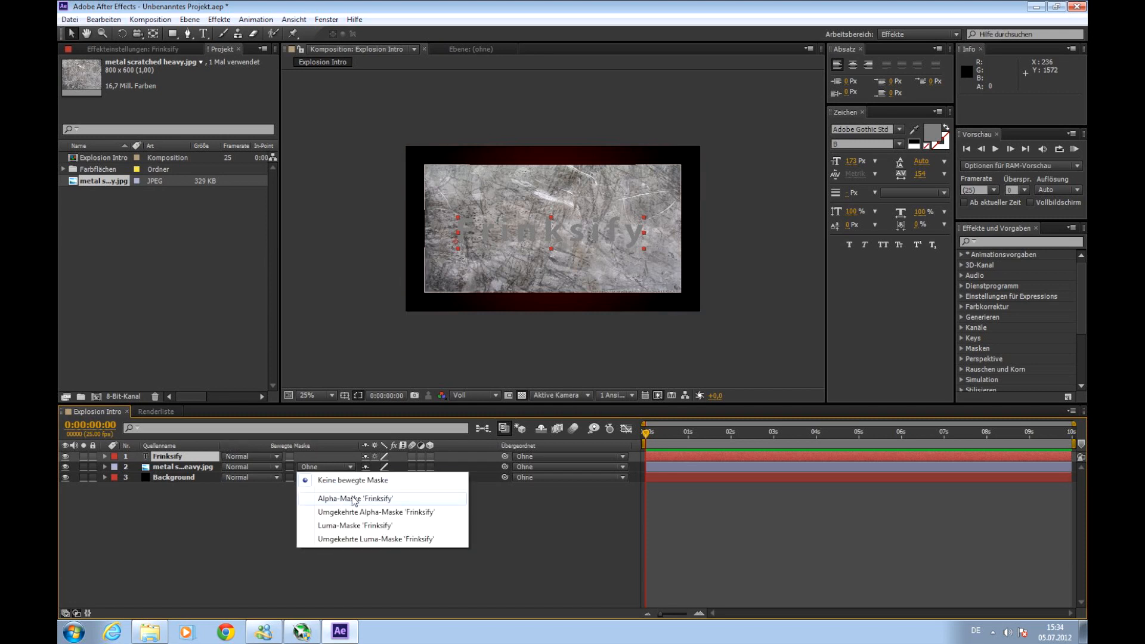
{"action": "left_click", "coordinate": [354, 498]}
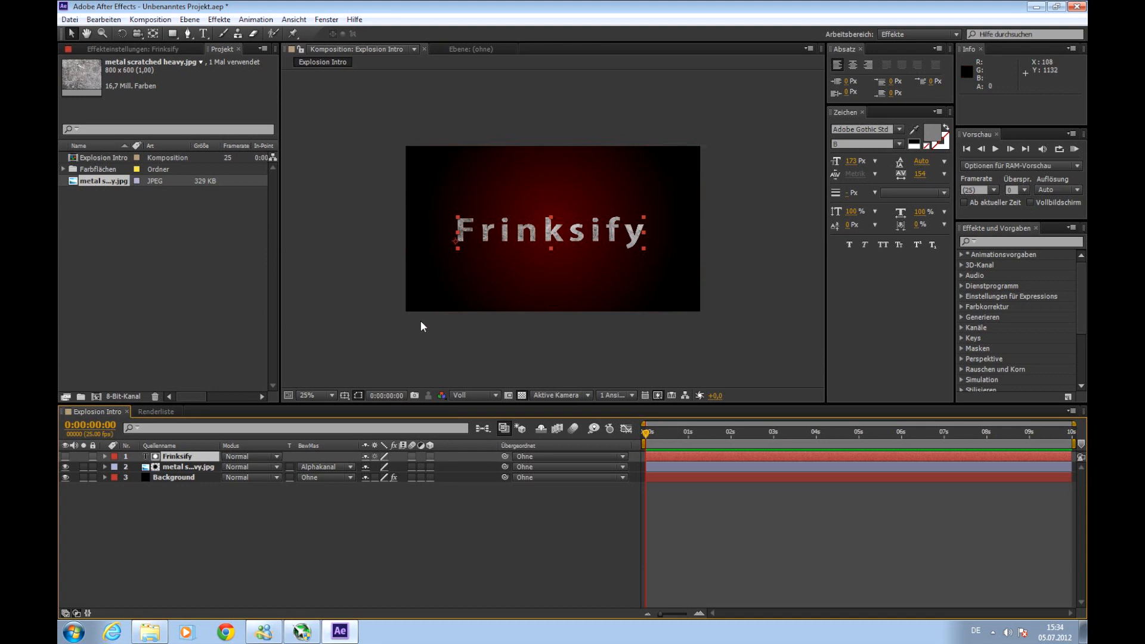
{"action": "mouse_move", "coordinate": [202, 451]}
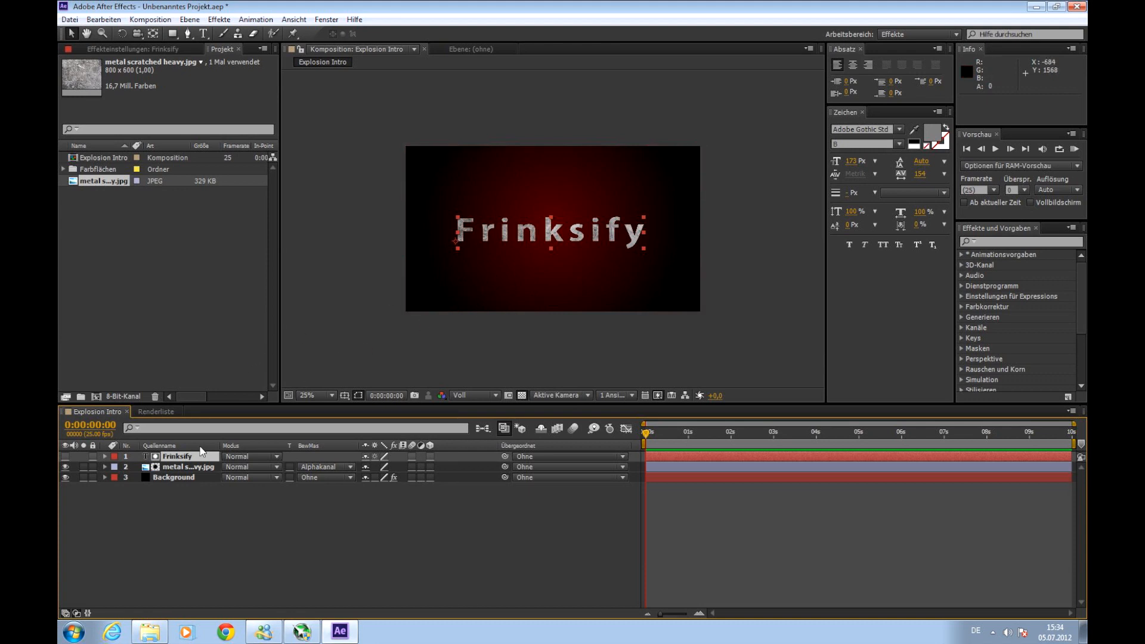
{"action": "mouse_move", "coordinate": [445, 365]}
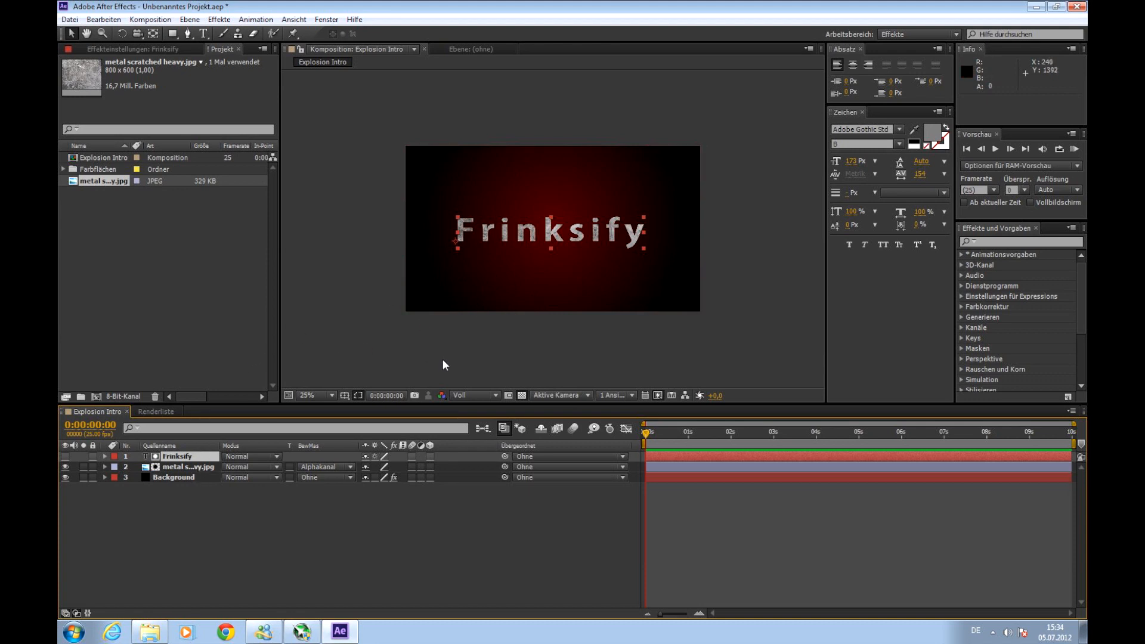
{"action": "mouse_move", "coordinate": [452, 351]}
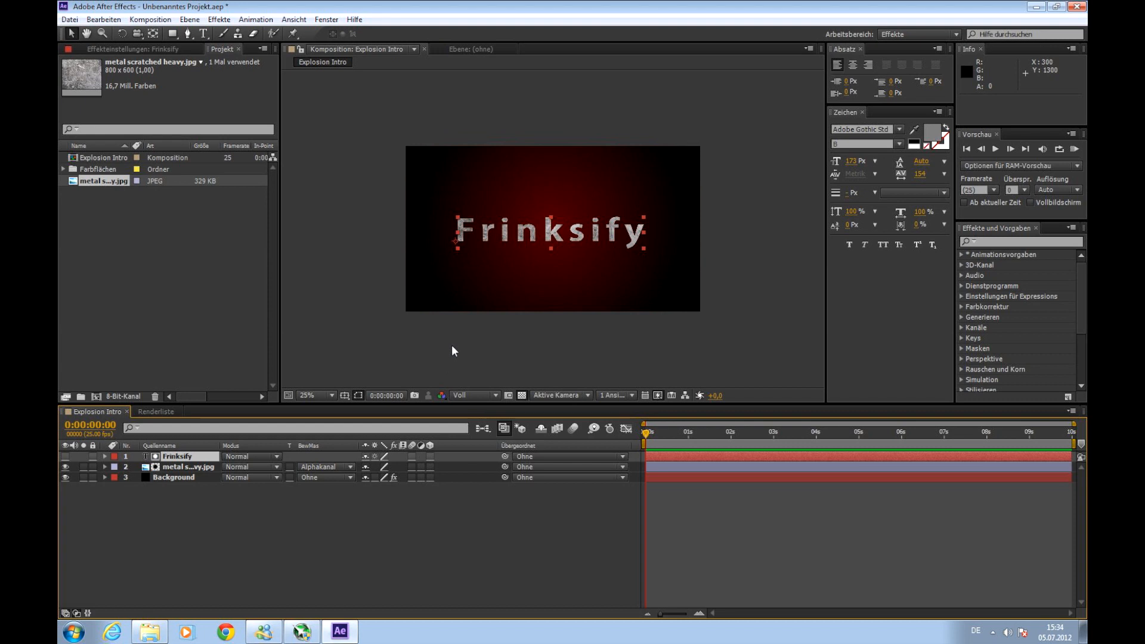
{"action": "mouse_move", "coordinate": [451, 350]}
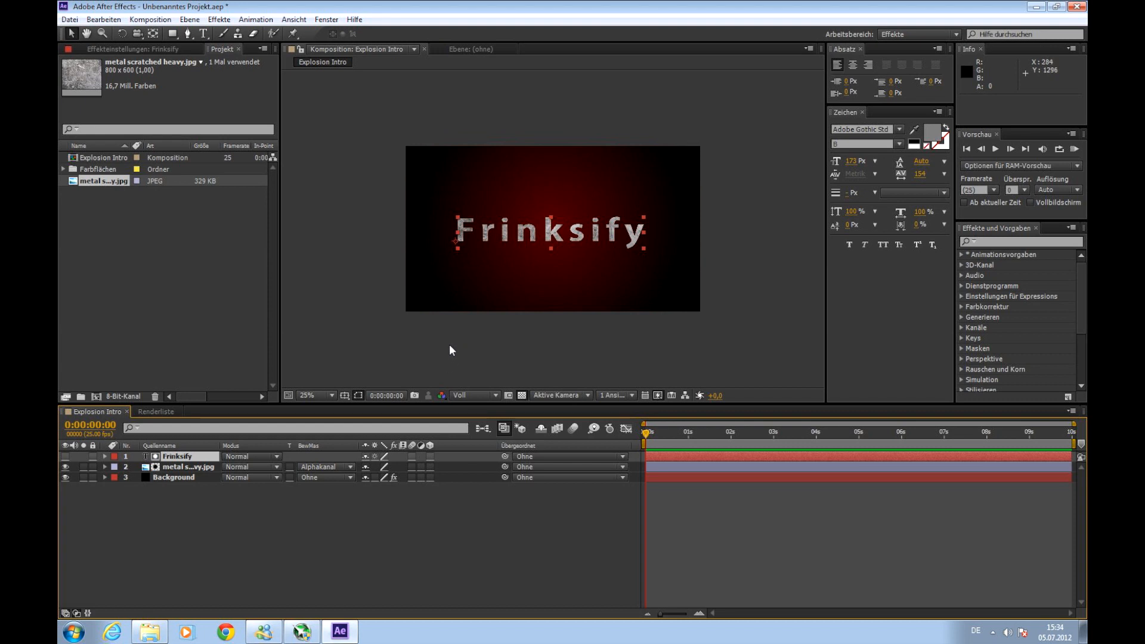
{"action": "mouse_move", "coordinate": [247, 578]}
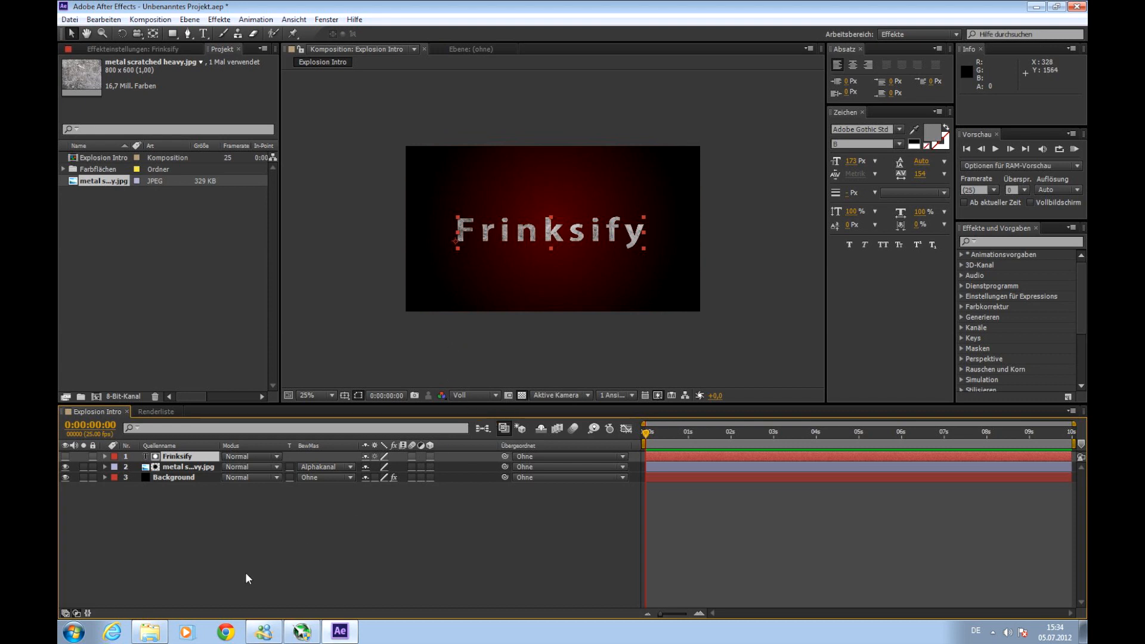
{"action": "mouse_move", "coordinate": [208, 537]}
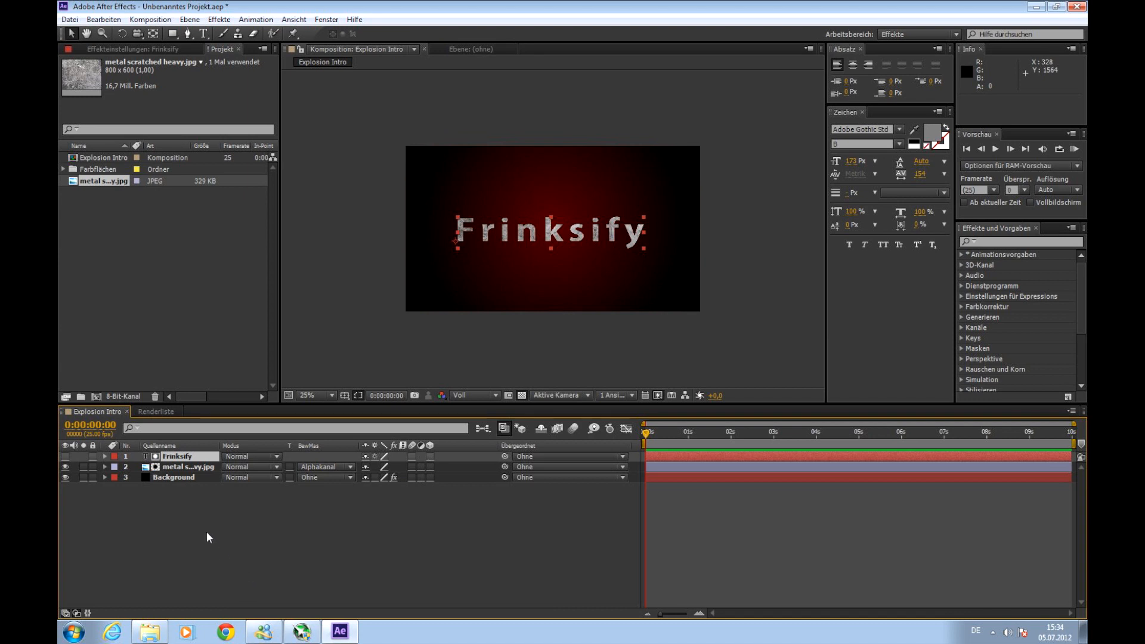
{"action": "mouse_move", "coordinate": [203, 529]}
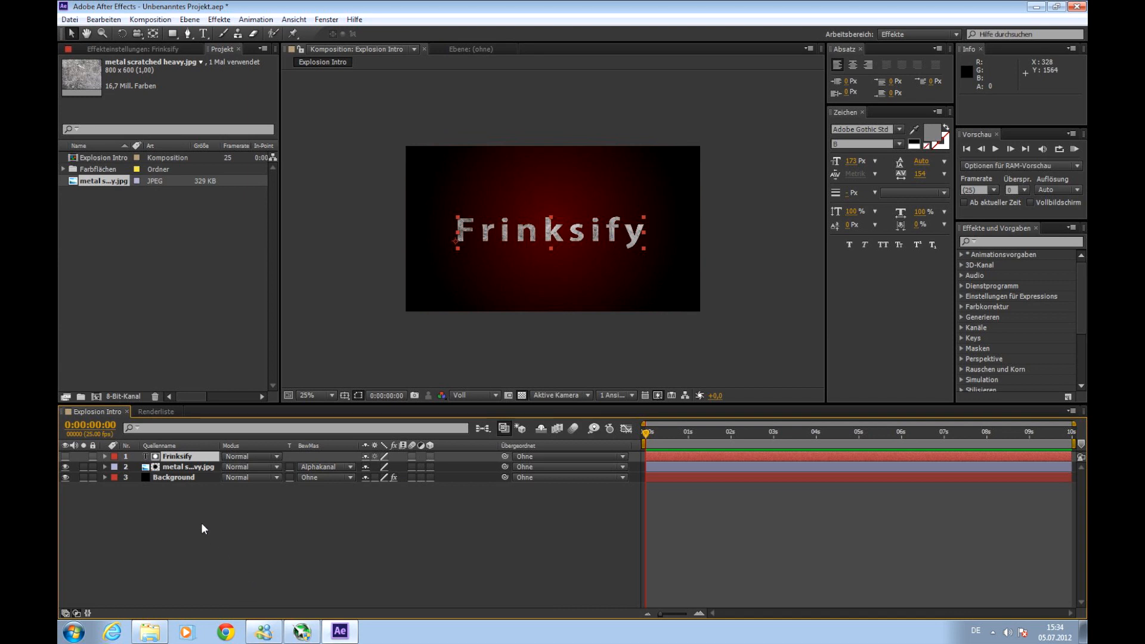
- Pre-compose the Frinksify text and metal texture layers into 'TextComp', moving all attributes
{"action": "left_click", "coordinate": [183, 466]}
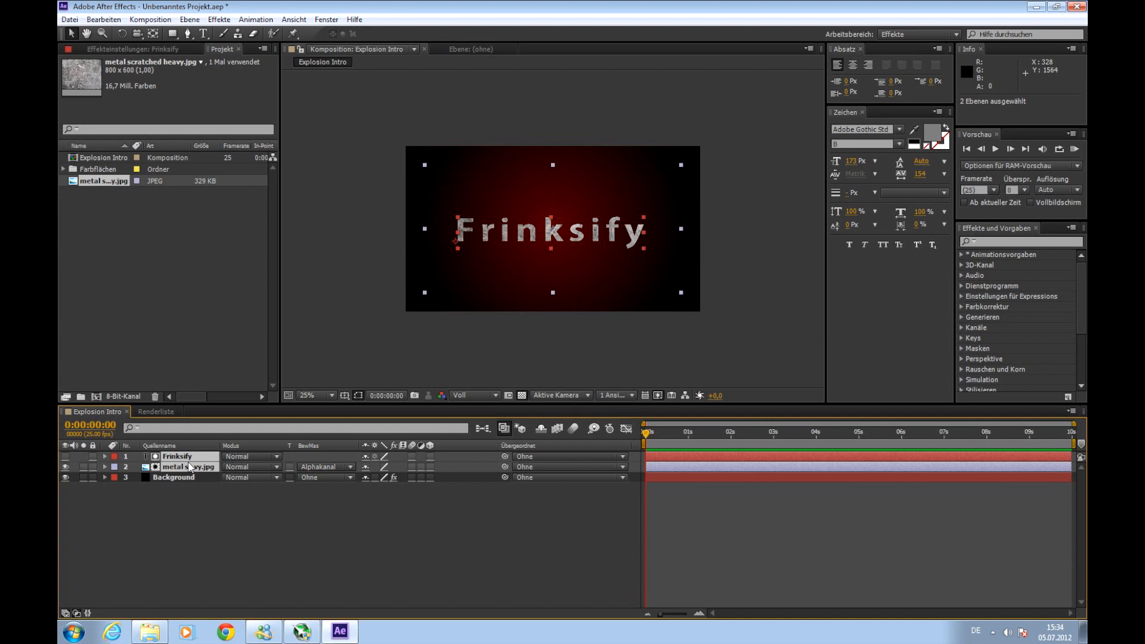
{"action": "right_click", "coordinate": [186, 467]}
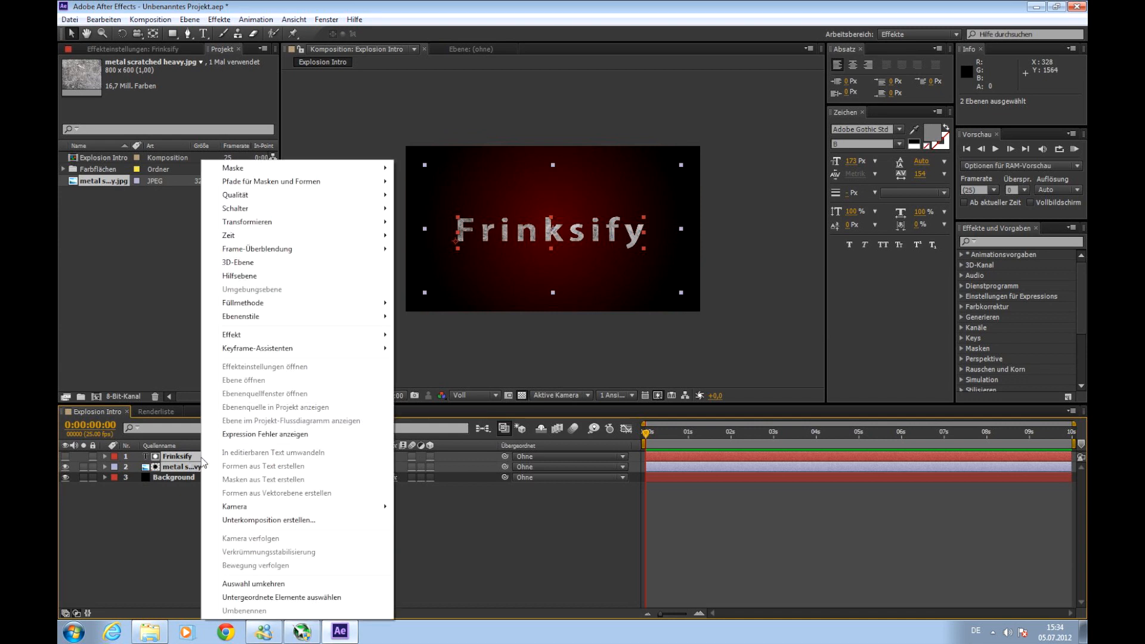
{"action": "mouse_move", "coordinate": [267, 520]}
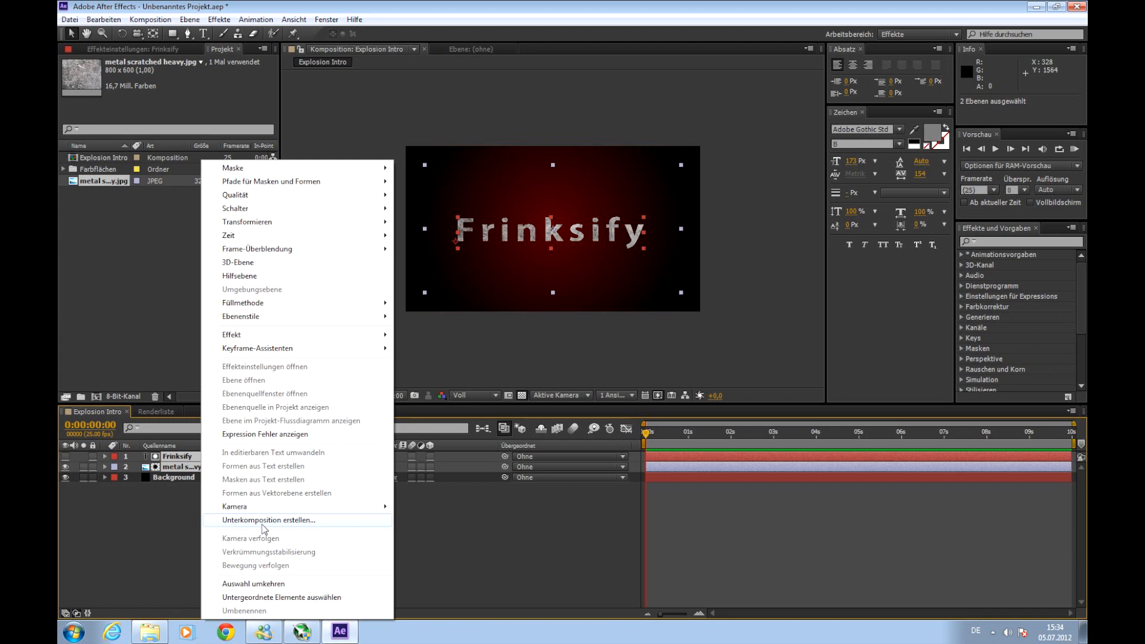
{"action": "left_click", "coordinate": [267, 521]}
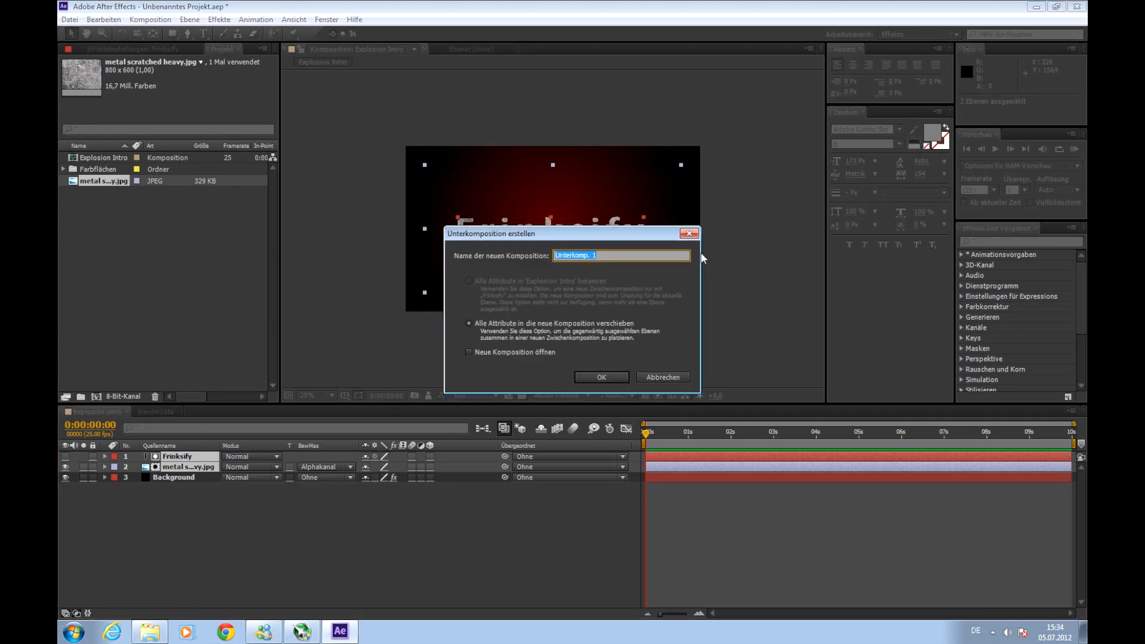
{"action": "type", "text": "Texy"}
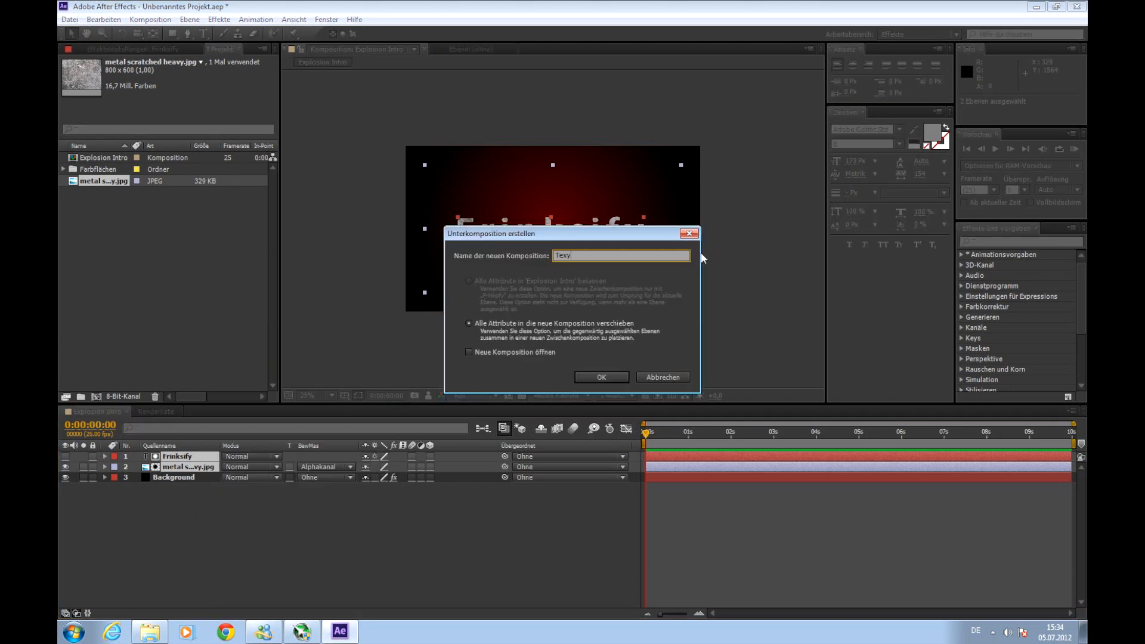
{"action": "type", "text": "TextComp"}
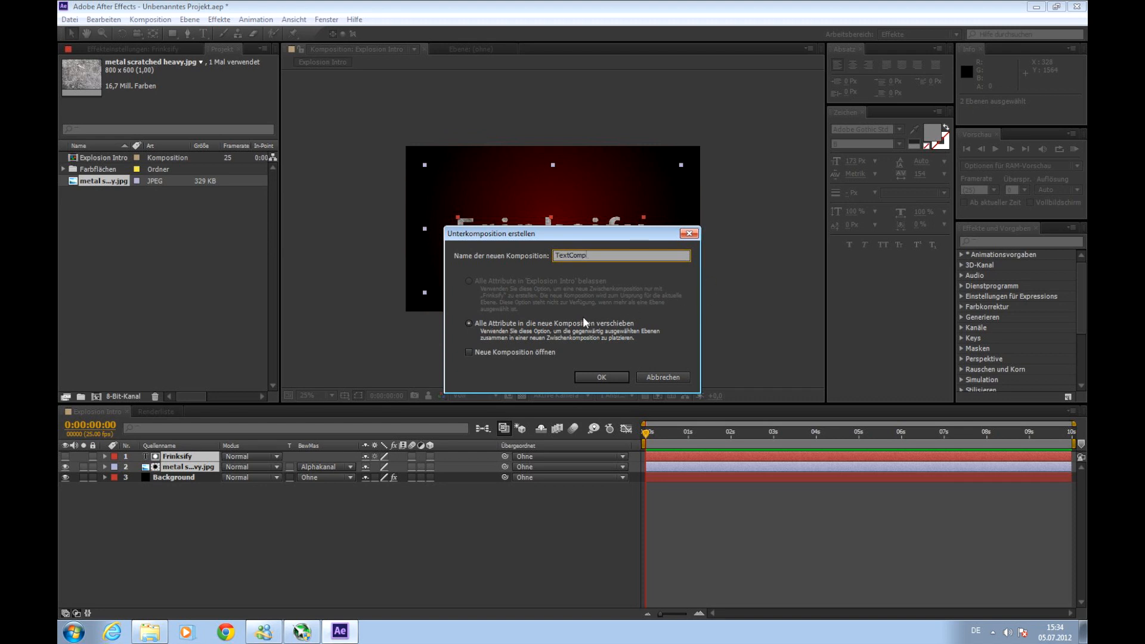
{"action": "mouse_move", "coordinate": [599, 333]}
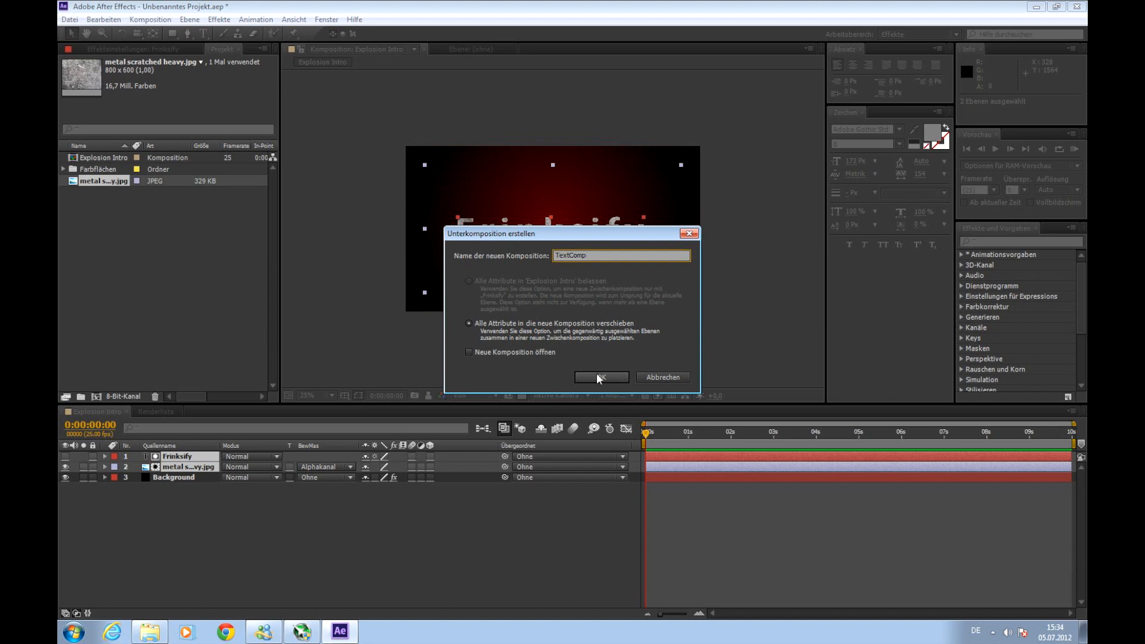
{"action": "left_click", "coordinate": [601, 377]}
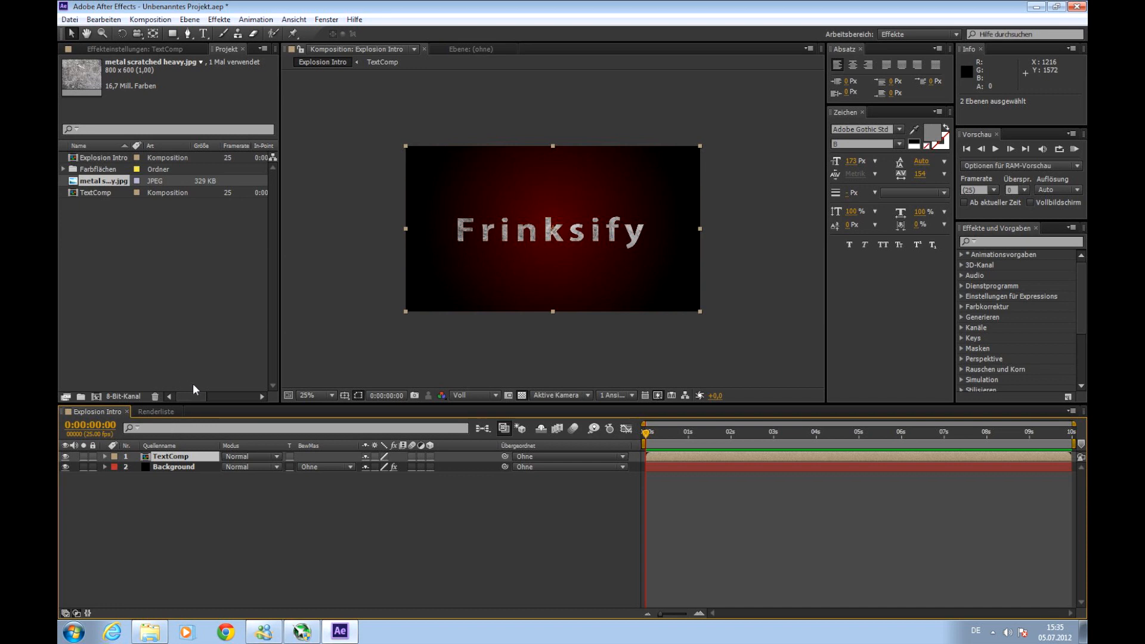
- Apply Kurven to TextComp, bend the curve for contrast, and set Kanal to Blau
{"action": "left_click", "coordinate": [219, 19]}
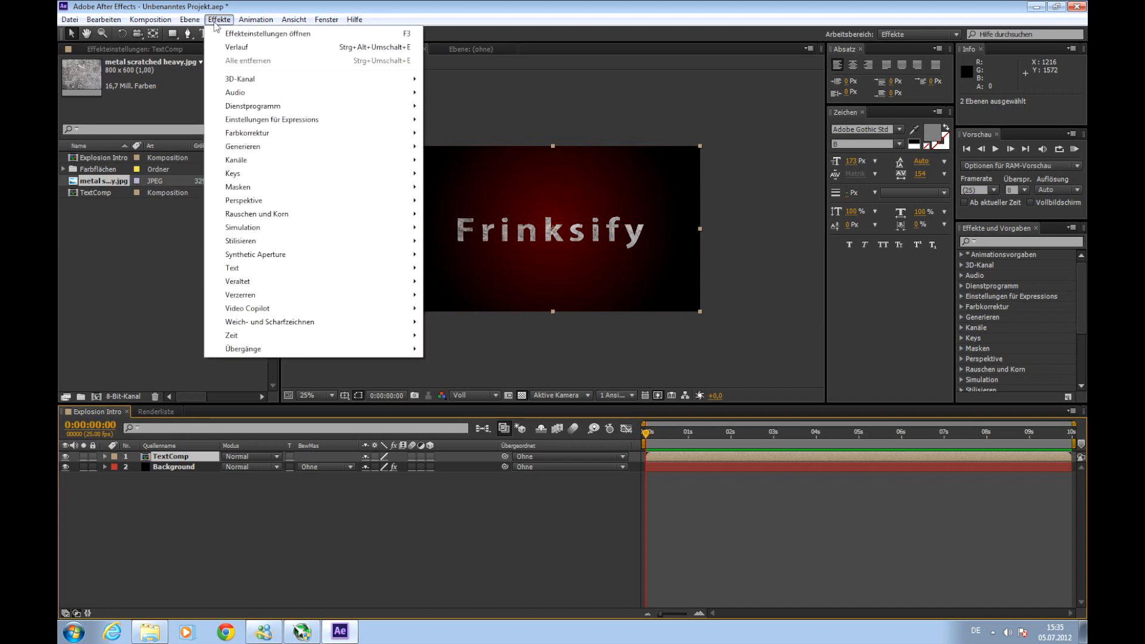
{"action": "mouse_move", "coordinate": [247, 133]}
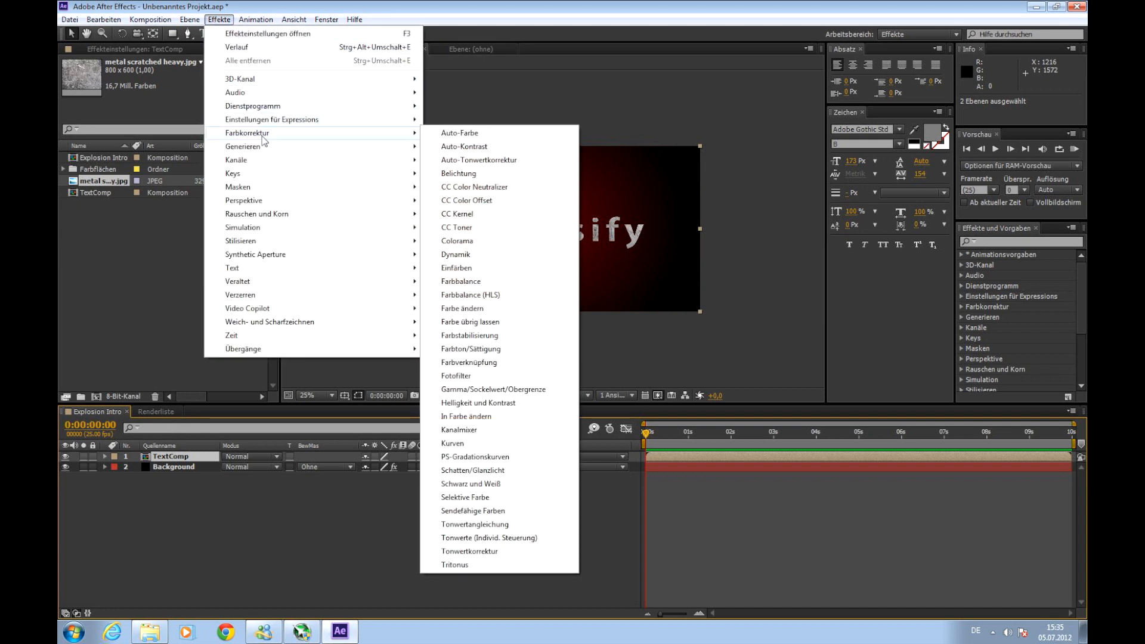
{"action": "mouse_move", "coordinate": [500, 389]}
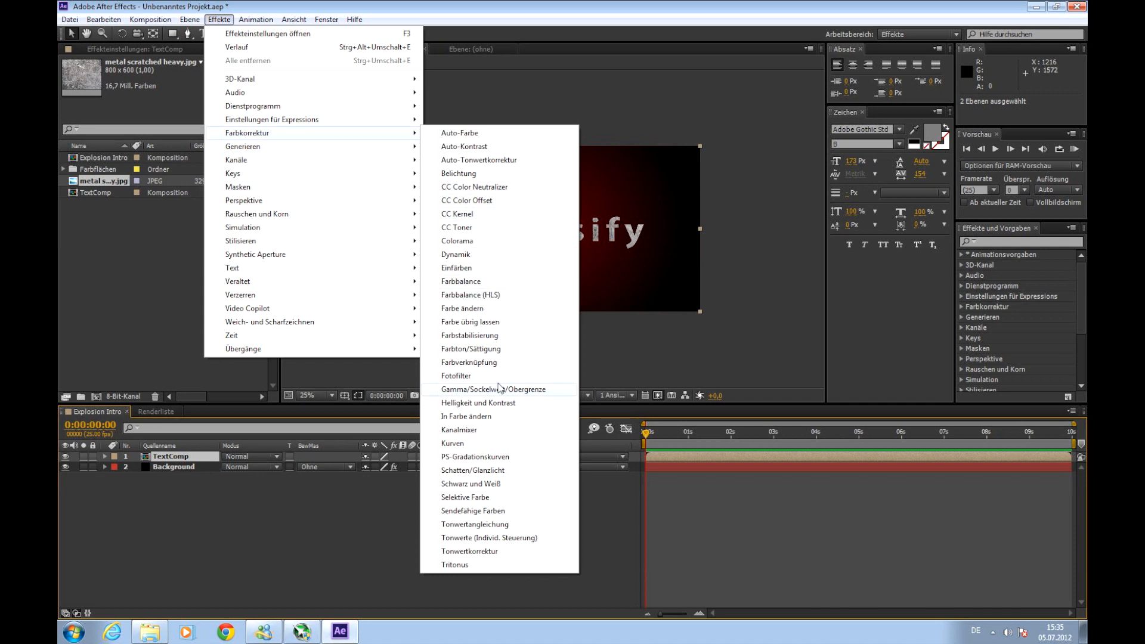
{"action": "left_click", "coordinate": [452, 444]}
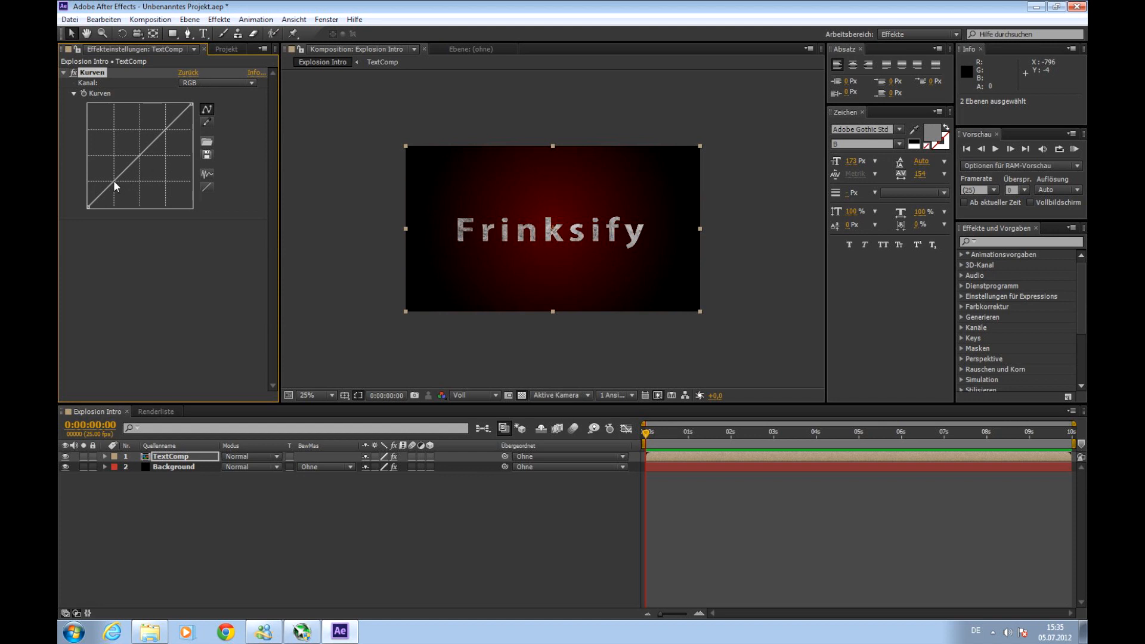
{"action": "left_click_drag", "start_coordinate": [140, 154], "coordinate": [169, 143]}
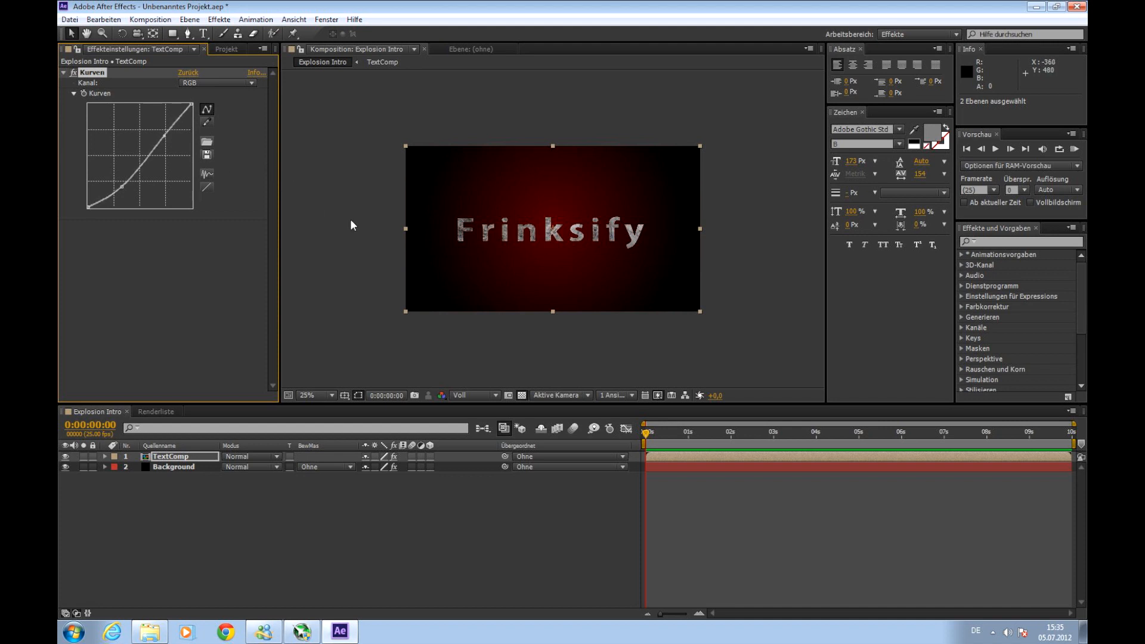
{"action": "mouse_move", "coordinate": [385, 171]}
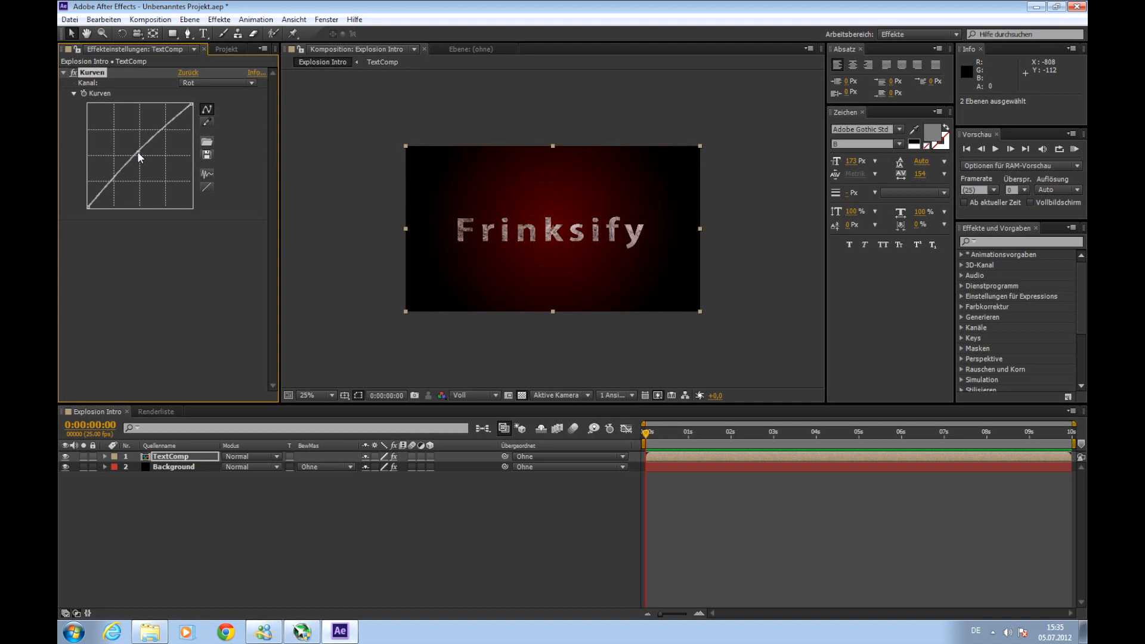
{"action": "left_click", "coordinate": [217, 82]}
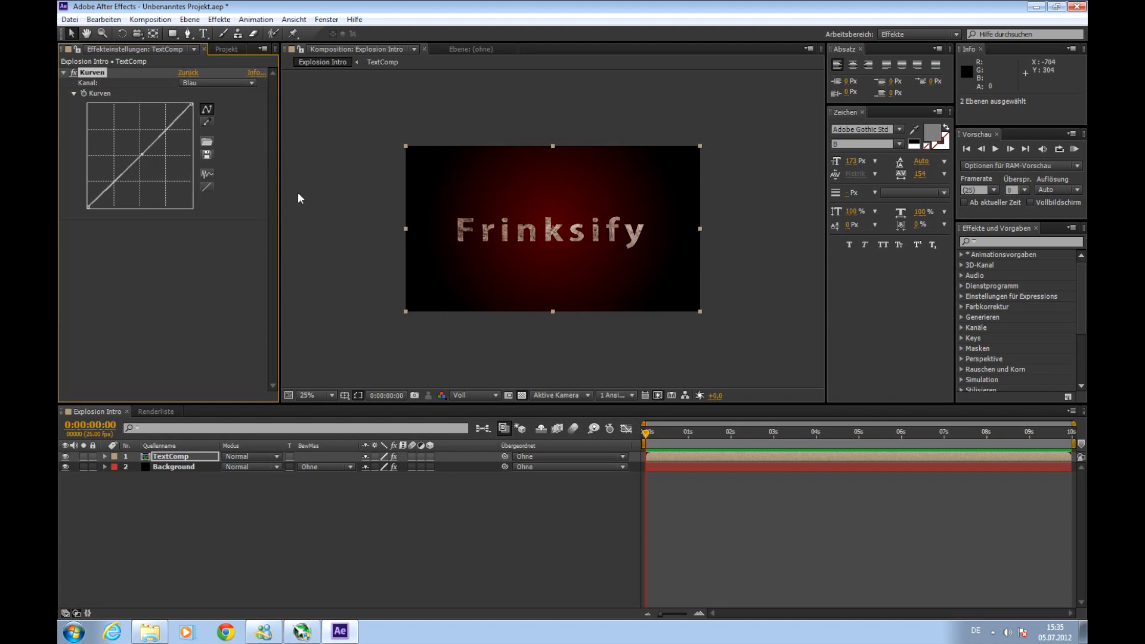
{"action": "mouse_move", "coordinate": [511, 245]}
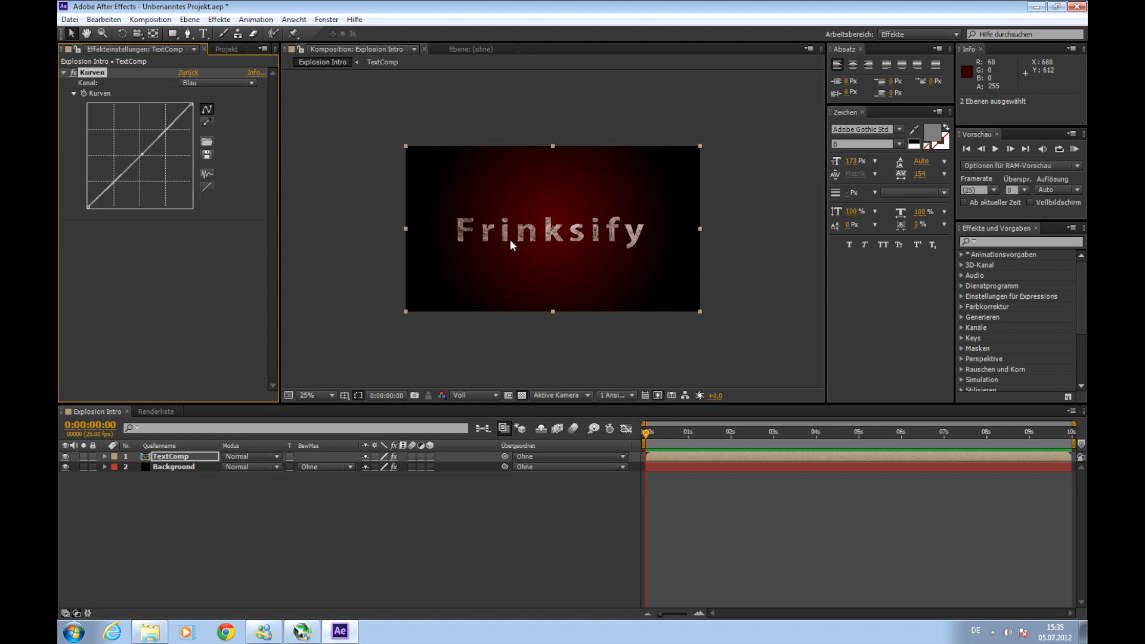
{"action": "mouse_move", "coordinate": [745, 331]}
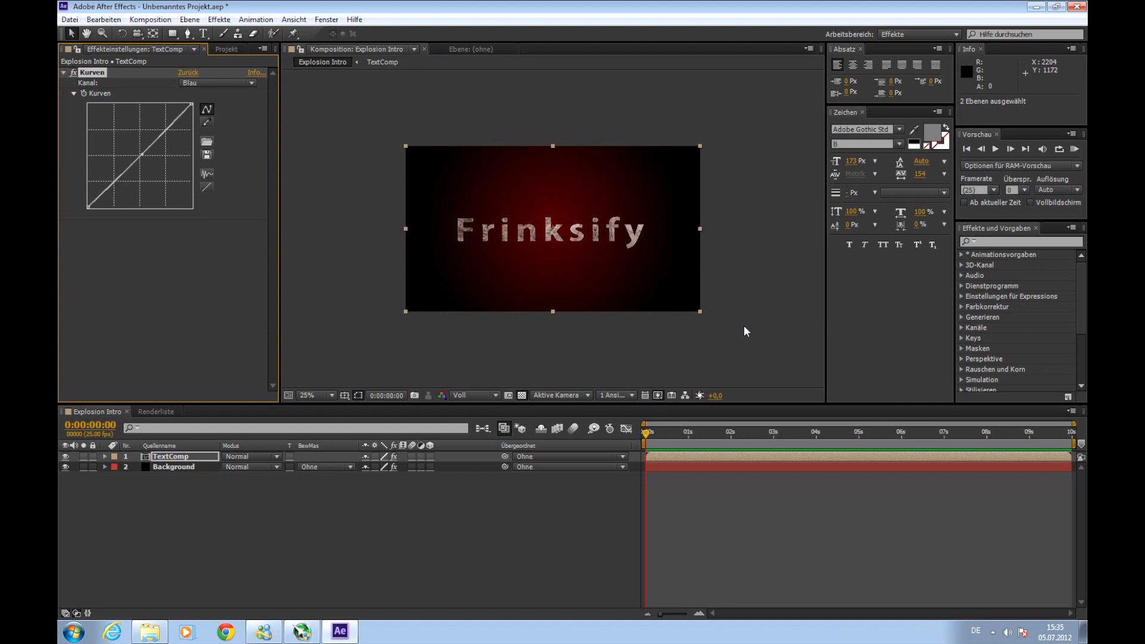
{"action": "mouse_move", "coordinate": [219, 22]}
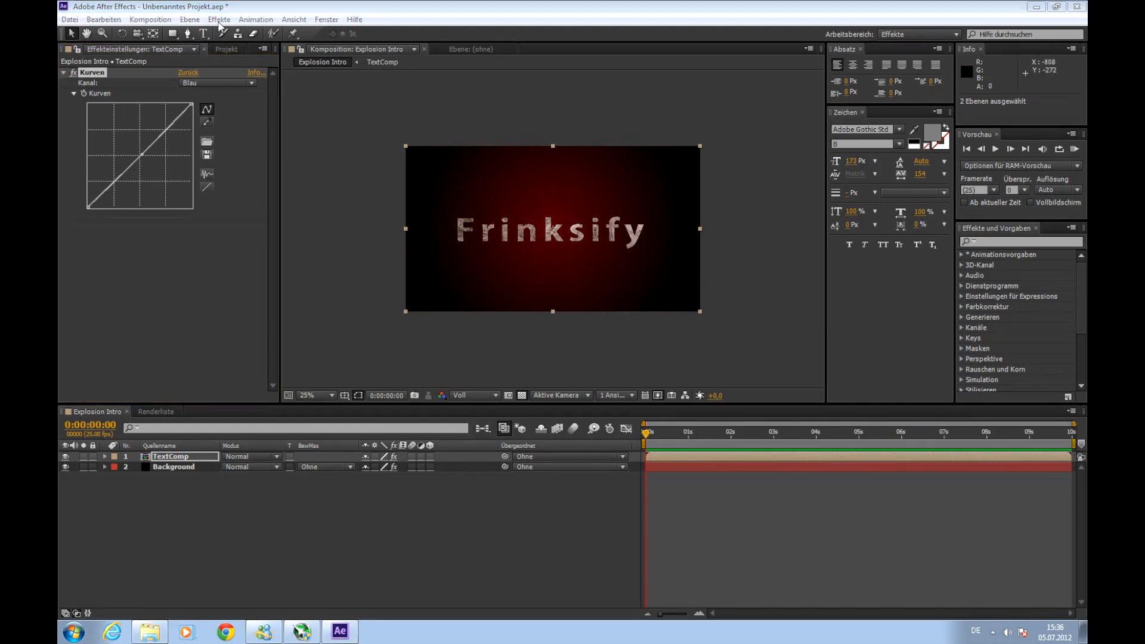
- Add the Alpha abschrägen bevel effect from the Perspektive category to TextComp
{"action": "left_click", "coordinate": [219, 19]}
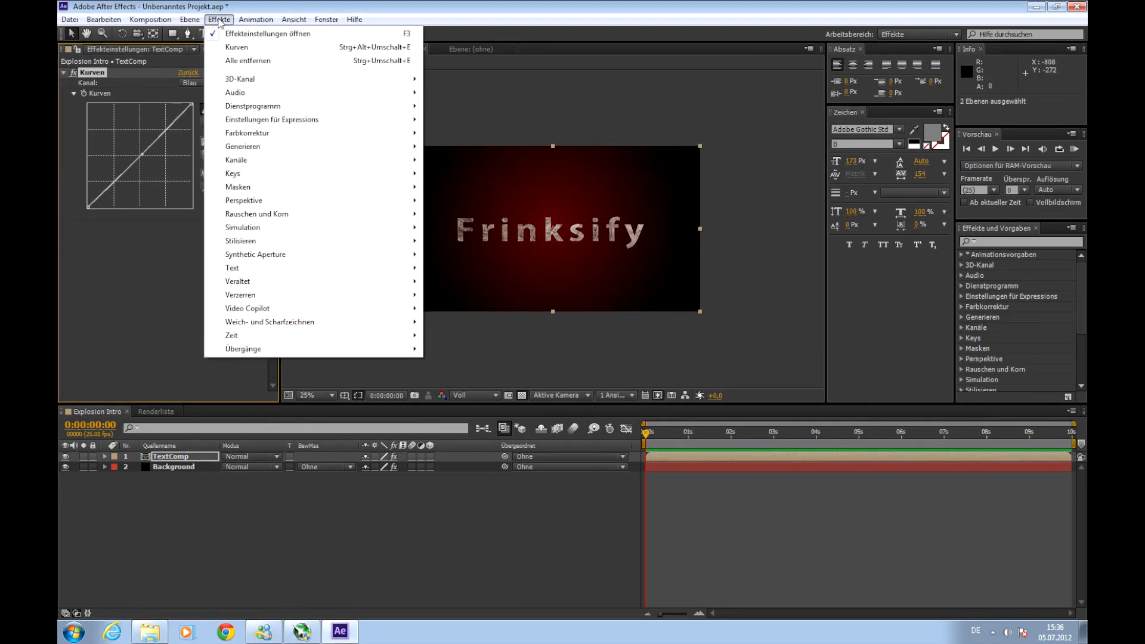
{"action": "mouse_move", "coordinate": [239, 79]}
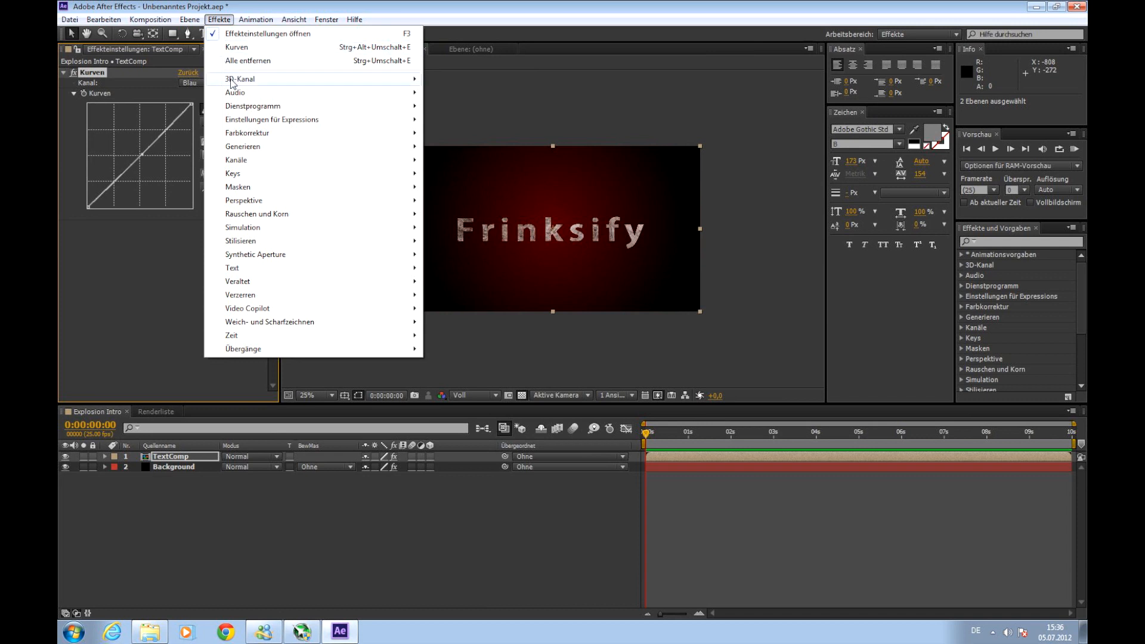
{"action": "mouse_move", "coordinate": [244, 201]}
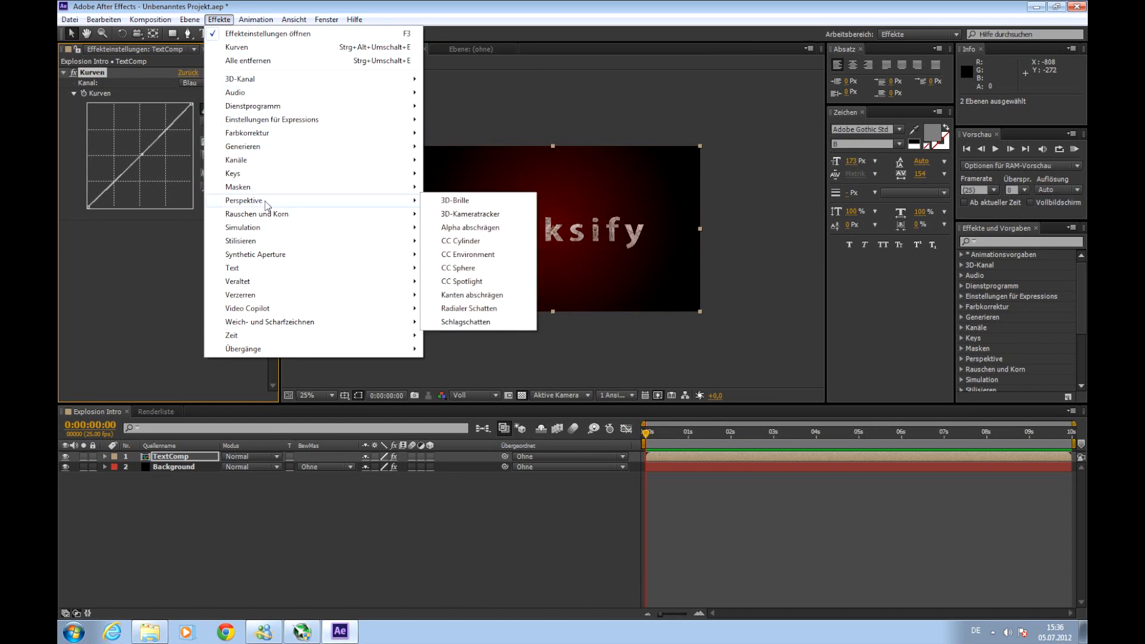
{"action": "mouse_move", "coordinate": [461, 281]}
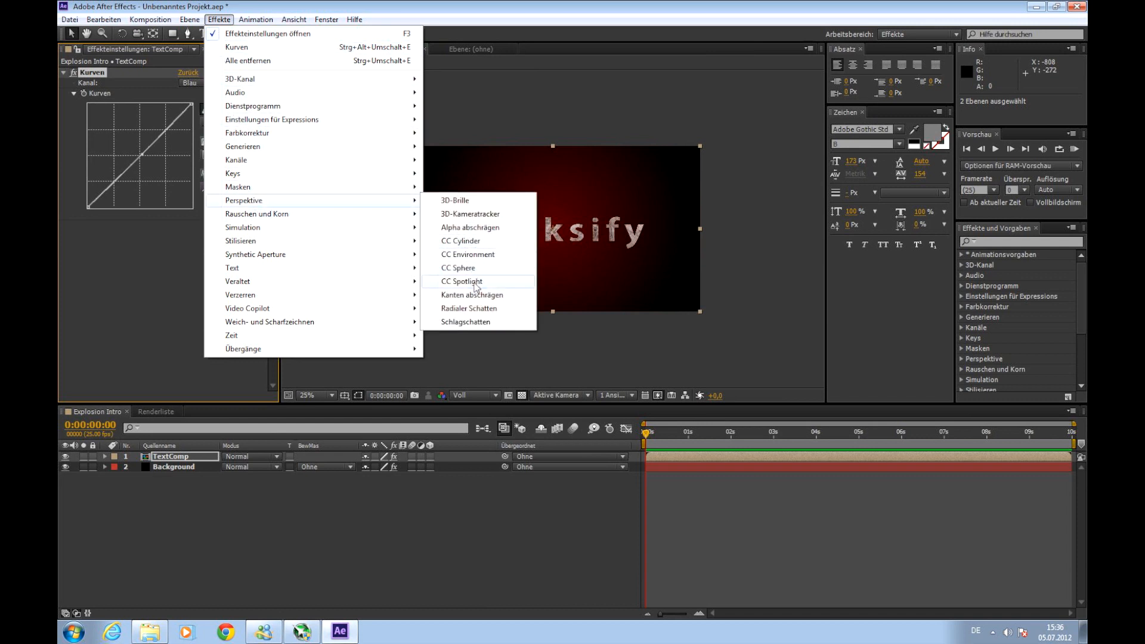
{"action": "mouse_move", "coordinate": [471, 227]}
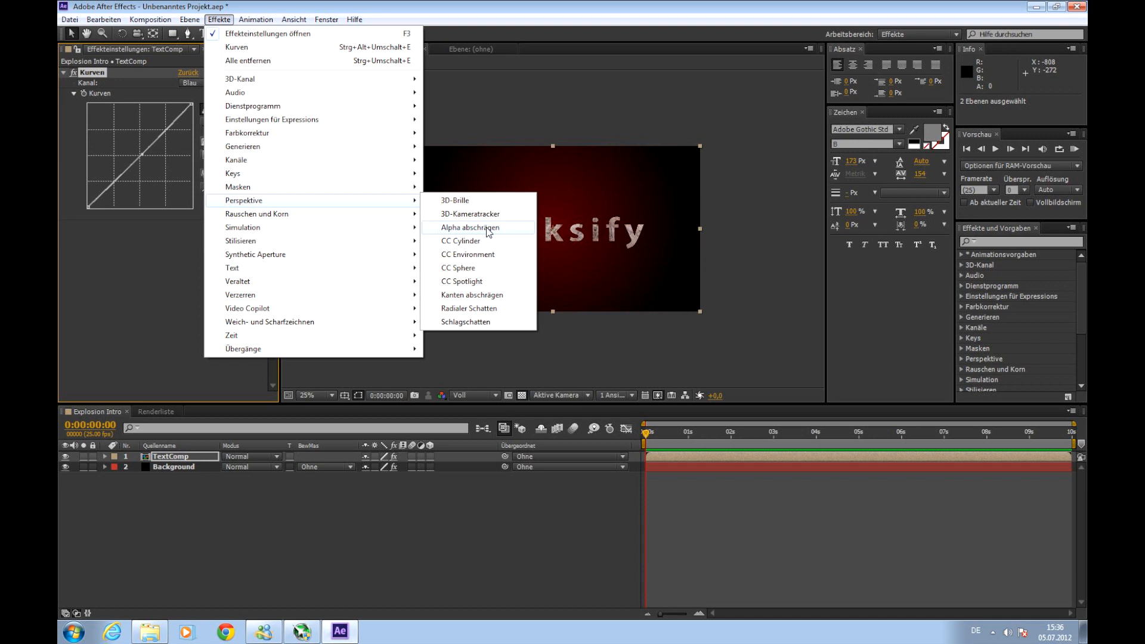
{"action": "left_click", "coordinate": [469, 228]}
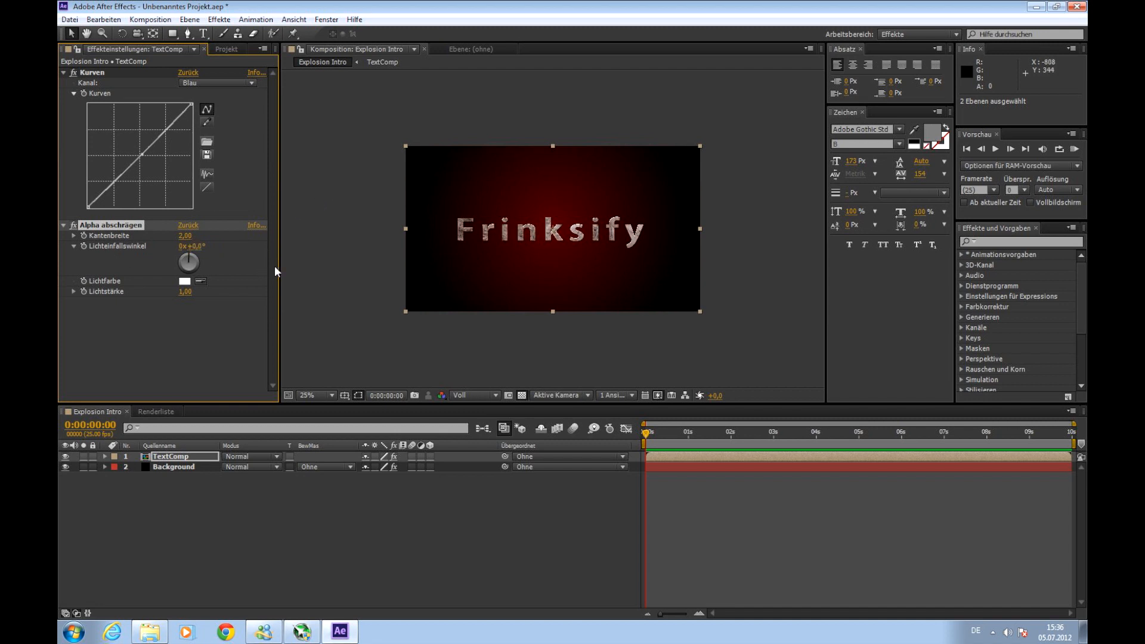
- Scrub the Alpha abschrägen Kantenbreite up to 3.60
{"action": "left_click", "coordinate": [306, 395]}
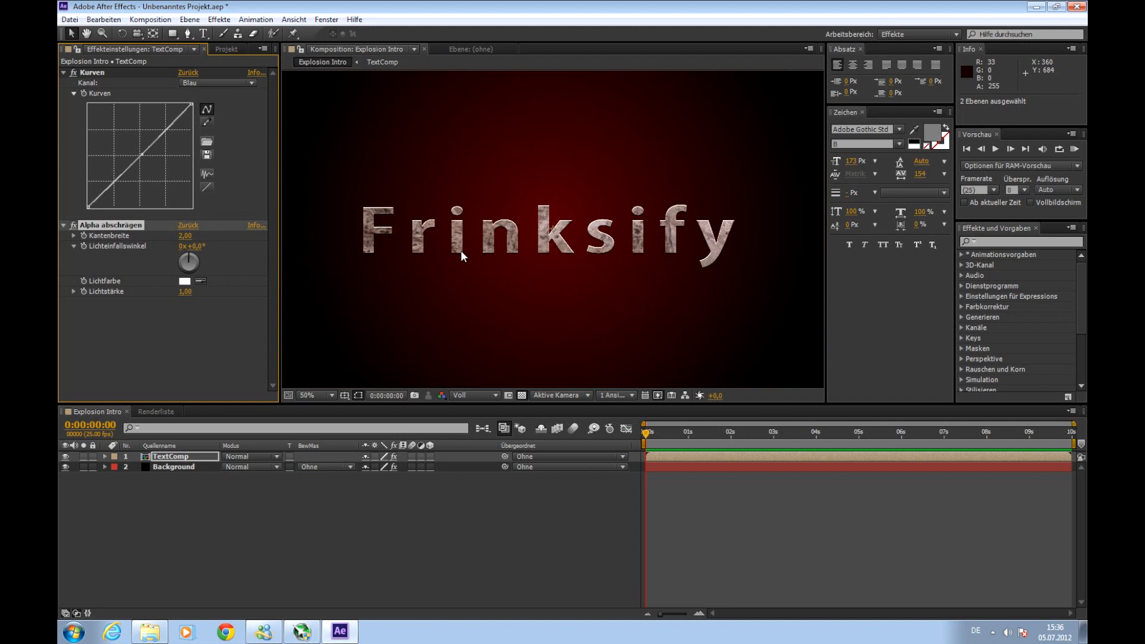
{"action": "left_click", "coordinate": [310, 395]}
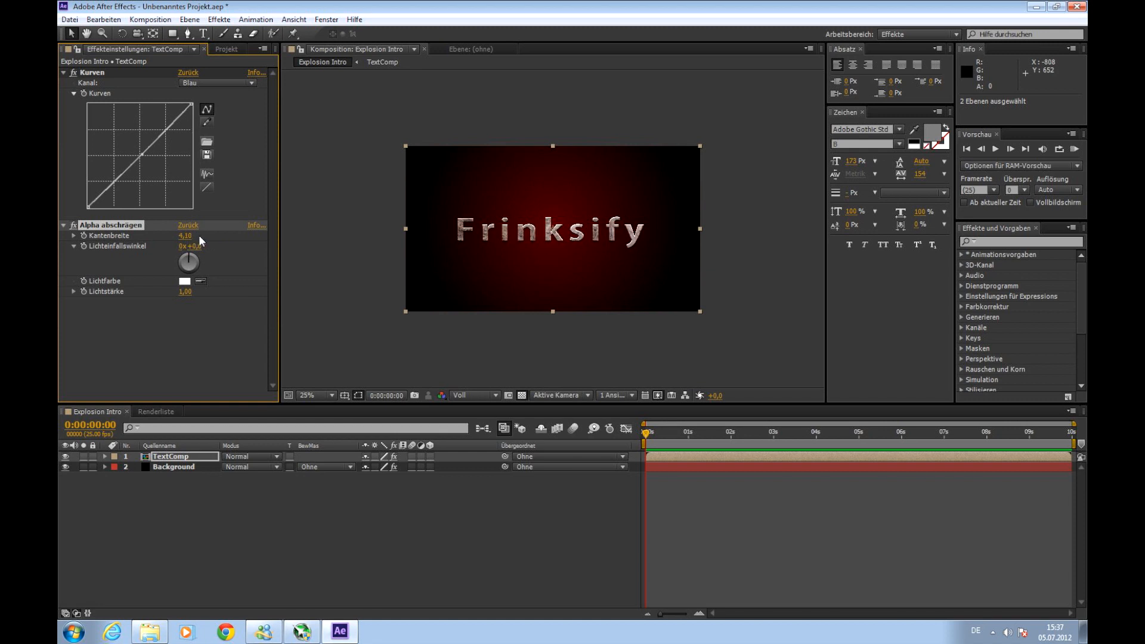
{"action": "left_click", "coordinate": [309, 394]}
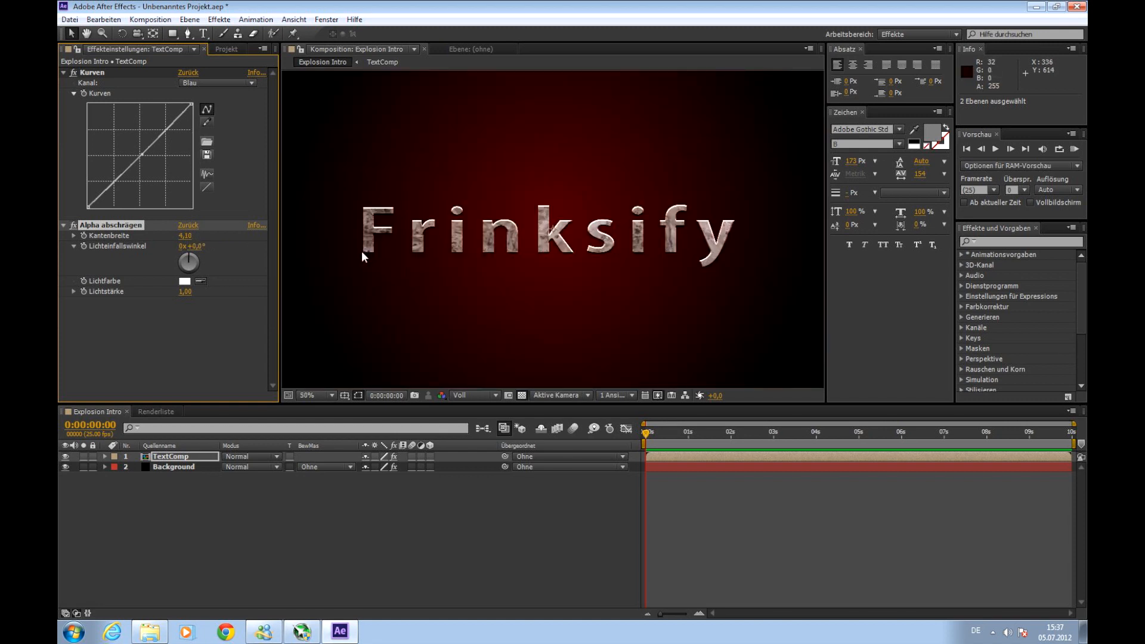
{"action": "left_click", "coordinate": [316, 395]}
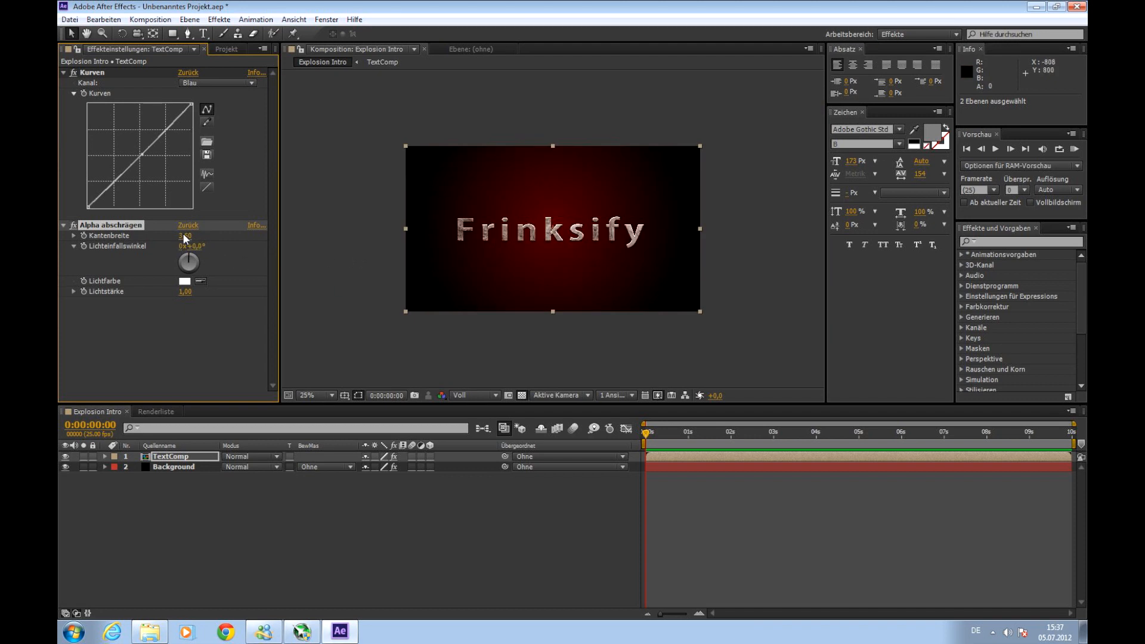
{"action": "left_click", "coordinate": [528, 288]}
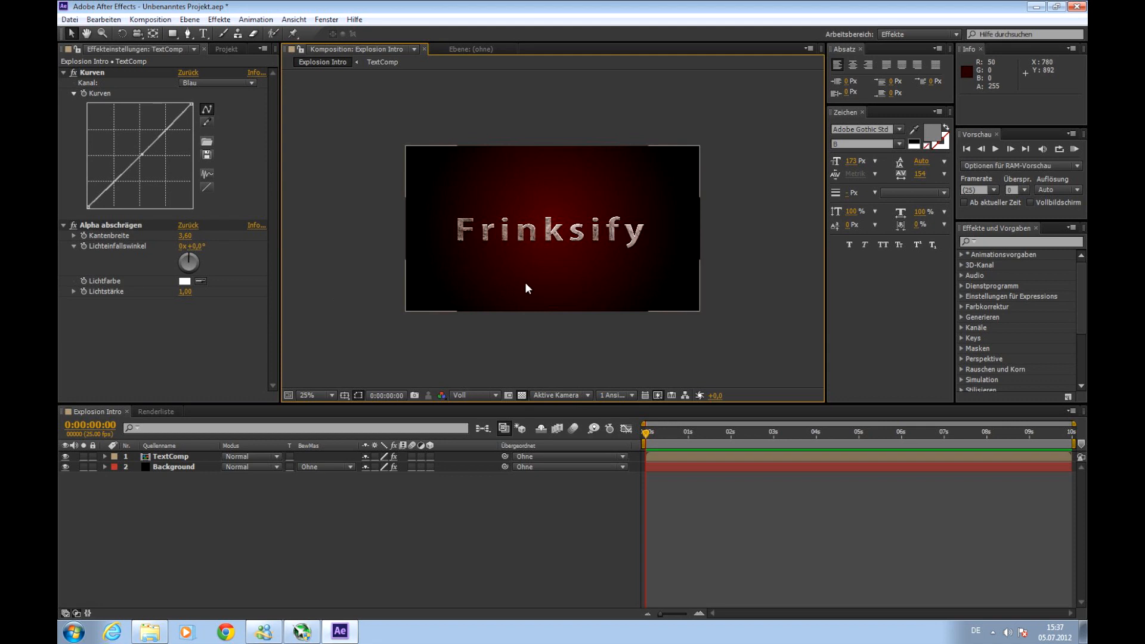
{"action": "mouse_move", "coordinate": [788, 307]}
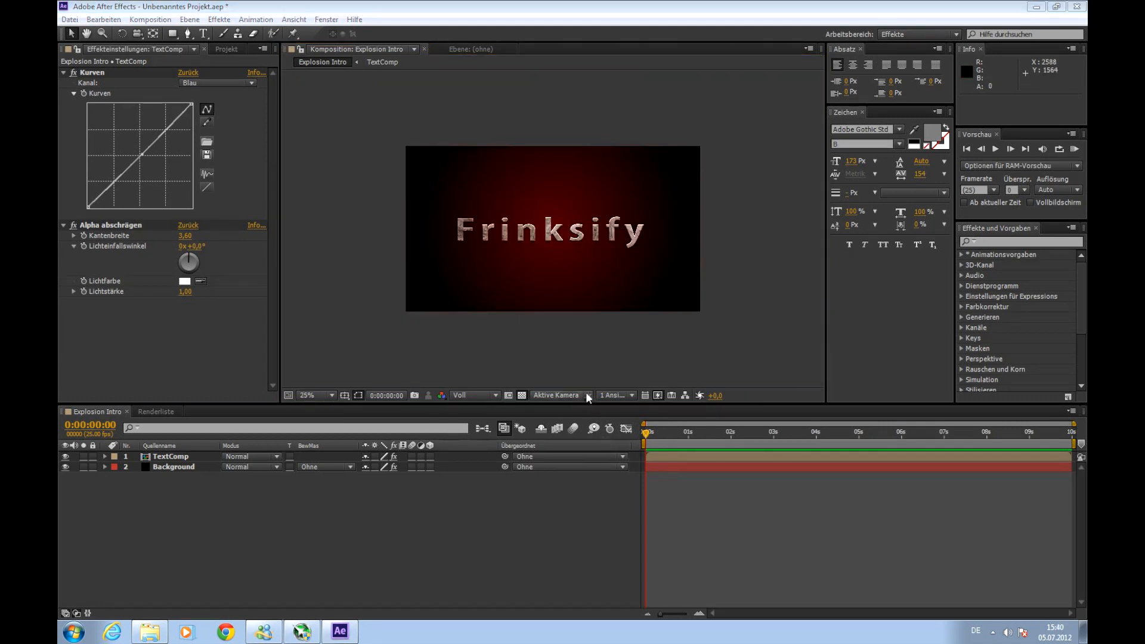
{"action": "mouse_move", "coordinate": [592, 385]}
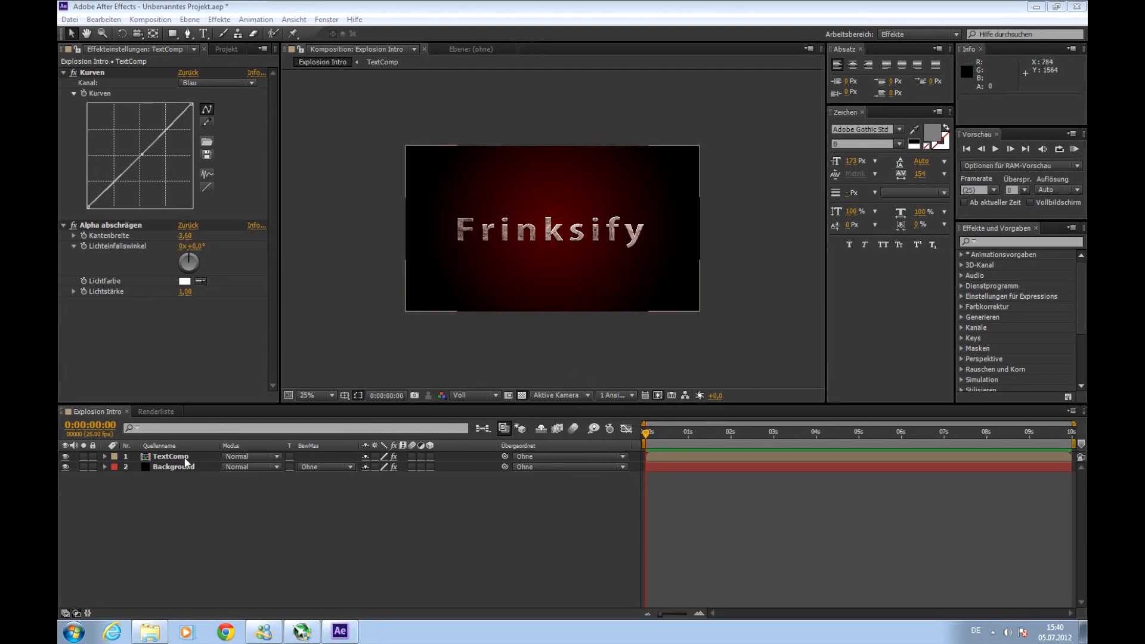
- Keyframe TextComp's scale at 100% on 0:00:01:24 and 0% on 0:00:01:09
{"action": "left_click", "coordinate": [170, 456]}
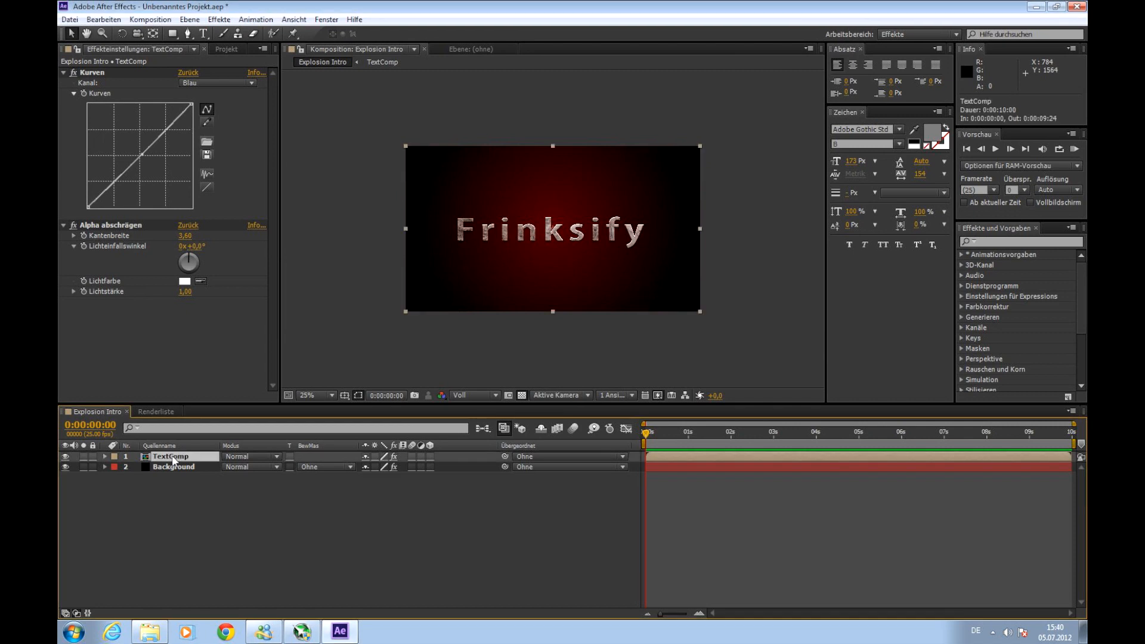
{"action": "left_click", "coordinate": [104, 456]}
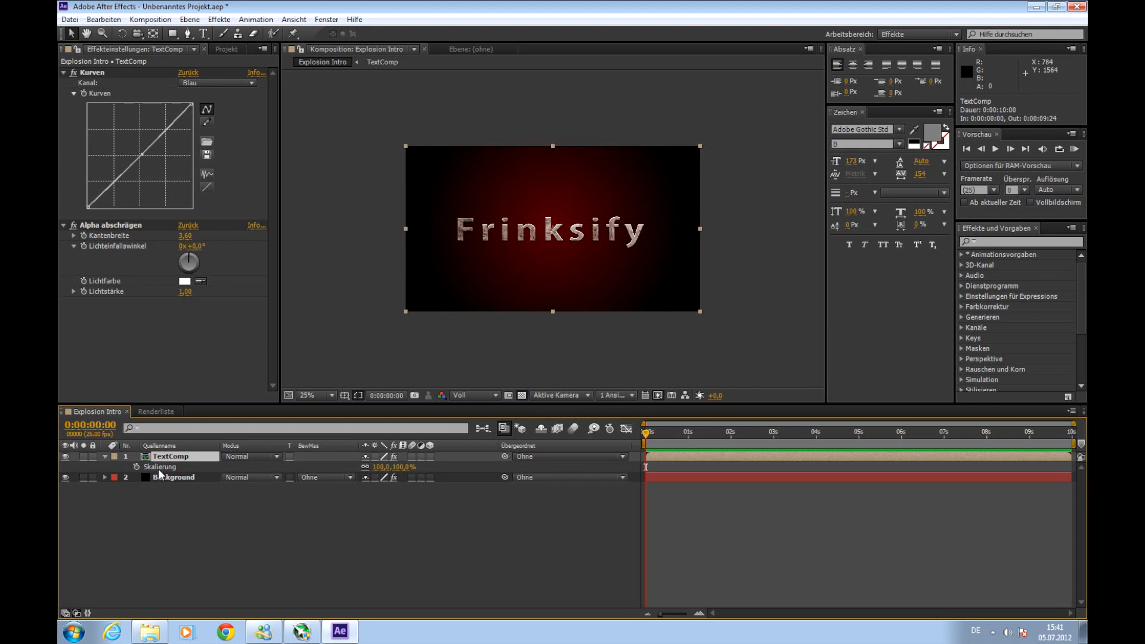
{"action": "mouse_move", "coordinate": [599, 474]}
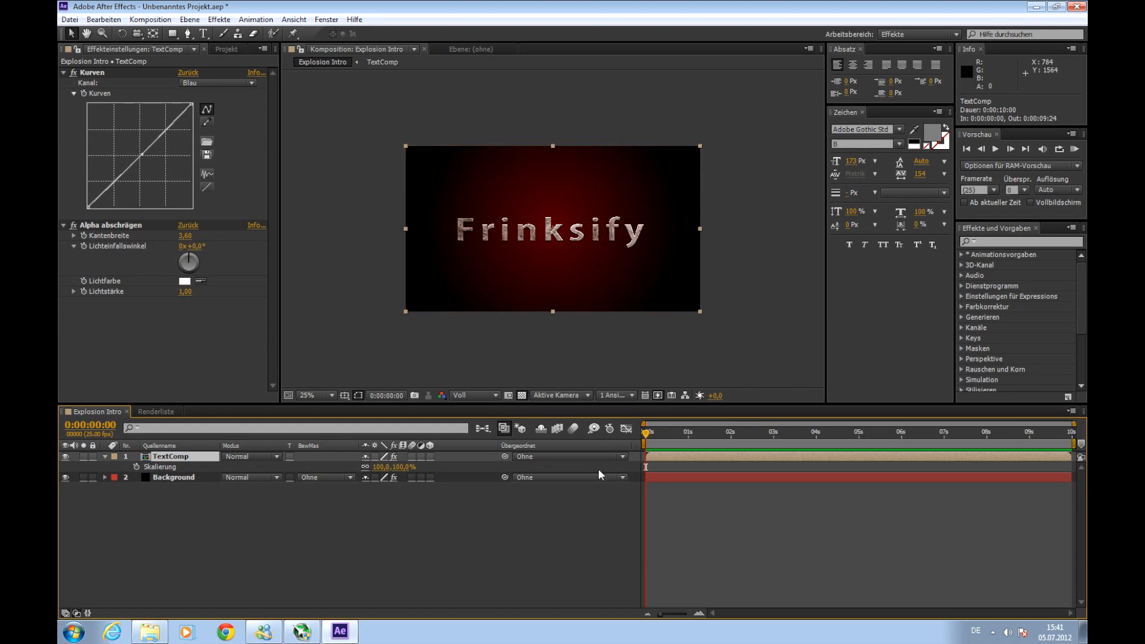
{"action": "left_click", "coordinate": [681, 432]}
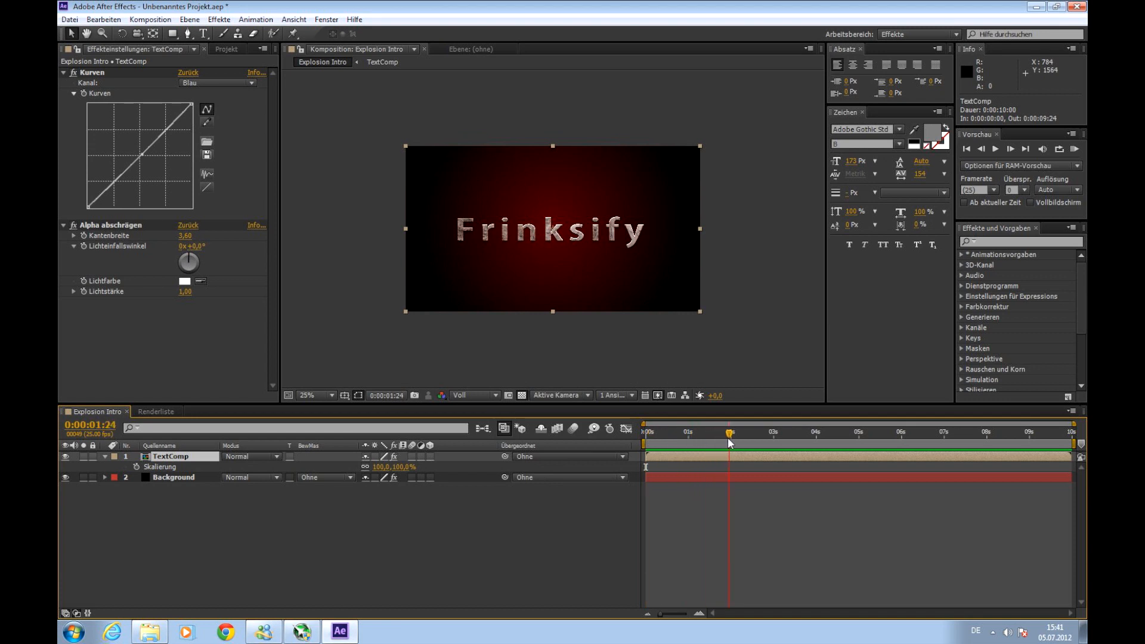
{"action": "left_click", "coordinate": [730, 432]}
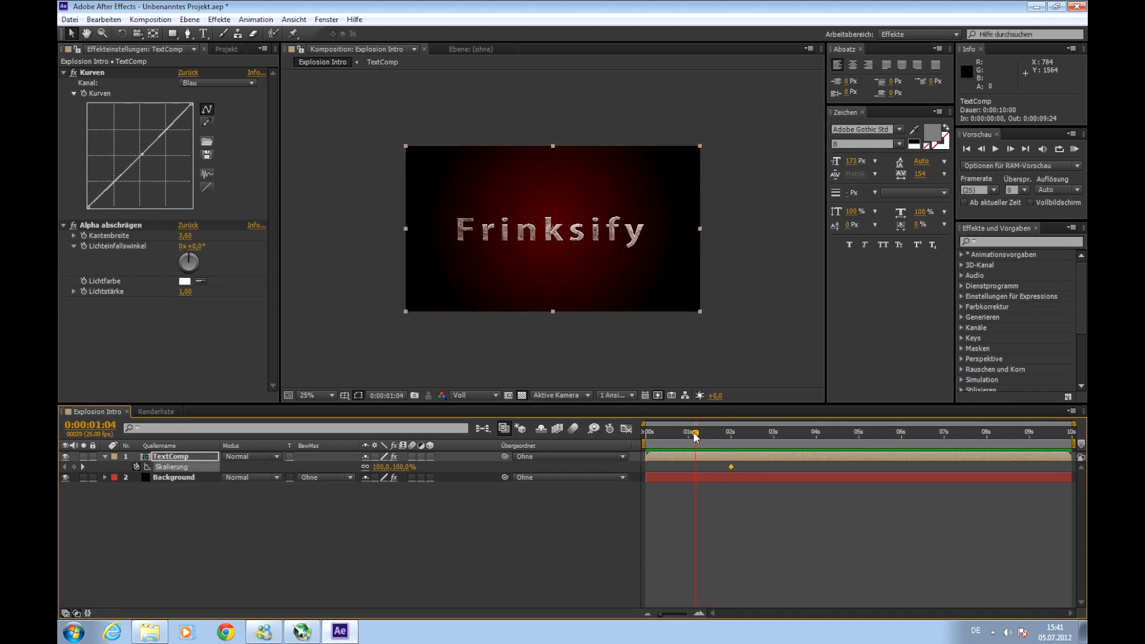
{"action": "left_click", "coordinate": [687, 432]}
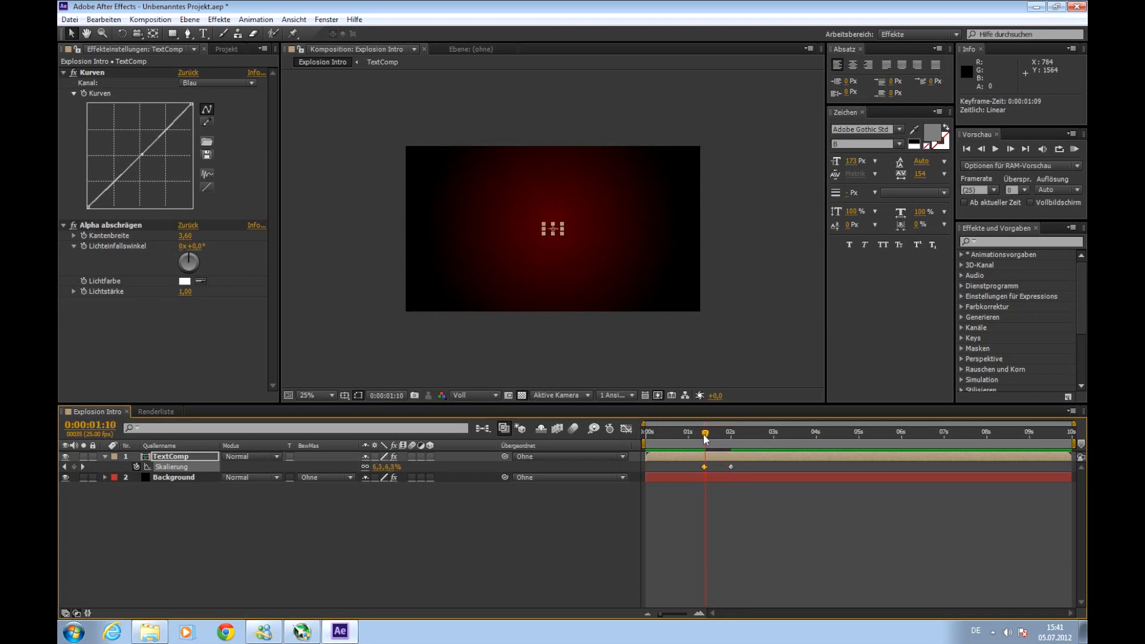
{"action": "left_click", "coordinate": [719, 432]}
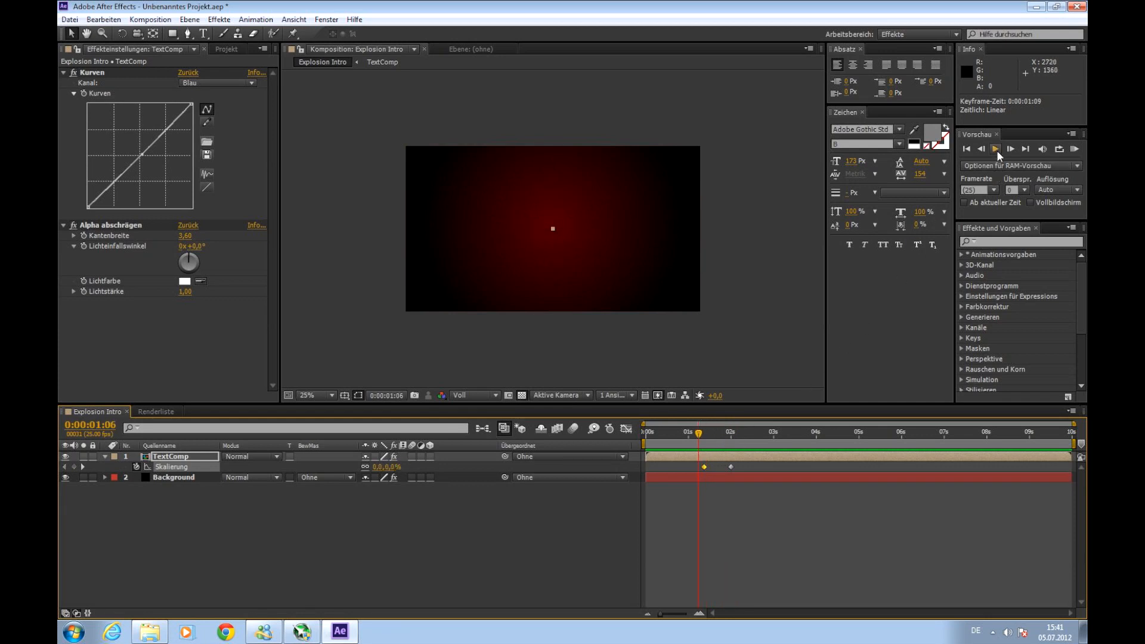
{"action": "mouse_move", "coordinate": [995, 149]}
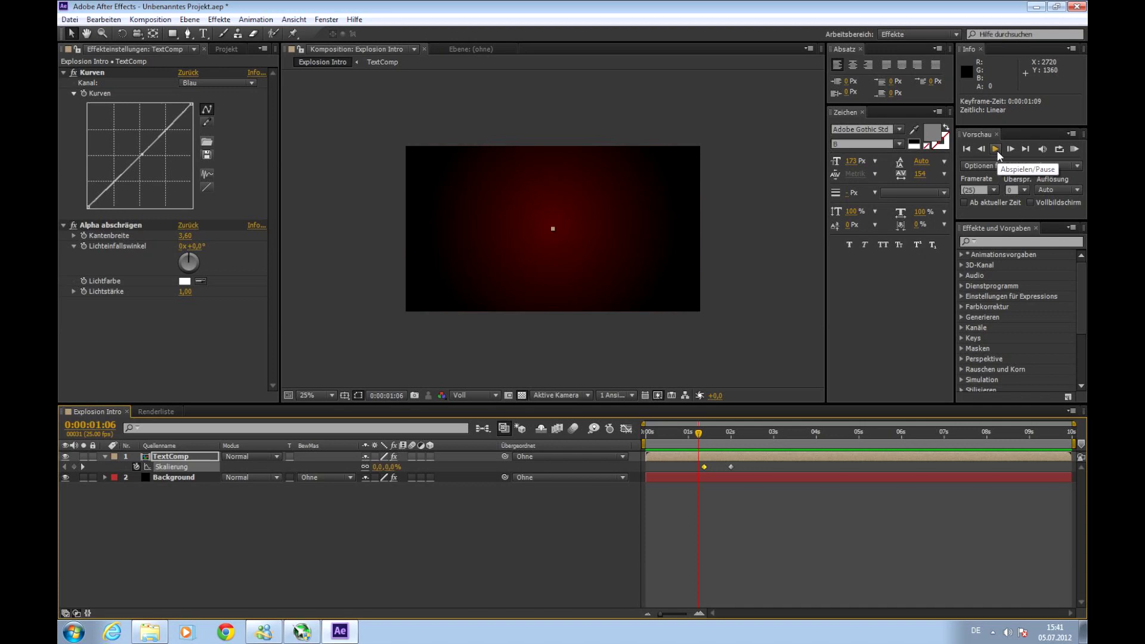
{"action": "left_click", "coordinate": [996, 149]}
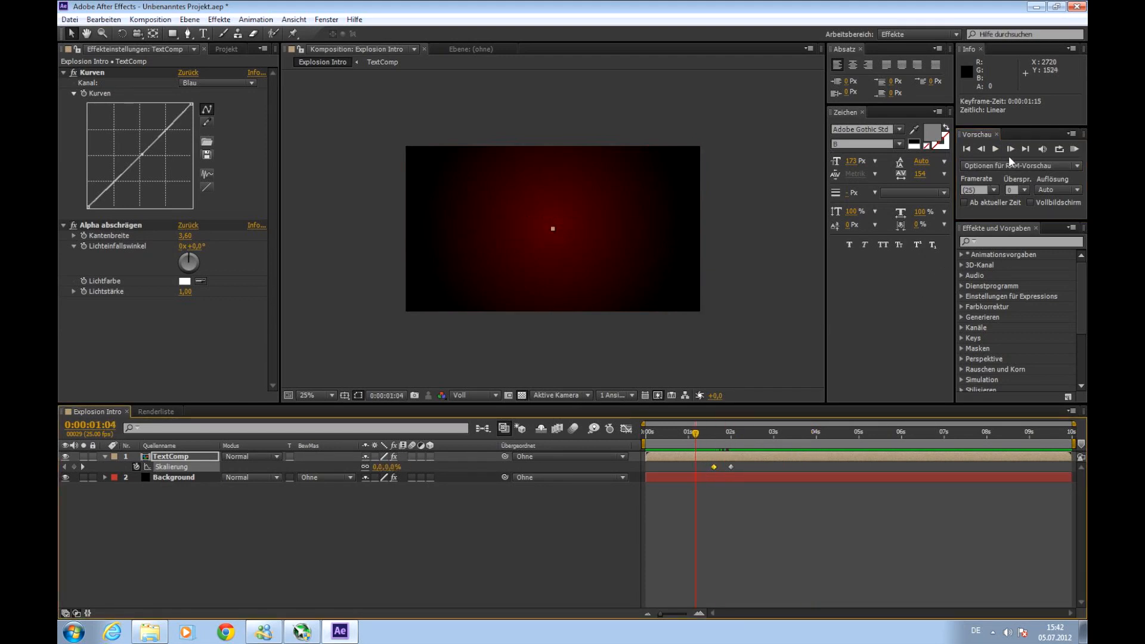
{"action": "left_click", "coordinate": [996, 149]}
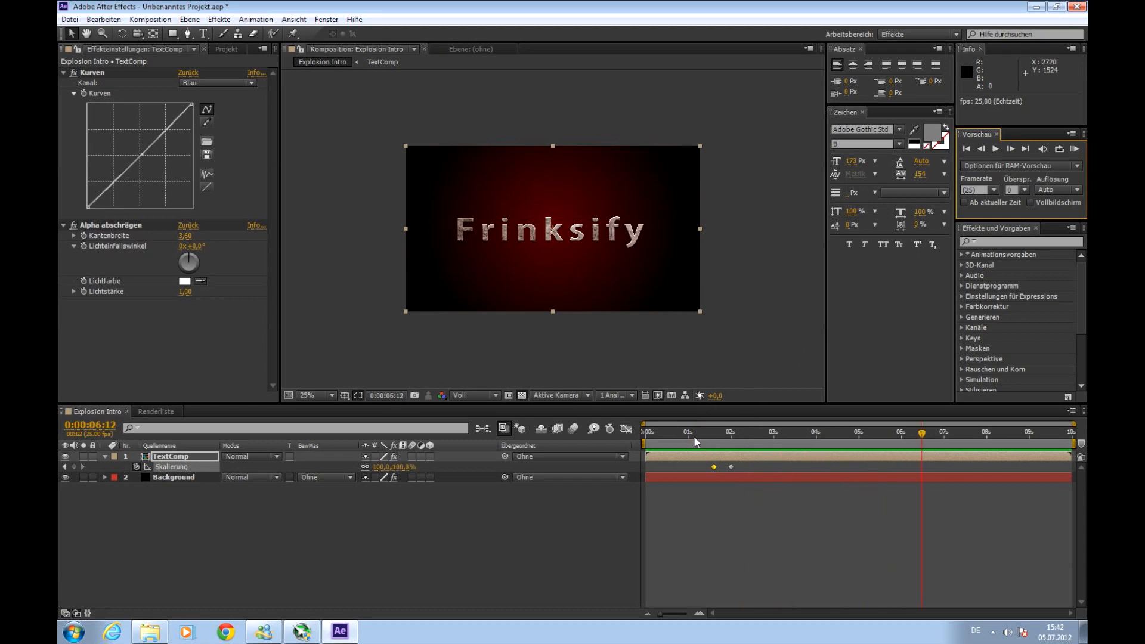
{"action": "left_click", "coordinate": [757, 432]}
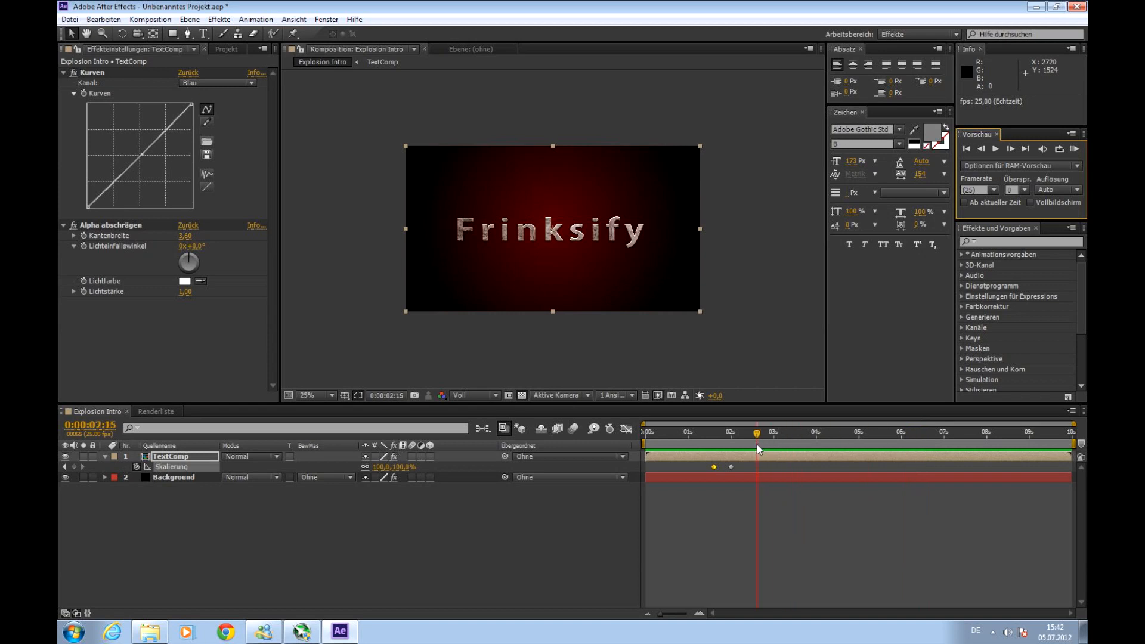
{"action": "mouse_move", "coordinate": [766, 448]}
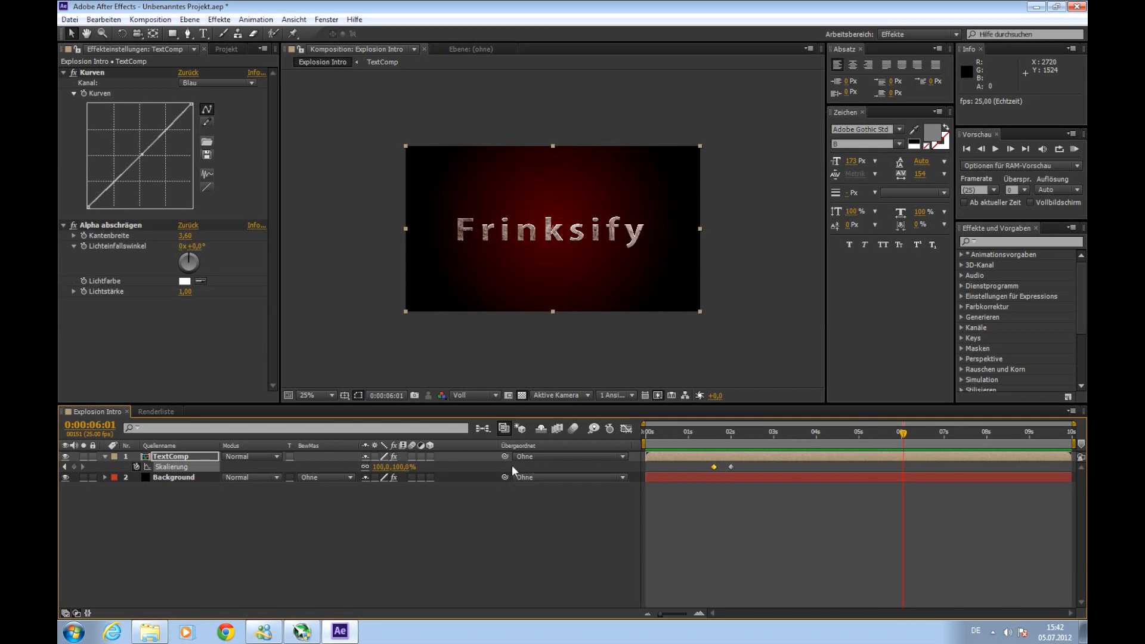
{"action": "mouse_move", "coordinate": [404, 472]}
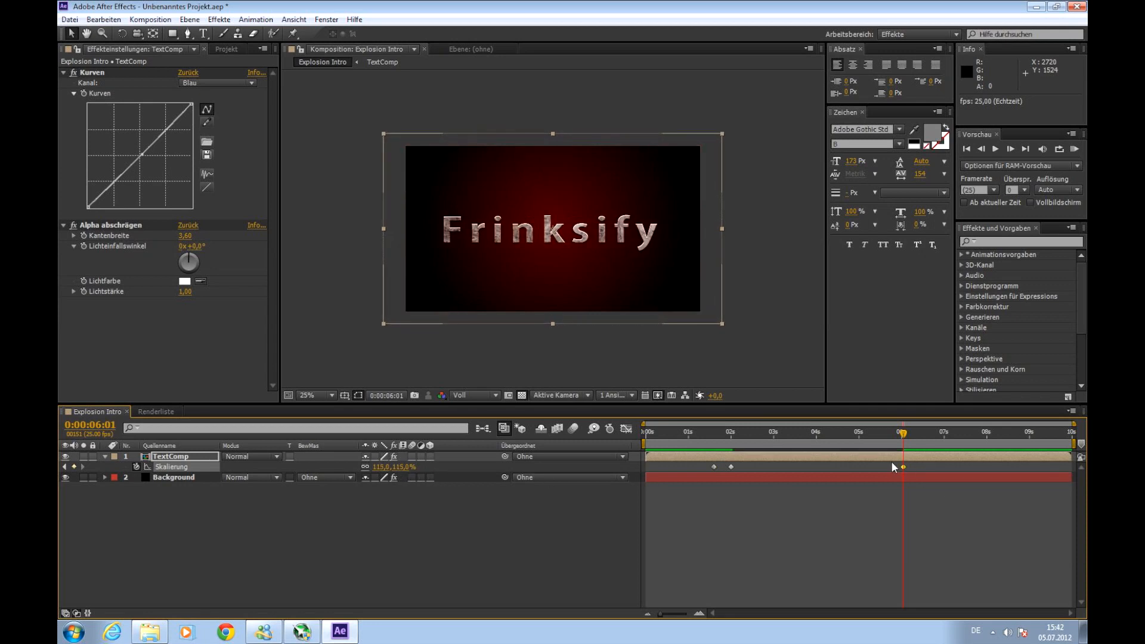
{"action": "left_click", "coordinate": [847, 432]}
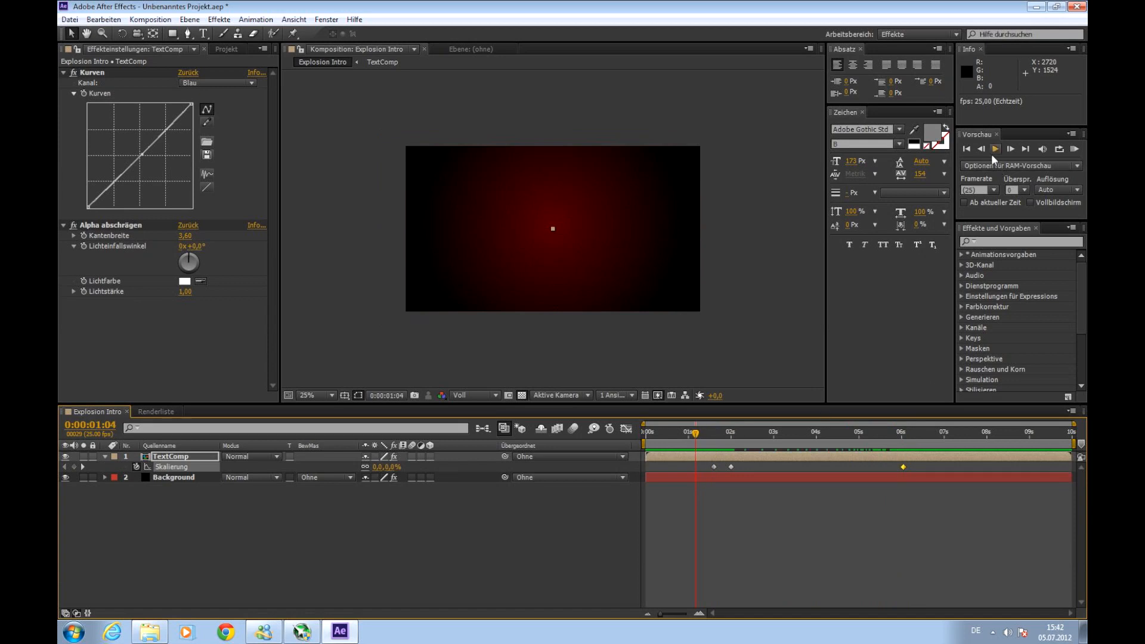
{"action": "left_click", "coordinate": [995, 148]}
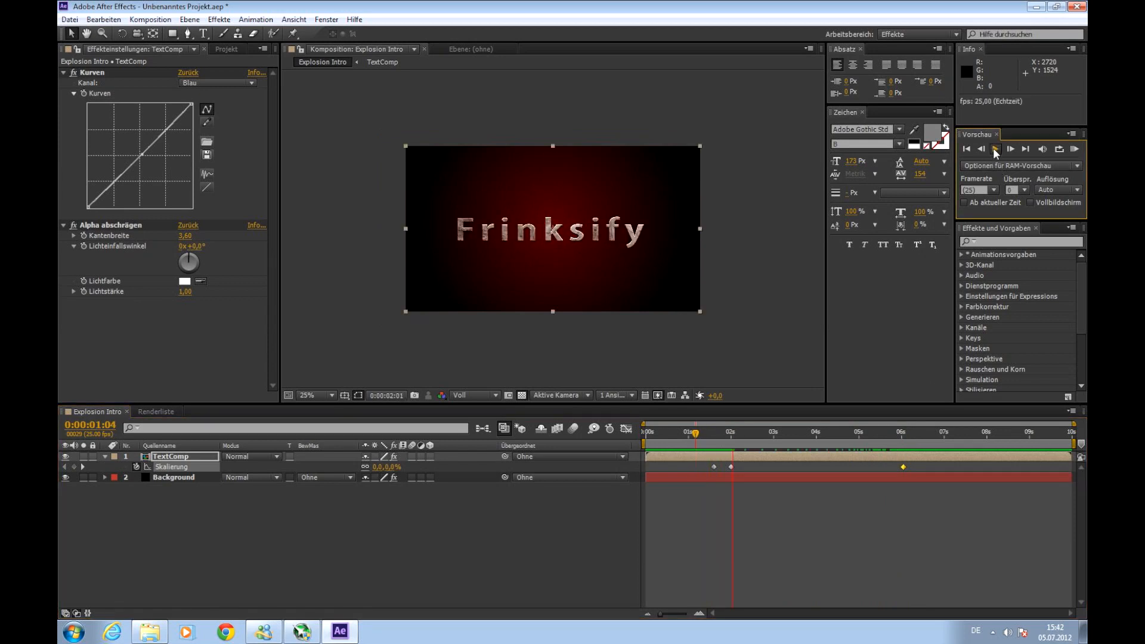
{"action": "left_click", "coordinate": [995, 149]}
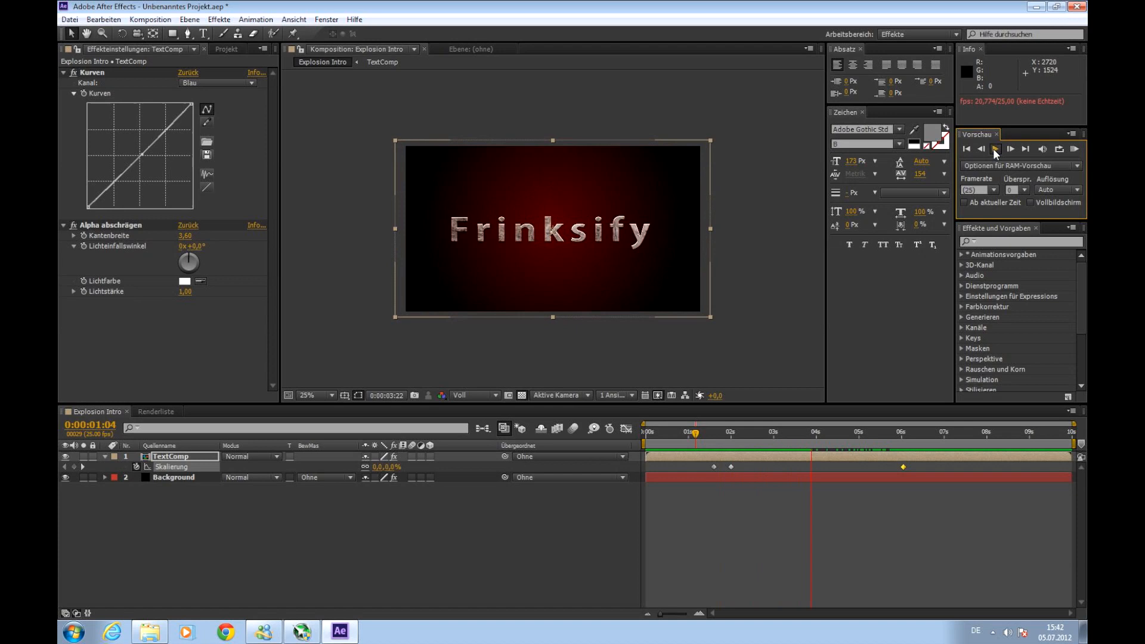
{"action": "left_click", "coordinate": [995, 149]}
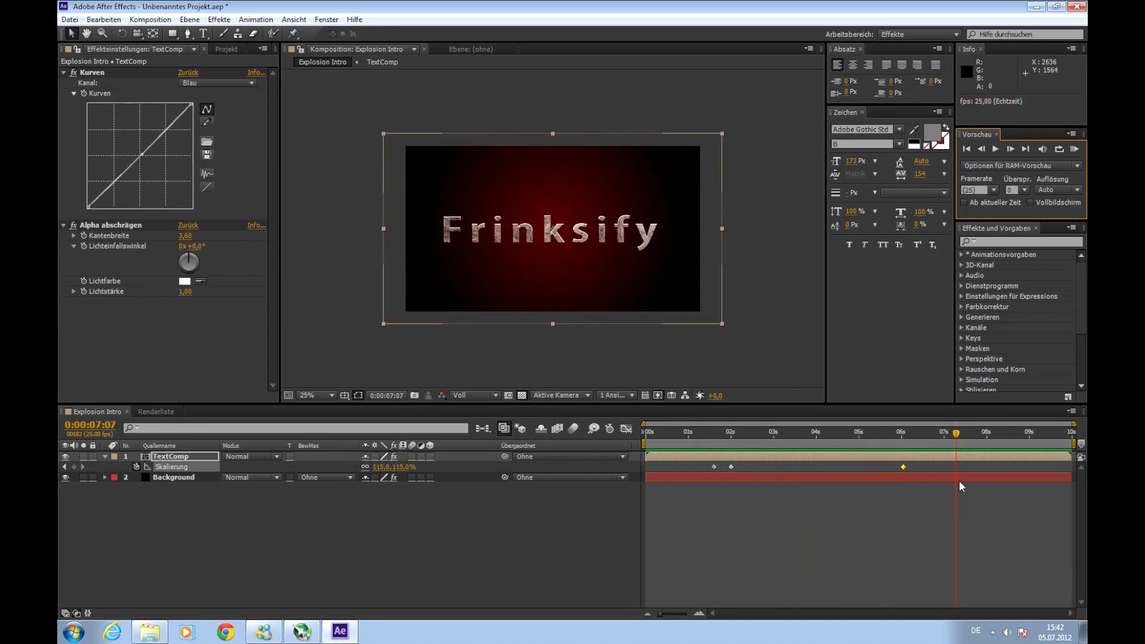
{"action": "left_click", "coordinate": [903, 431]}
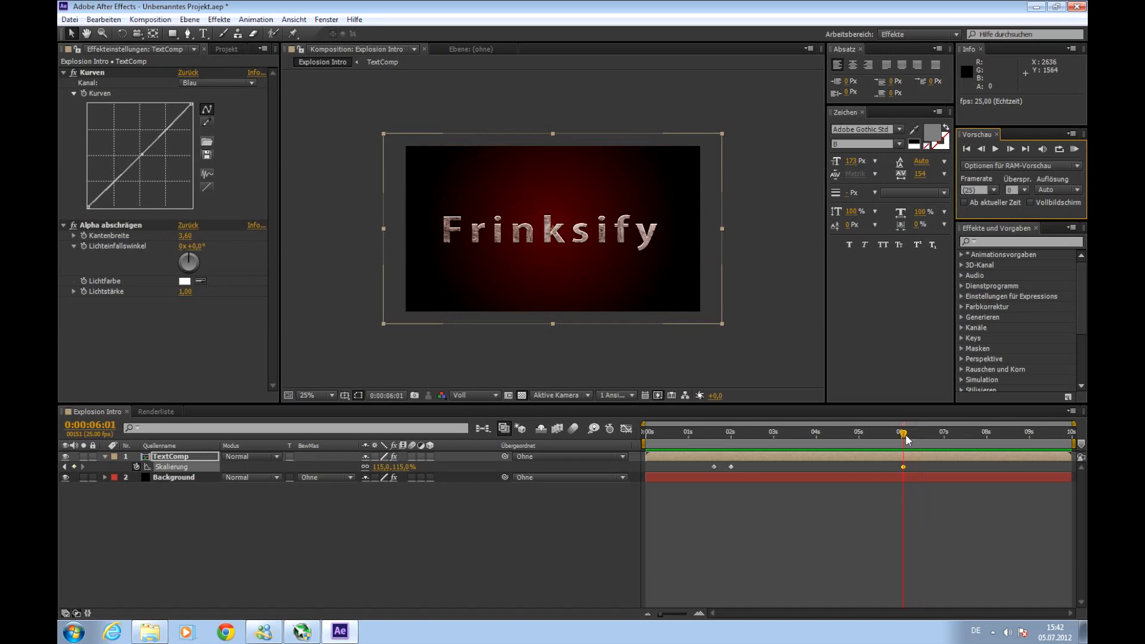
{"action": "left_click", "coordinate": [908, 432]}
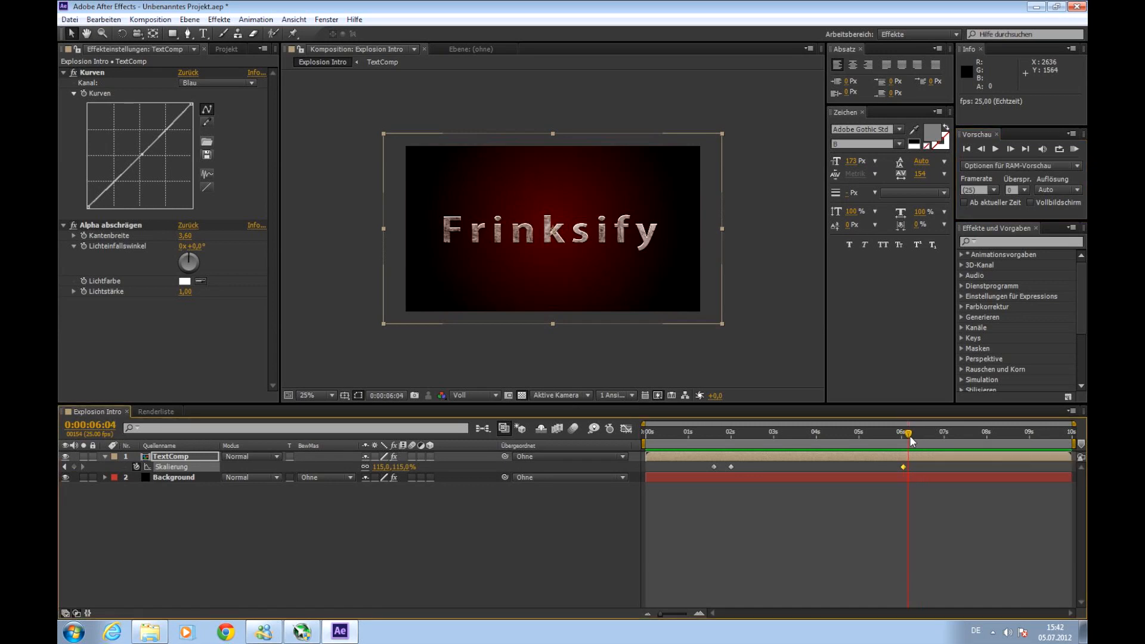
{"action": "left_click", "coordinate": [905, 432]}
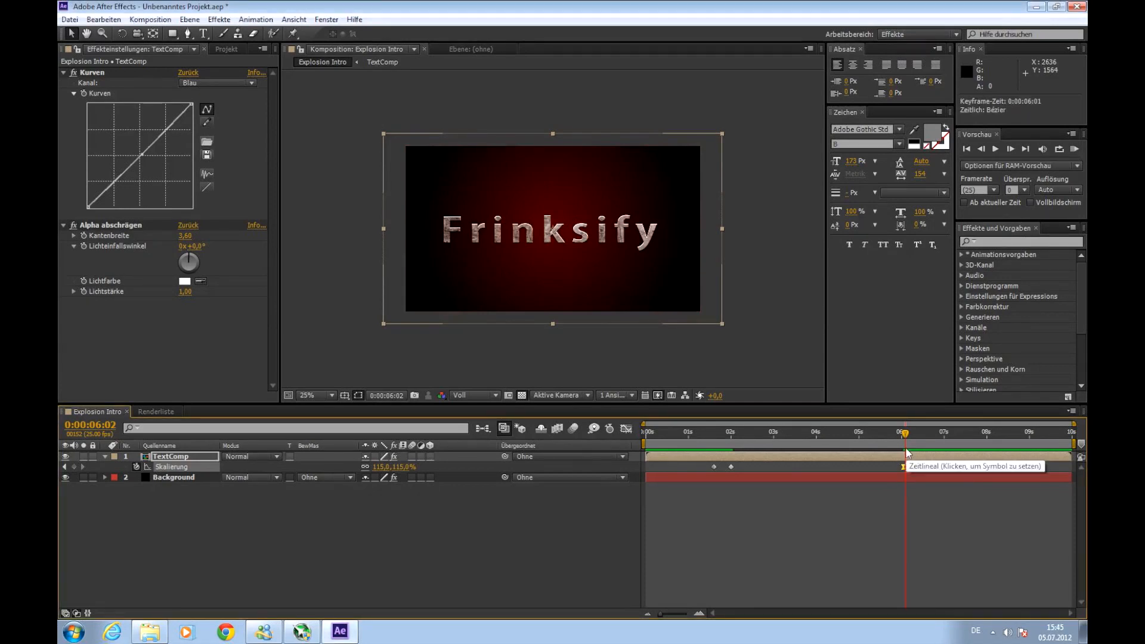
- Easy-ease the six-second scale keyframe and split TextComp at 0:00:06:03 via Edit > Split Layer
{"action": "left_click", "coordinate": [904, 432]}
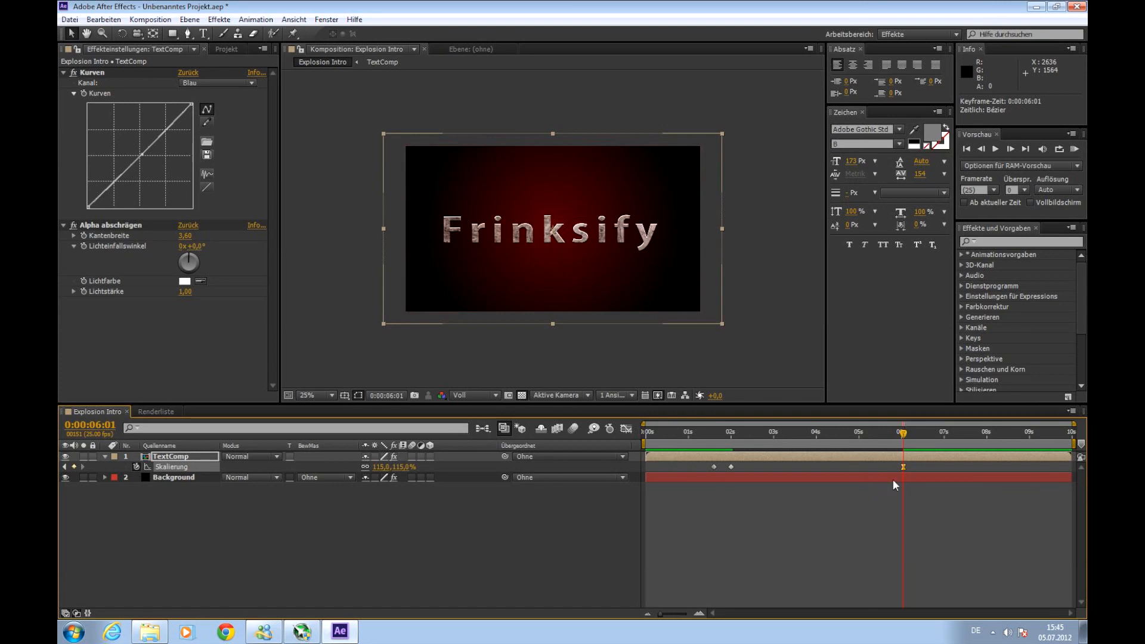
{"action": "mouse_move", "coordinate": [1007, 535]}
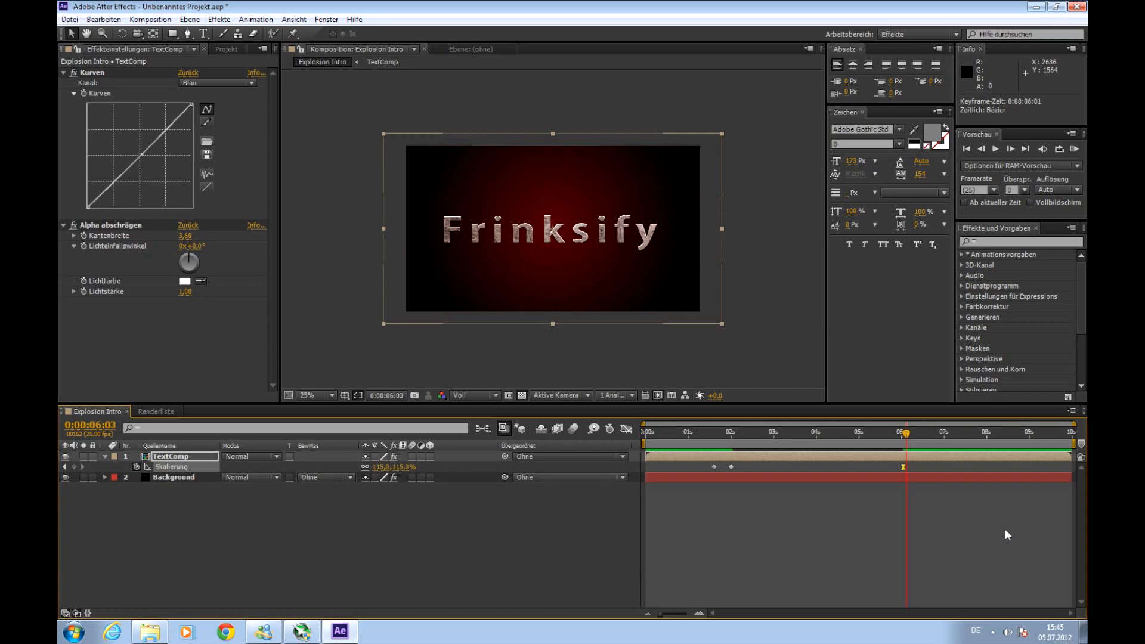
{"action": "mouse_move", "coordinate": [170, 93]}
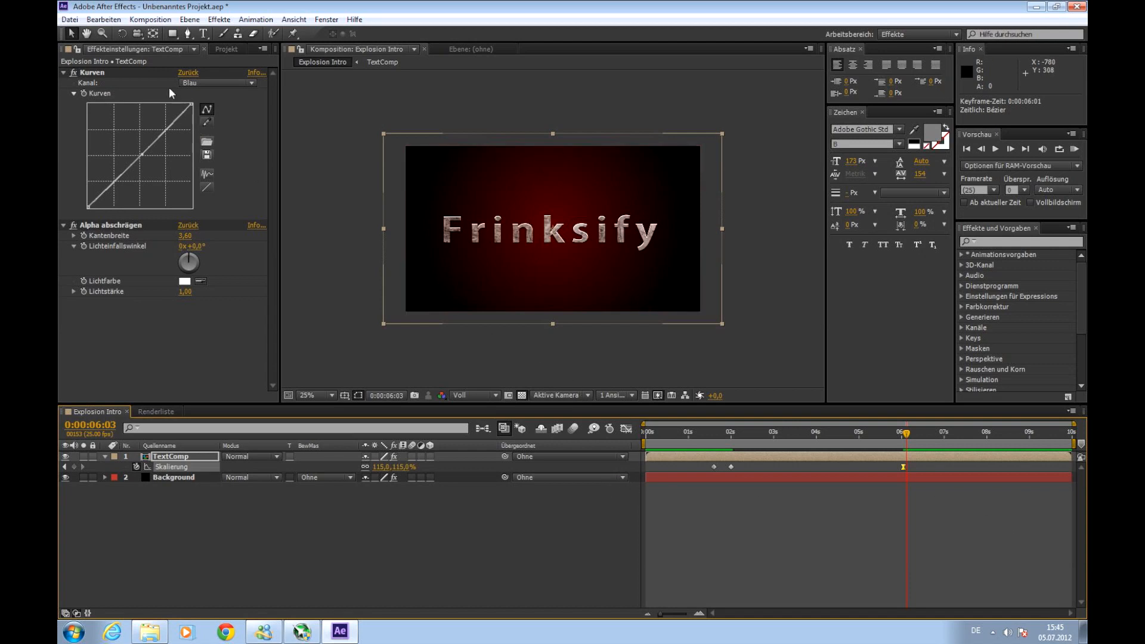
{"action": "left_click", "coordinate": [69, 19]}
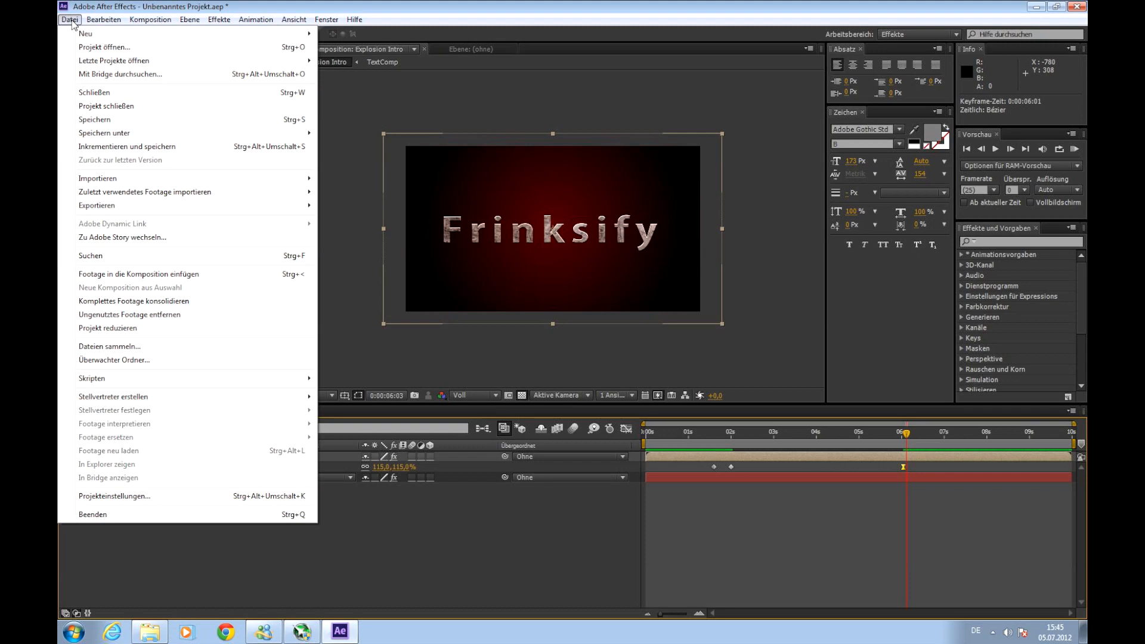
{"action": "left_click", "coordinate": [103, 20]}
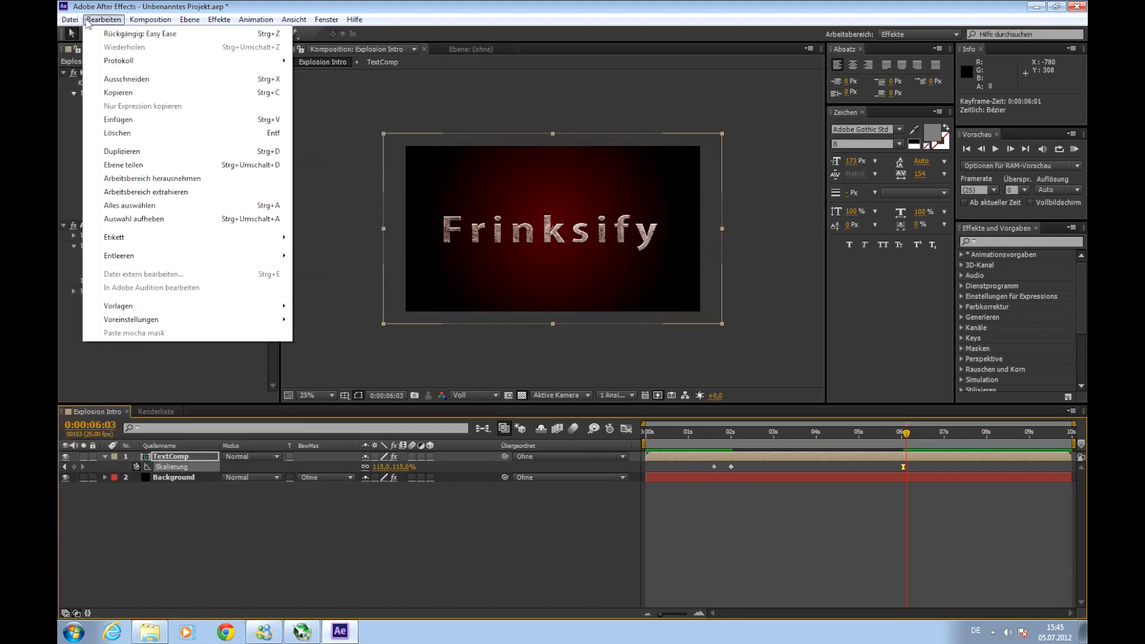
{"action": "mouse_move", "coordinate": [139, 34]}
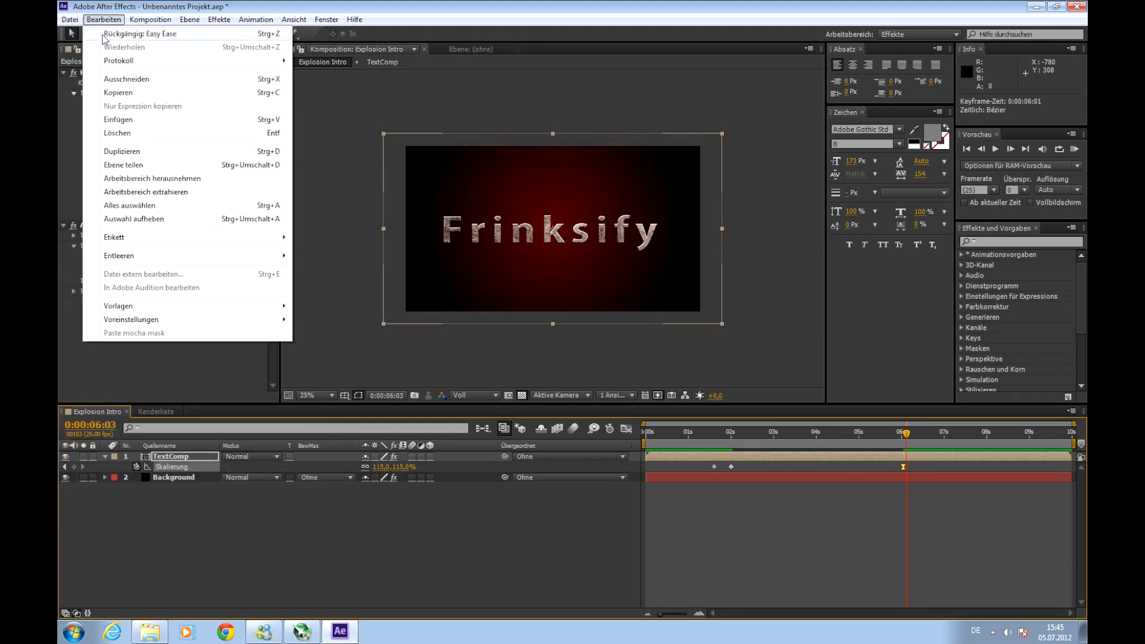
{"action": "mouse_move", "coordinate": [160, 167]}
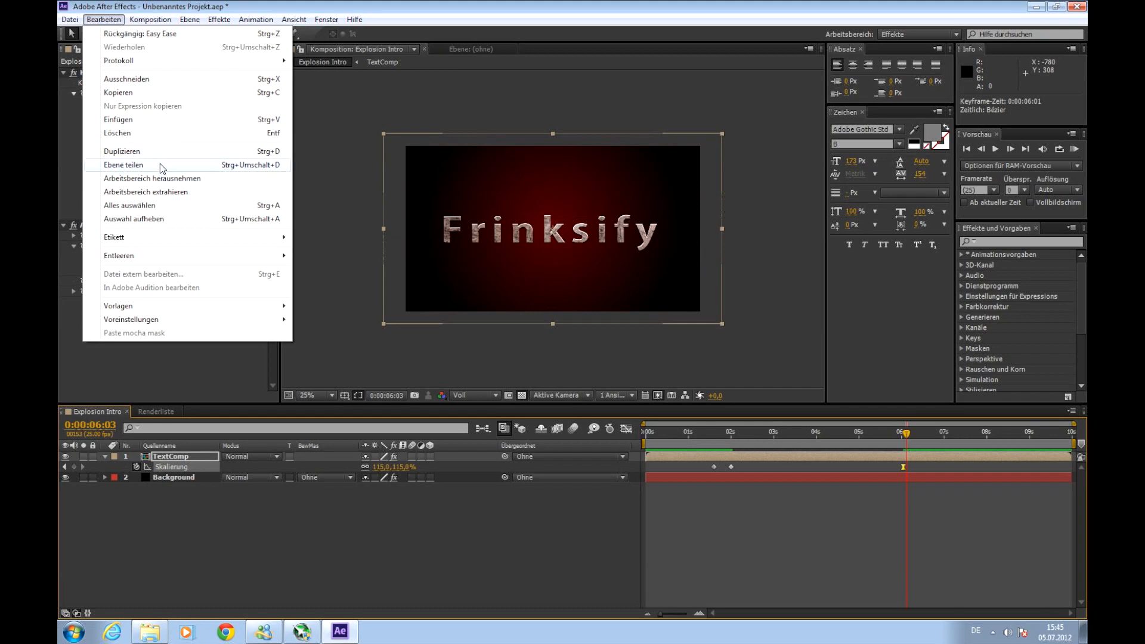
{"action": "left_click", "coordinate": [123, 164]}
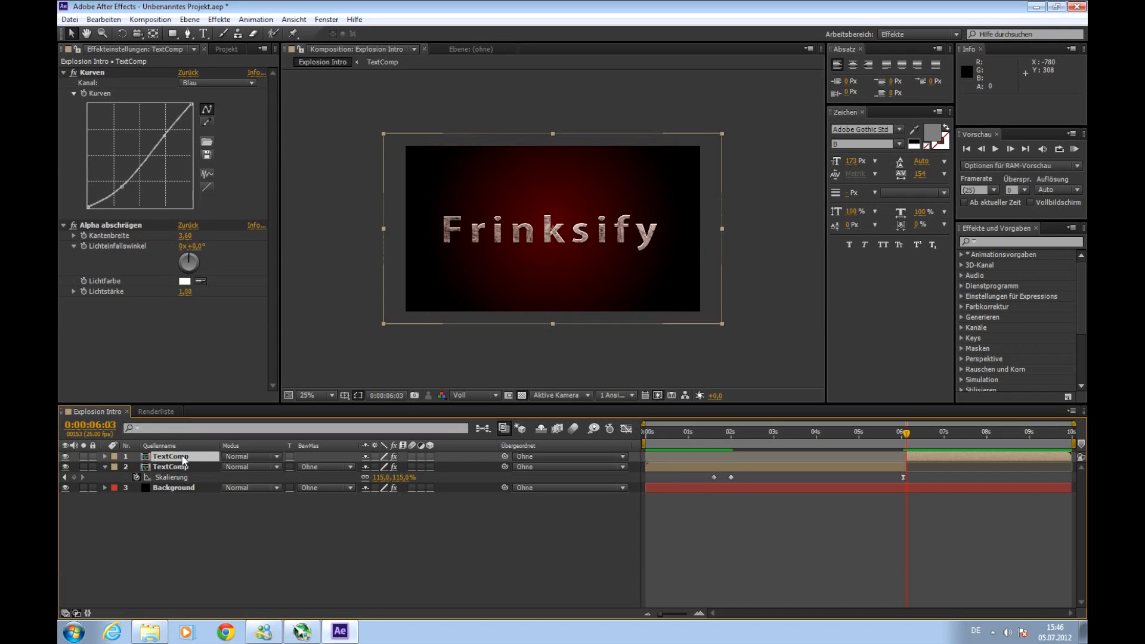
{"action": "mouse_move", "coordinate": [188, 464]}
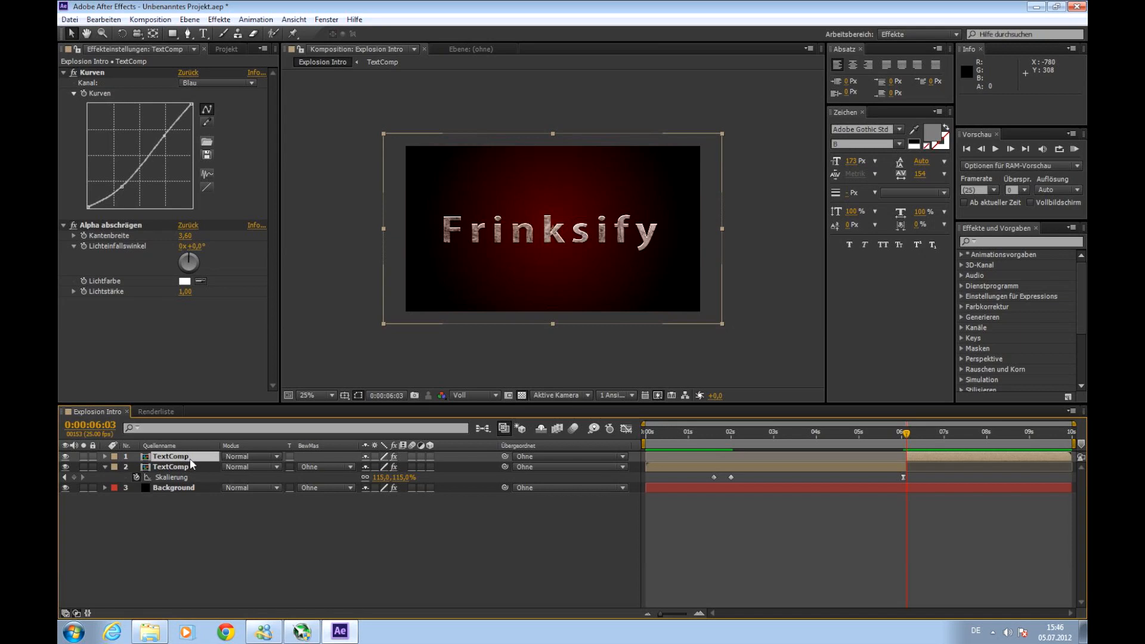
- Pre-compose the upper TextComp layer as 'TextComp Shatter' with Move all attributes
{"action": "right_click", "coordinate": [171, 457]}
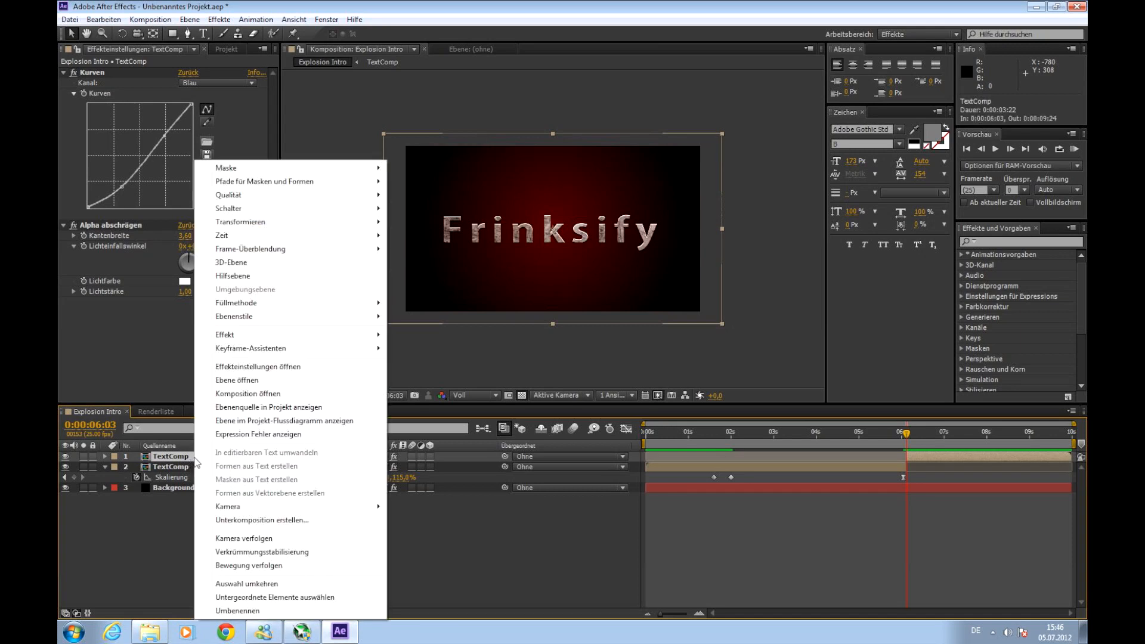
{"action": "left_click", "coordinate": [261, 520]}
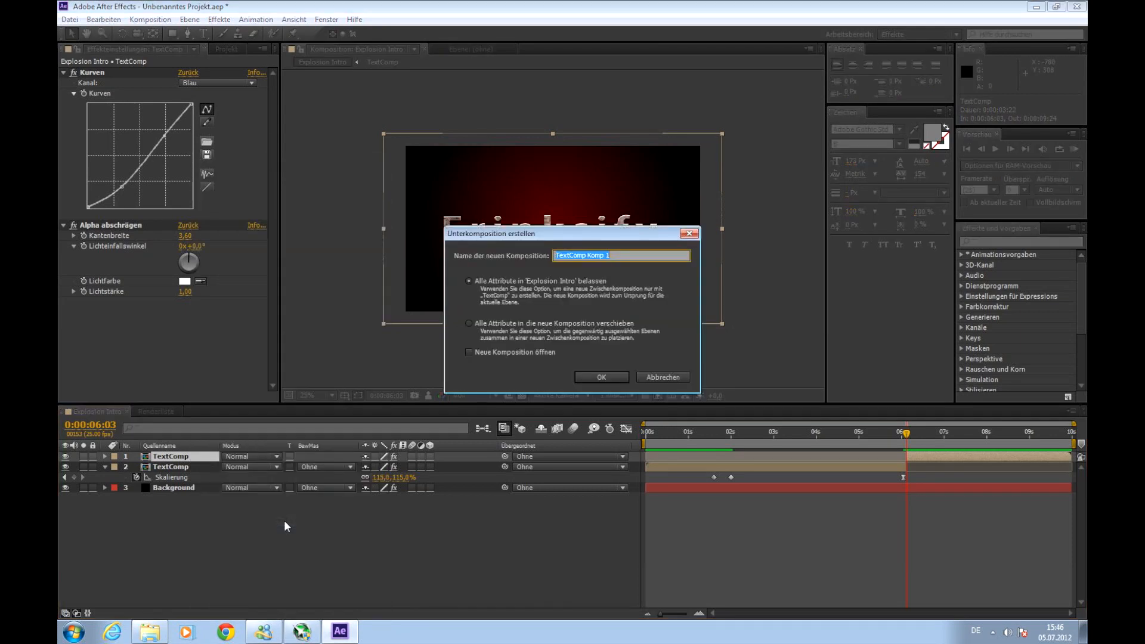
{"action": "mouse_move", "coordinate": [605, 273]}
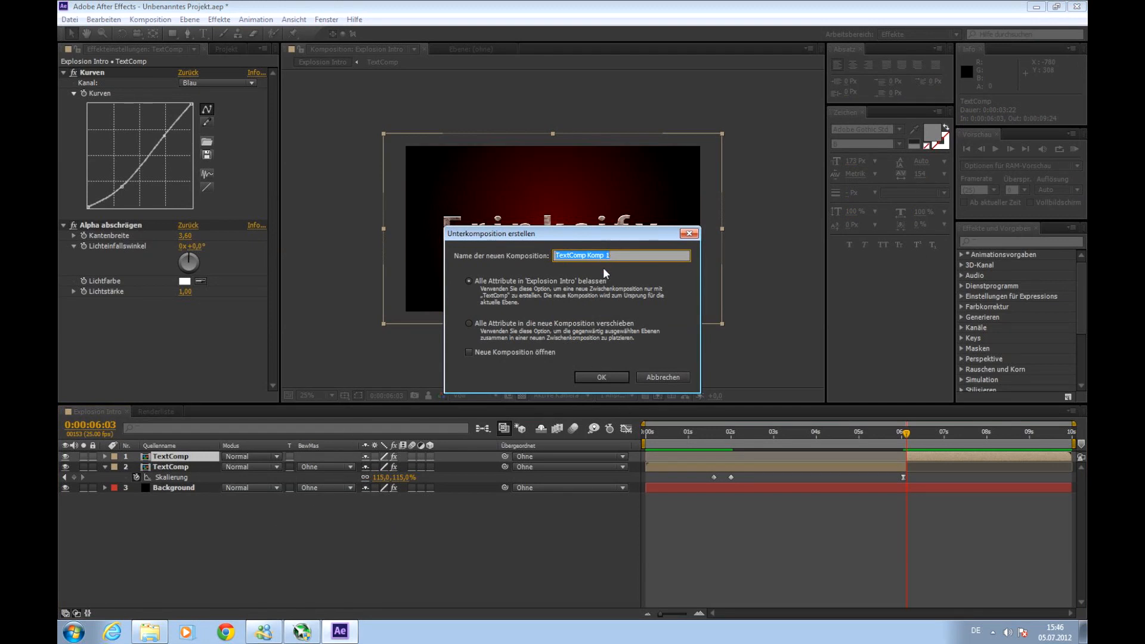
{"action": "mouse_move", "coordinate": [632, 260]}
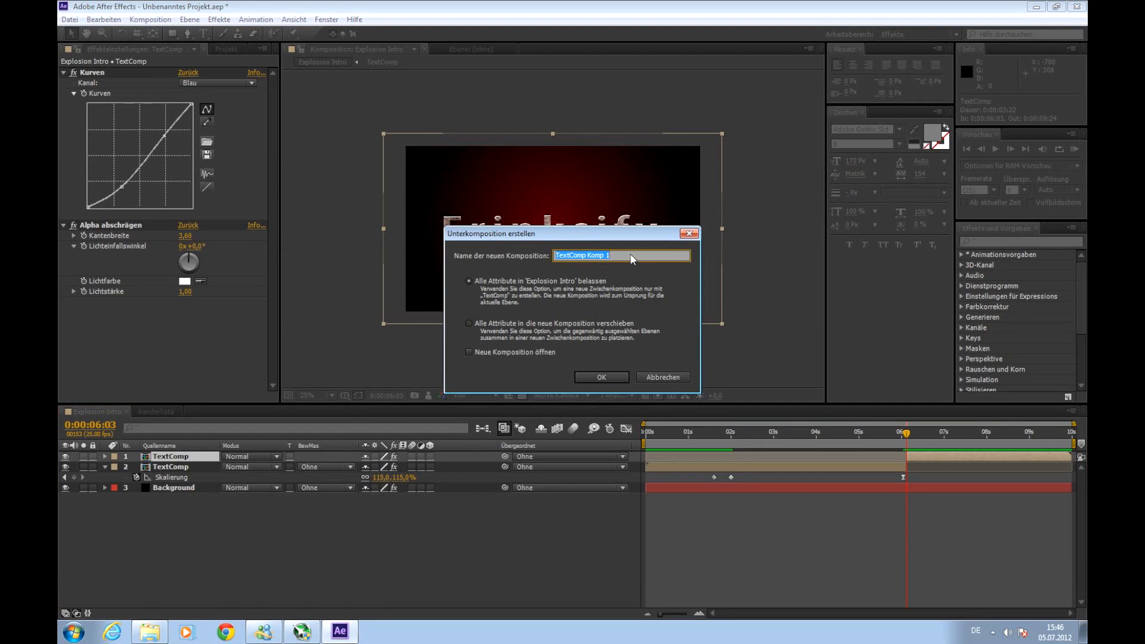
{"action": "type", "text": "TextComp"}
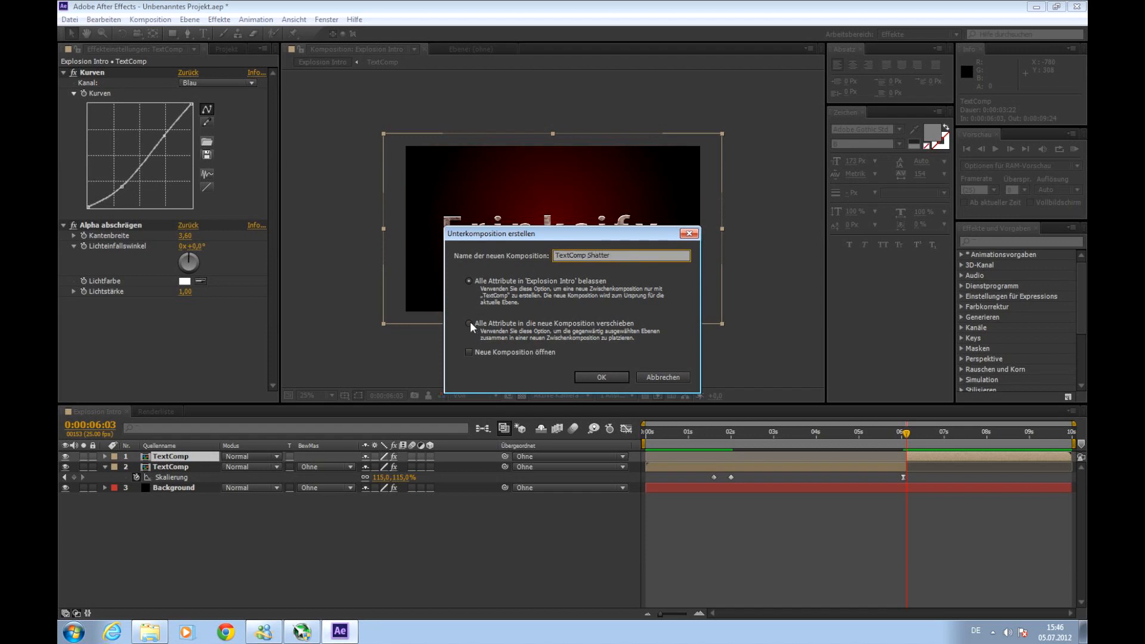
{"action": "left_click", "coordinate": [468, 323]}
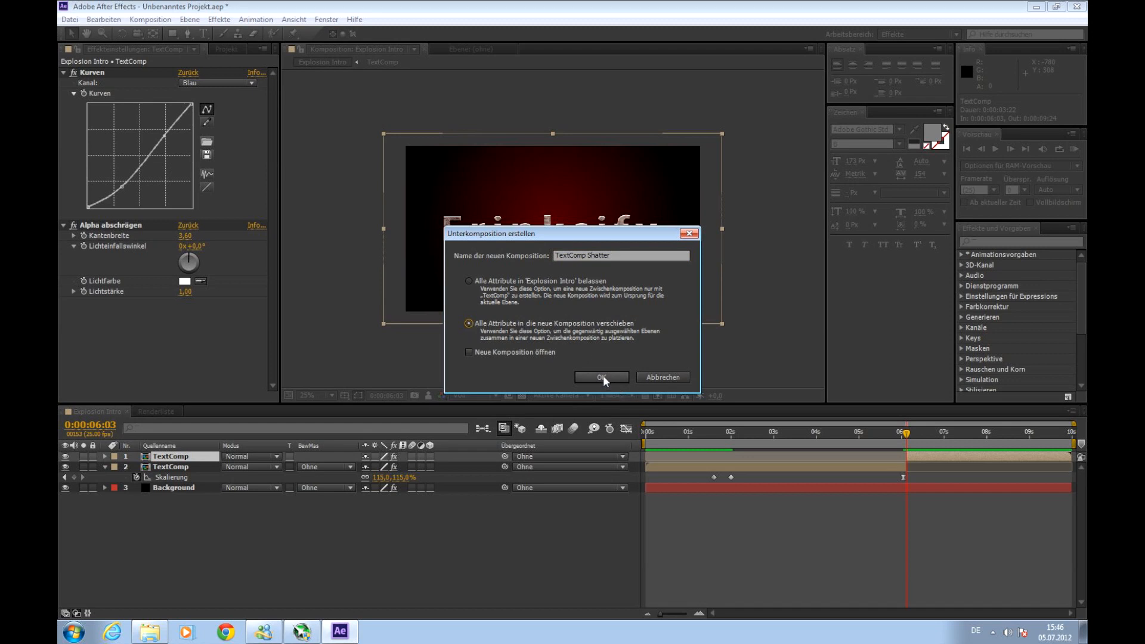
{"action": "left_click", "coordinate": [601, 377]}
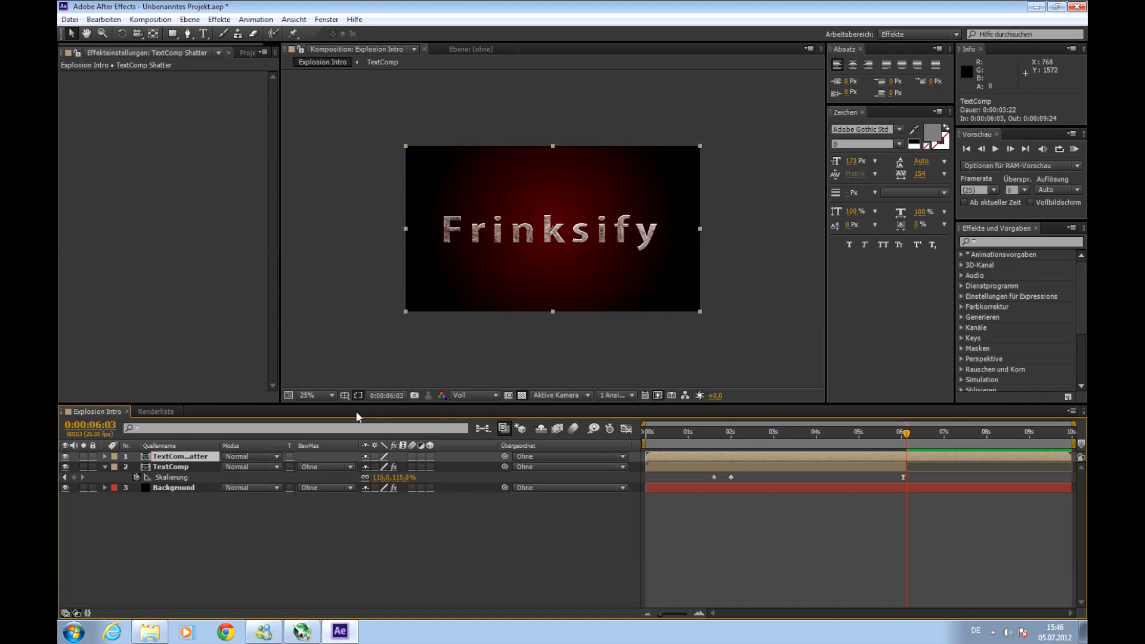
{"action": "mouse_move", "coordinate": [193, 457]}
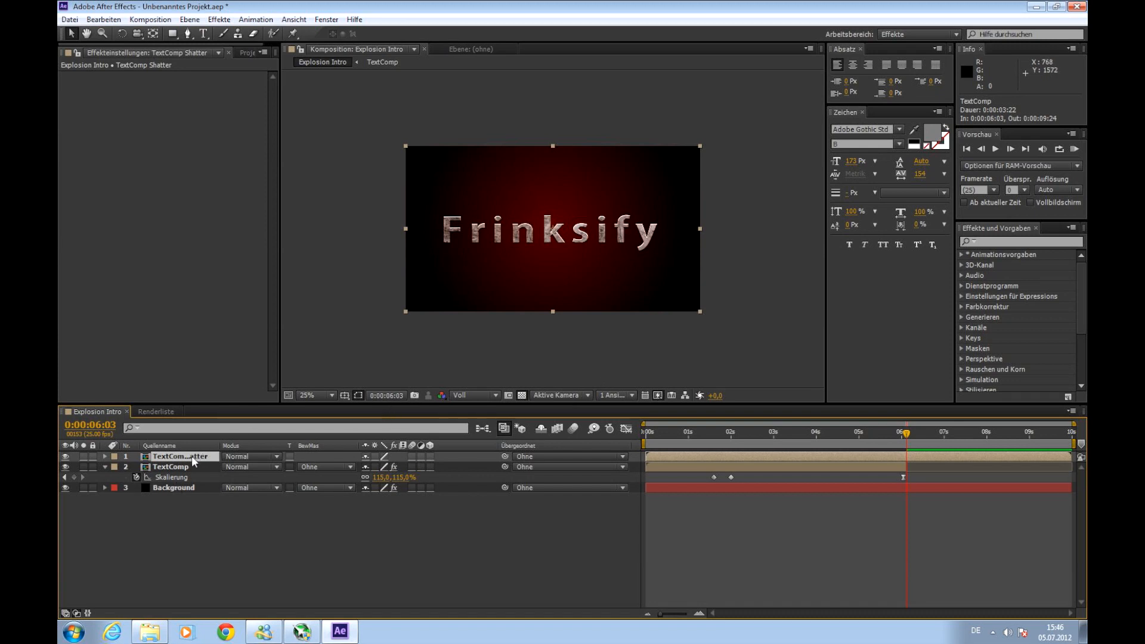
- Open the TextComp Shatter precomp and select its TextComp layer
{"action": "double_click", "coordinate": [172, 456]}
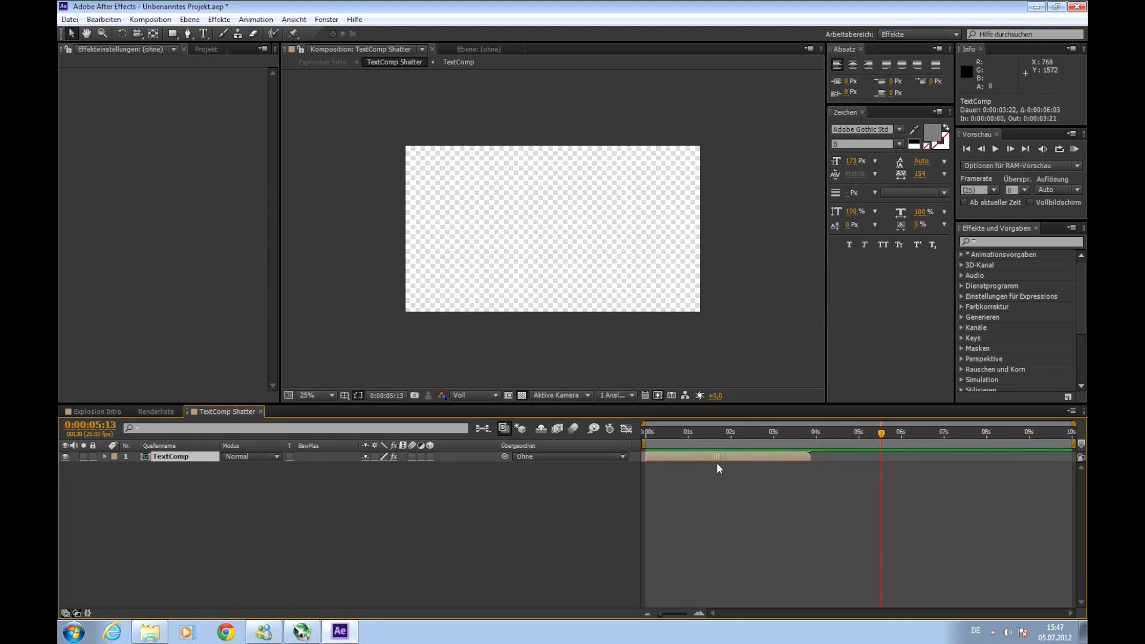
{"action": "left_click", "coordinate": [172, 456]}
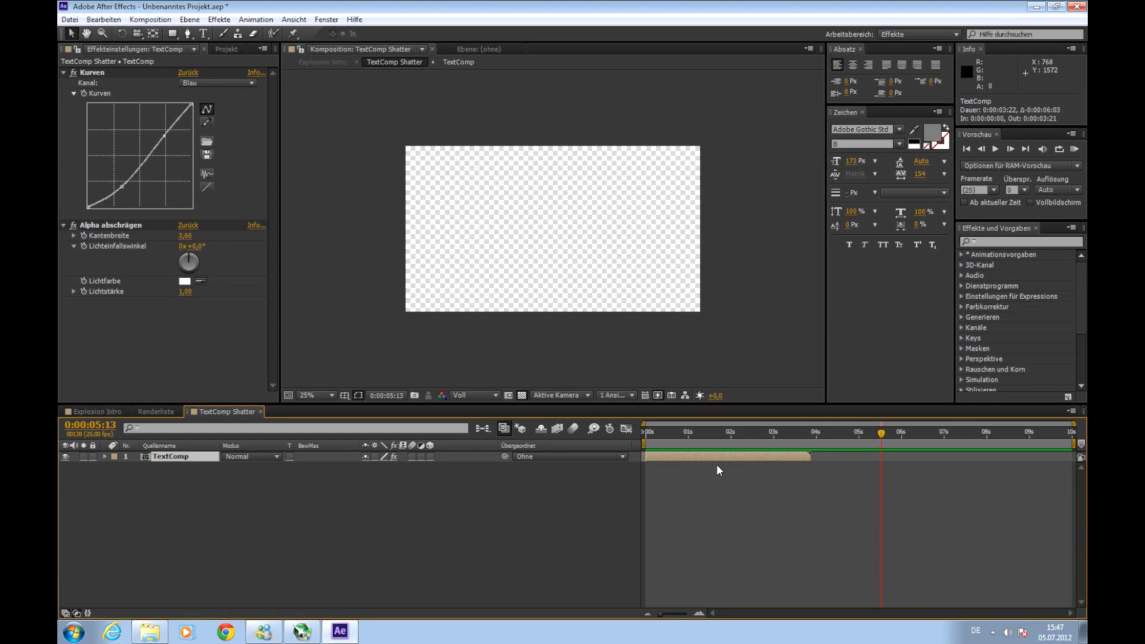
{"action": "mouse_move", "coordinate": [724, 481]}
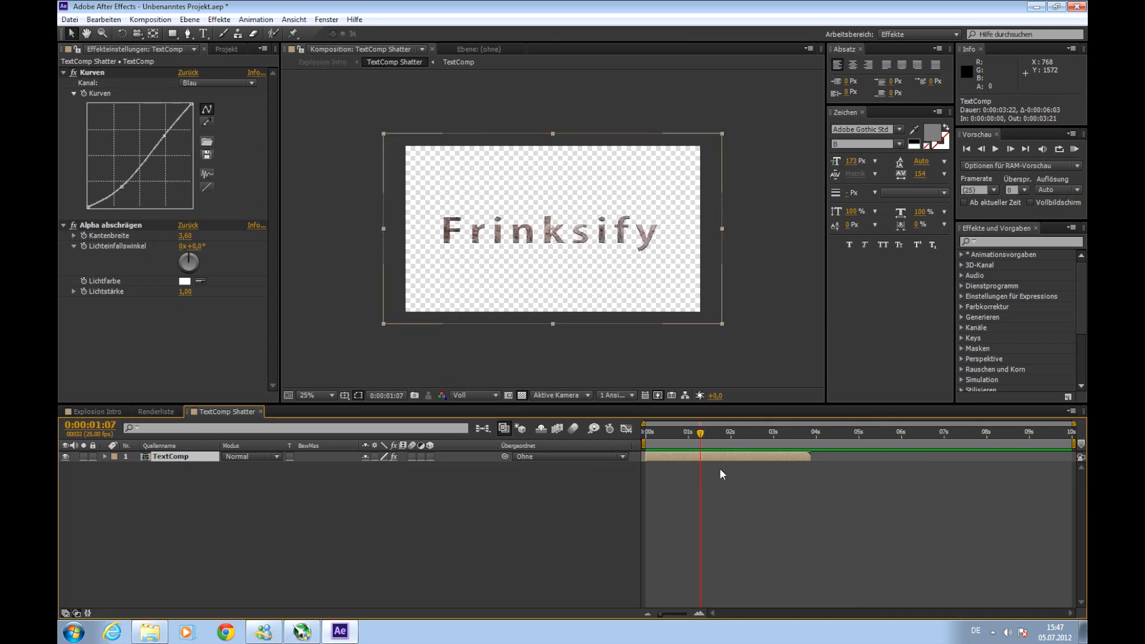
{"action": "mouse_move", "coordinate": [288, 474]}
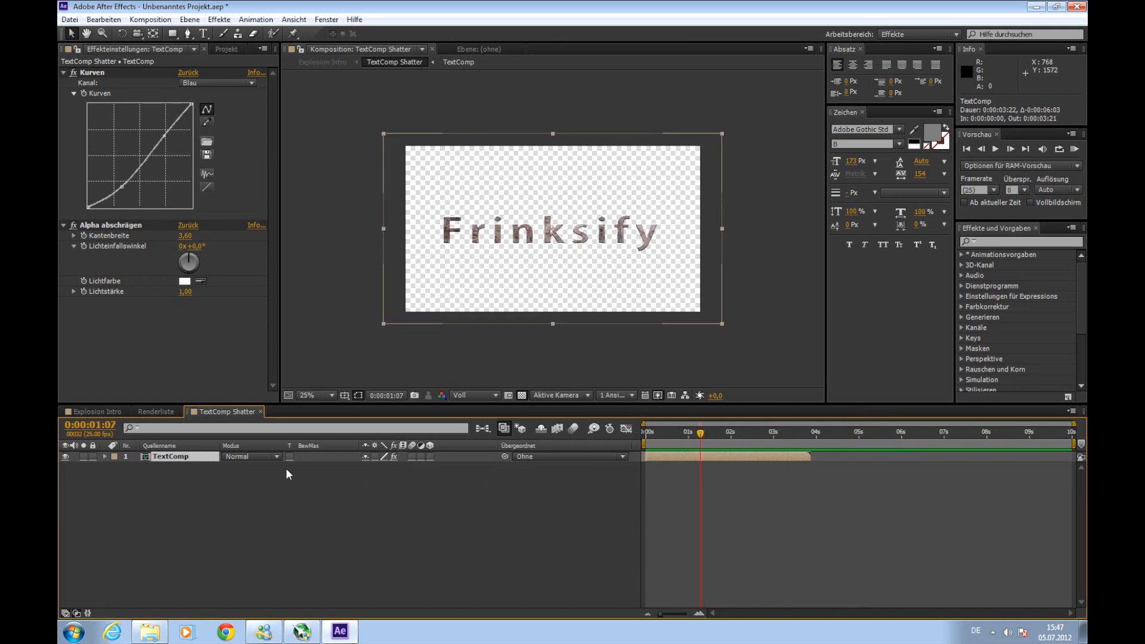
{"action": "mouse_move", "coordinate": [322, 62]}
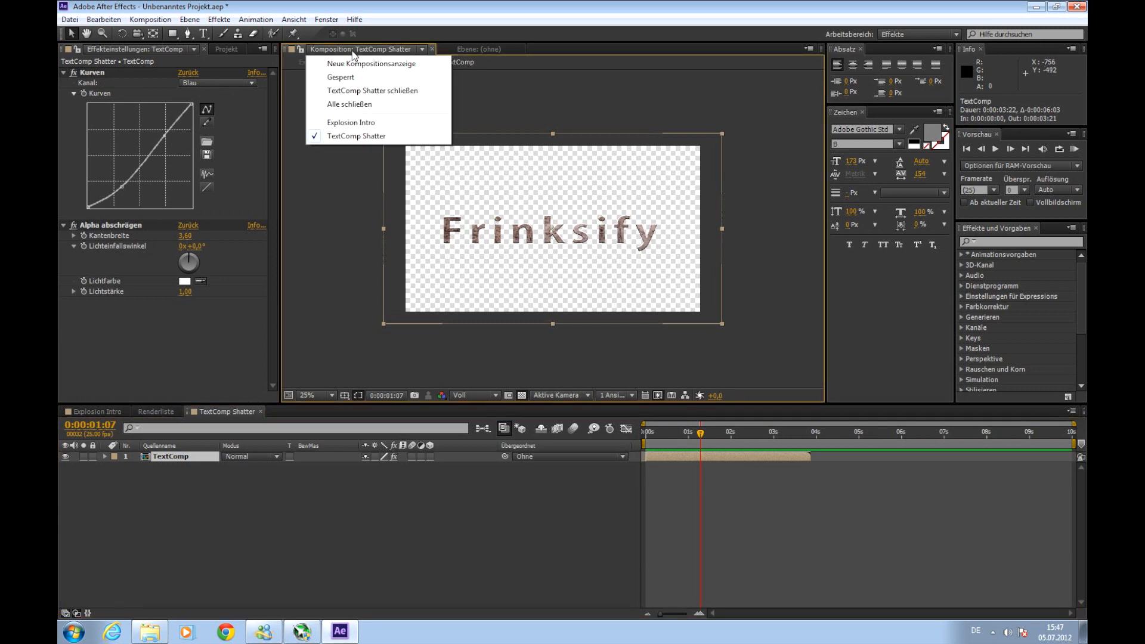
- Switch the viewer back to Explosion Intro and move the playhead to about one second
{"action": "left_click", "coordinate": [350, 121]}
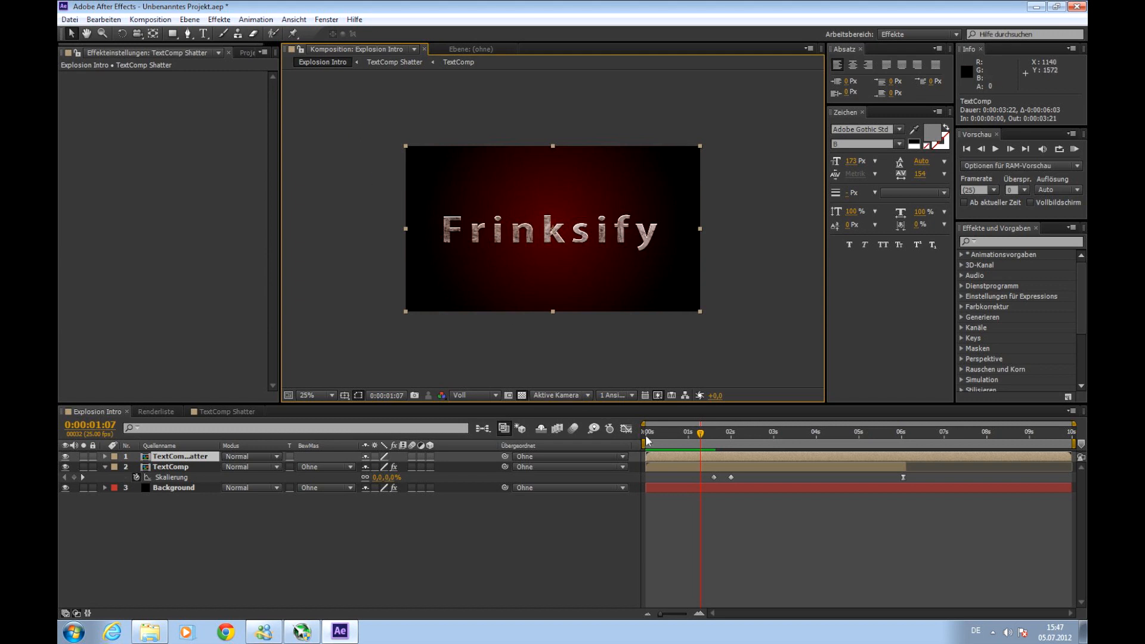
{"action": "left_click", "coordinate": [694, 432]}
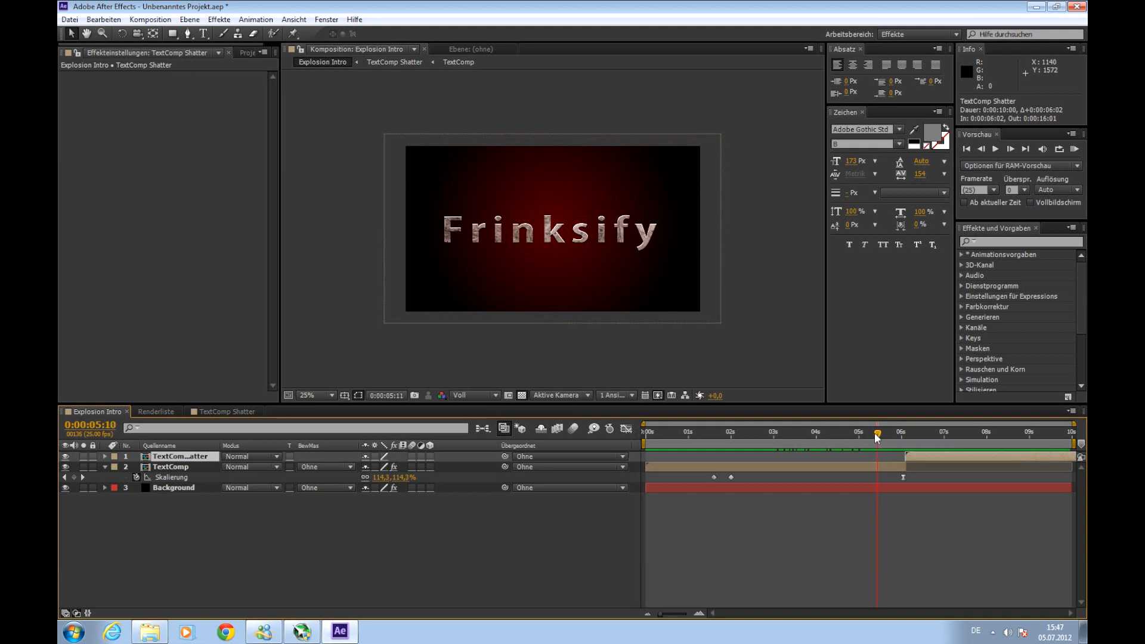
{"action": "left_click", "coordinate": [708, 432]}
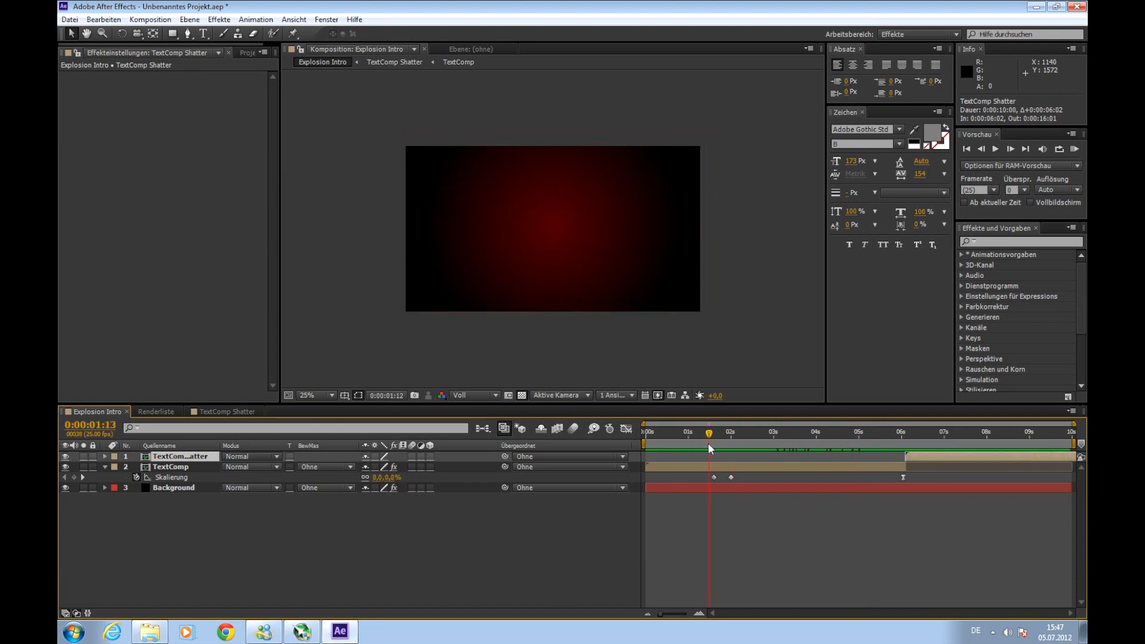